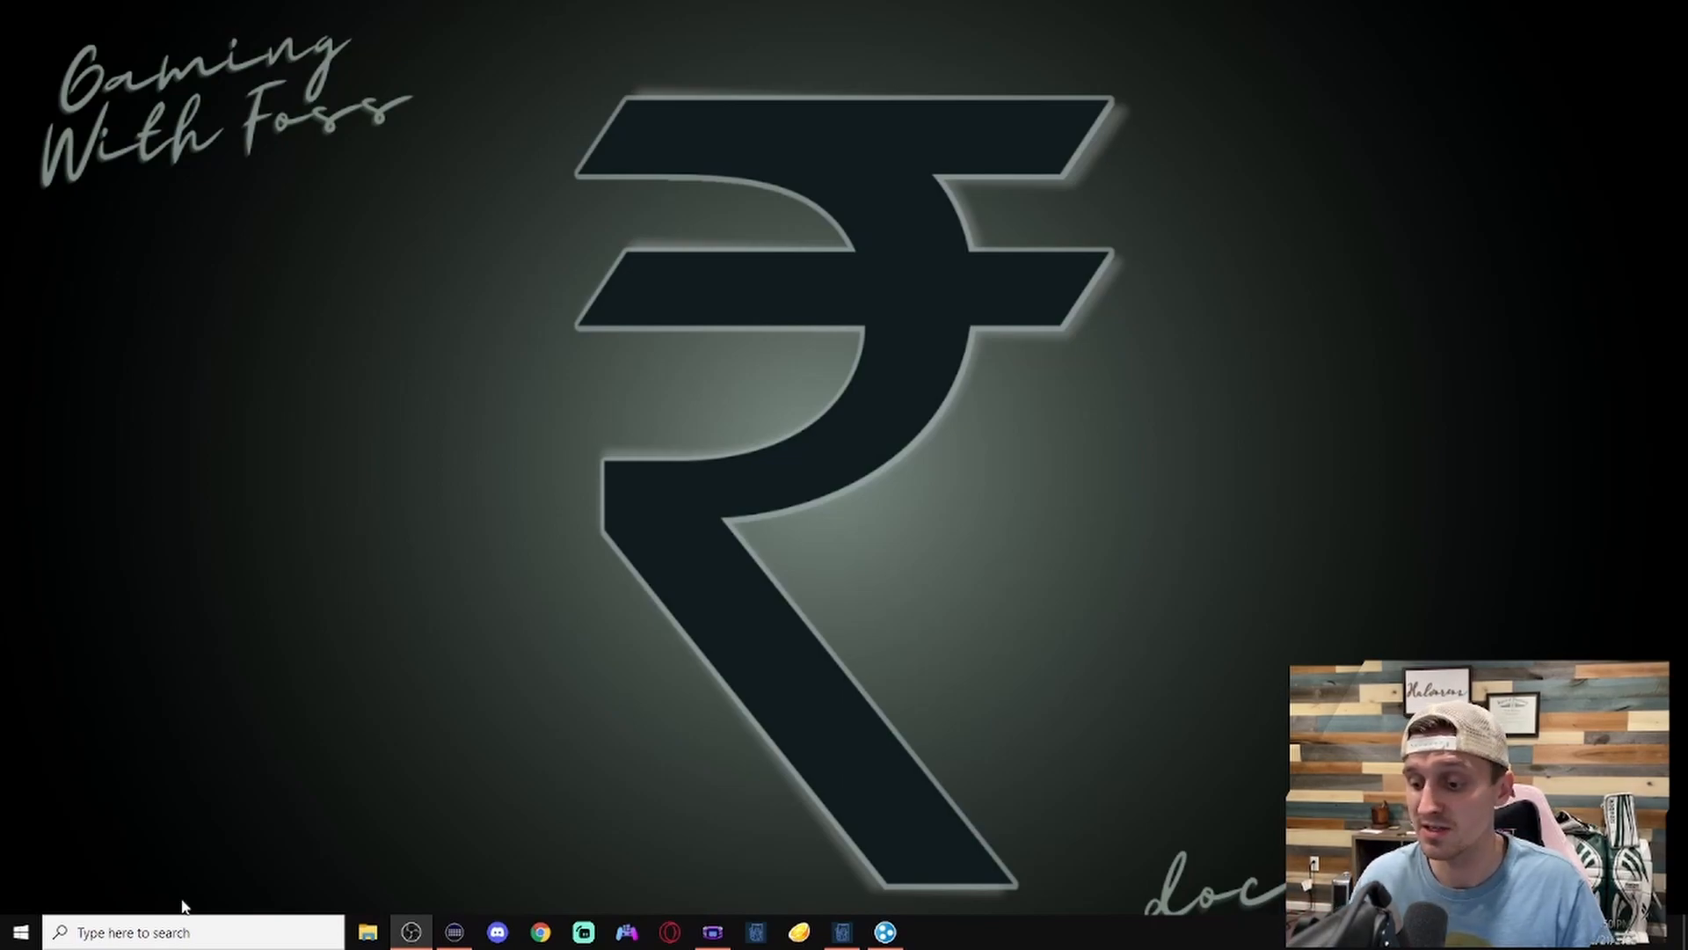
Step: Search 'logmein hamachi' in Chrome and open the VPN.net Hamachi by LogMeIn site
click(539, 931)
text(logm)
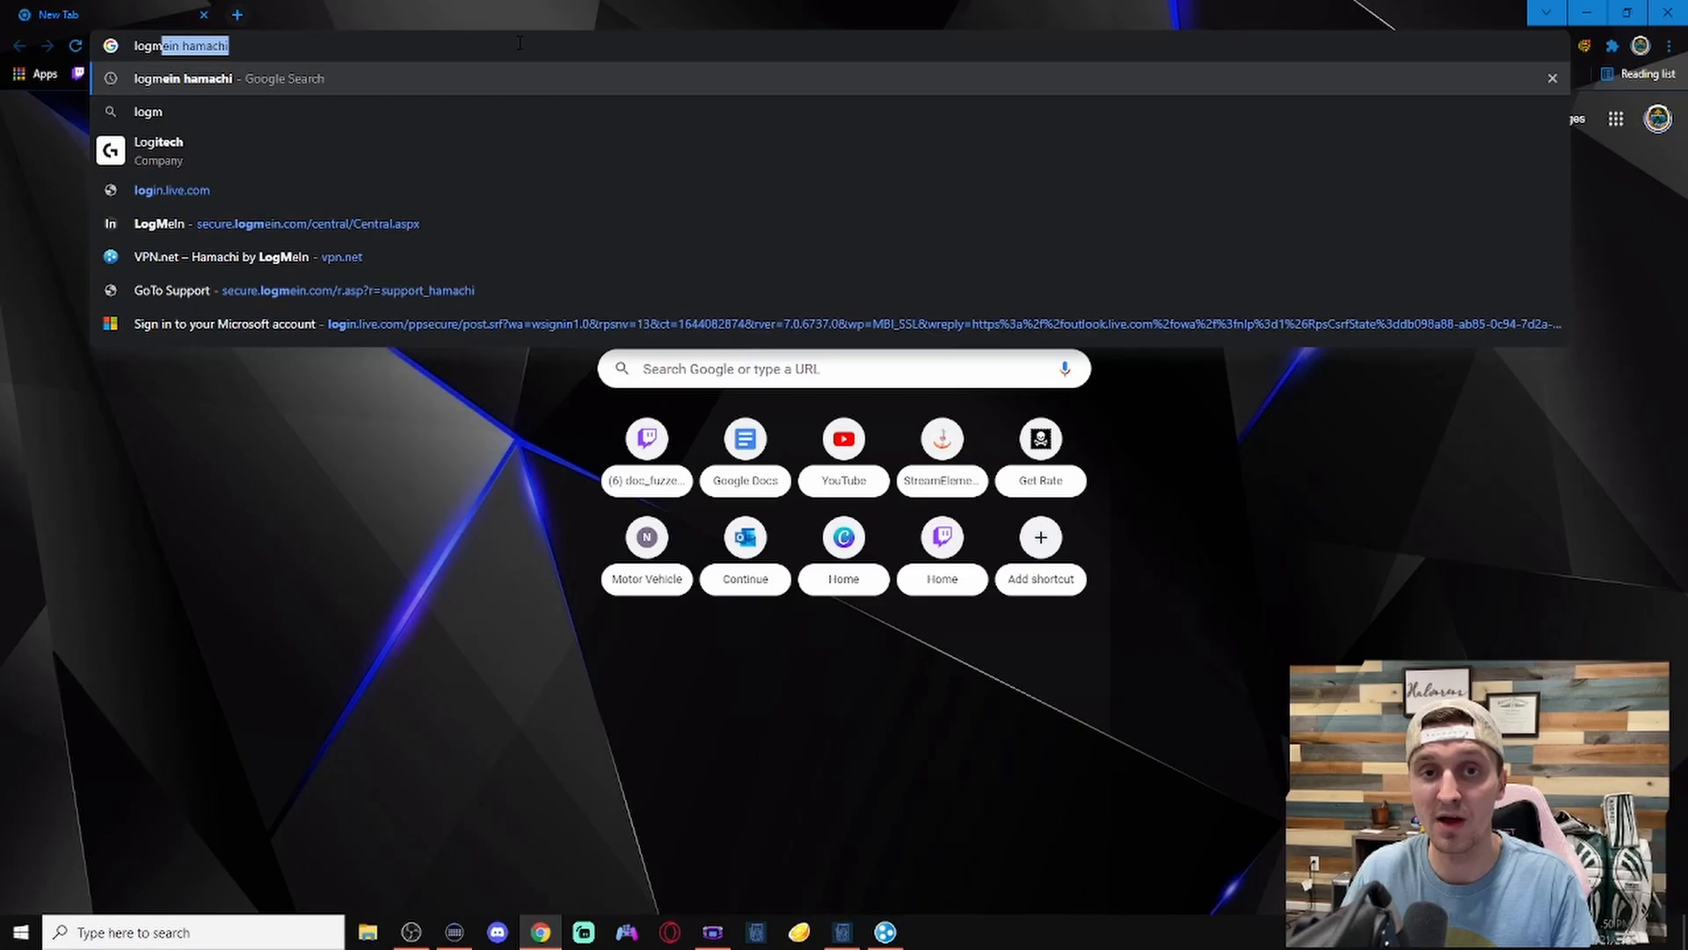
key(Return)
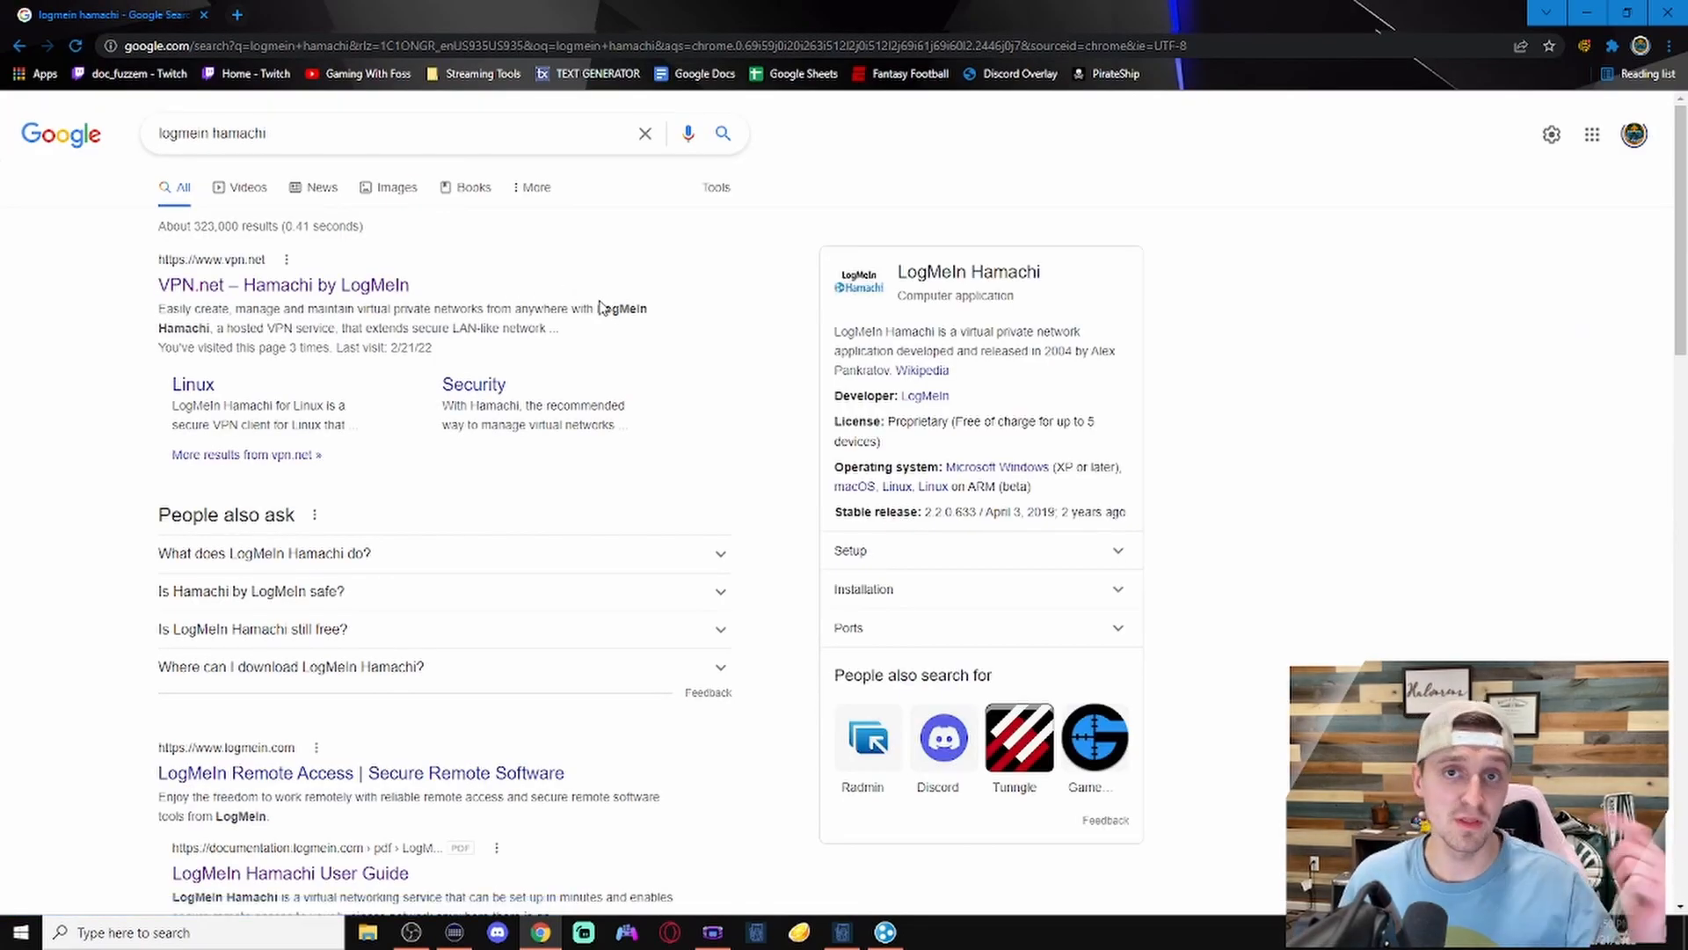
click(283, 284)
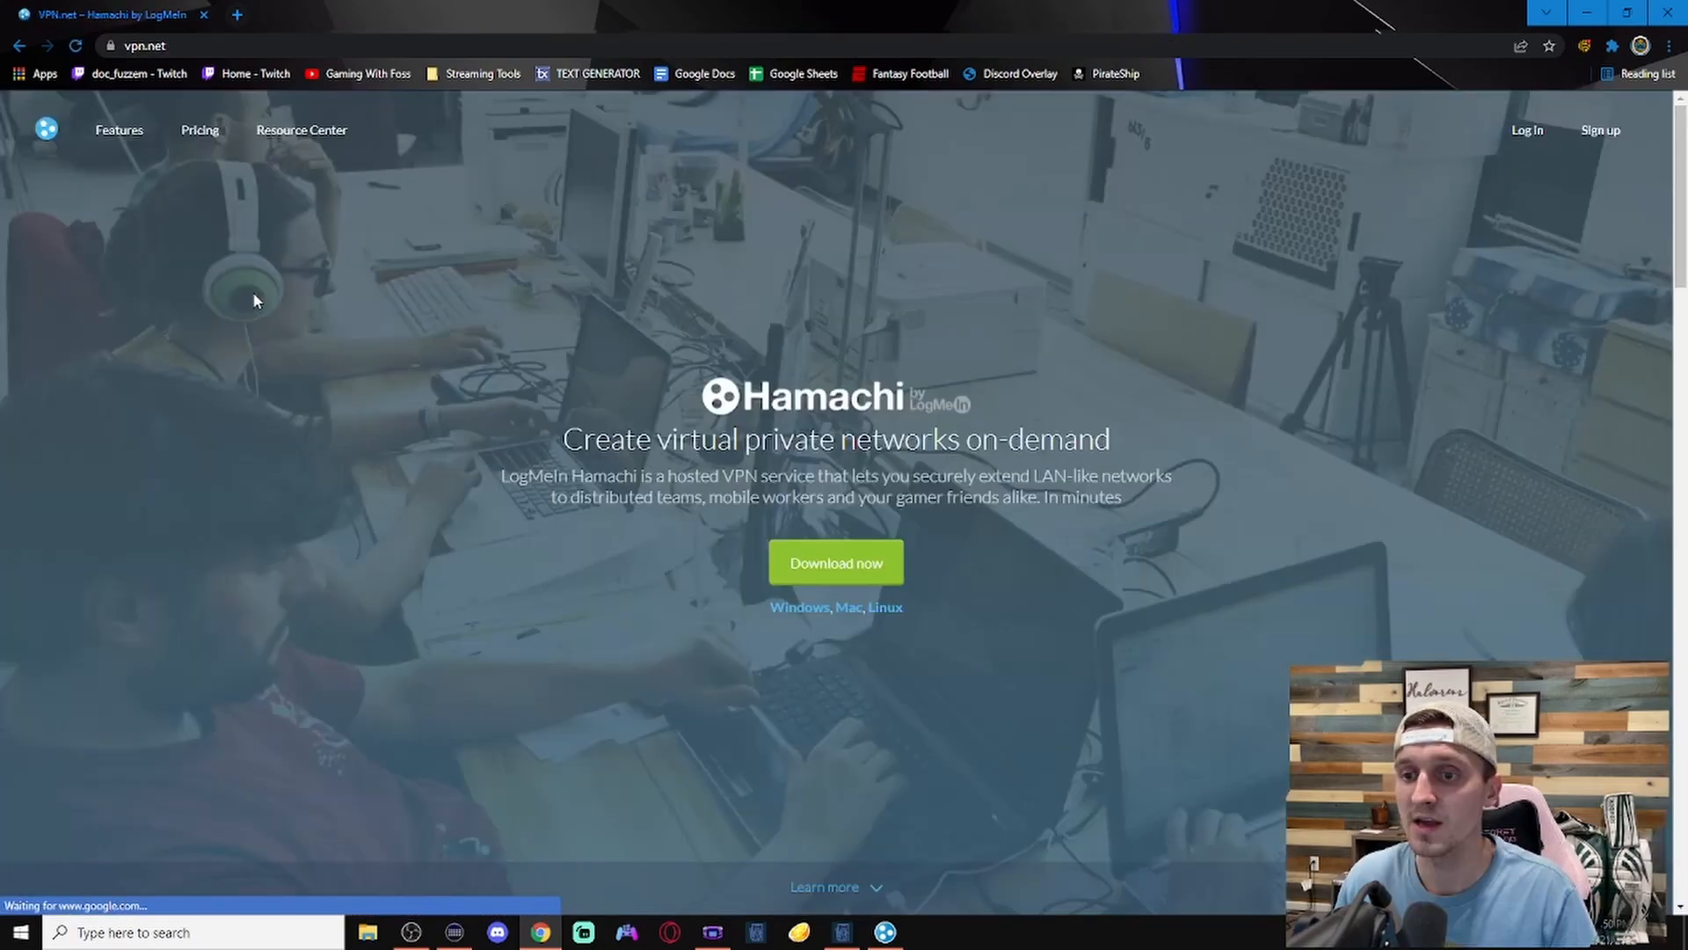
mouse_move(635, 326)
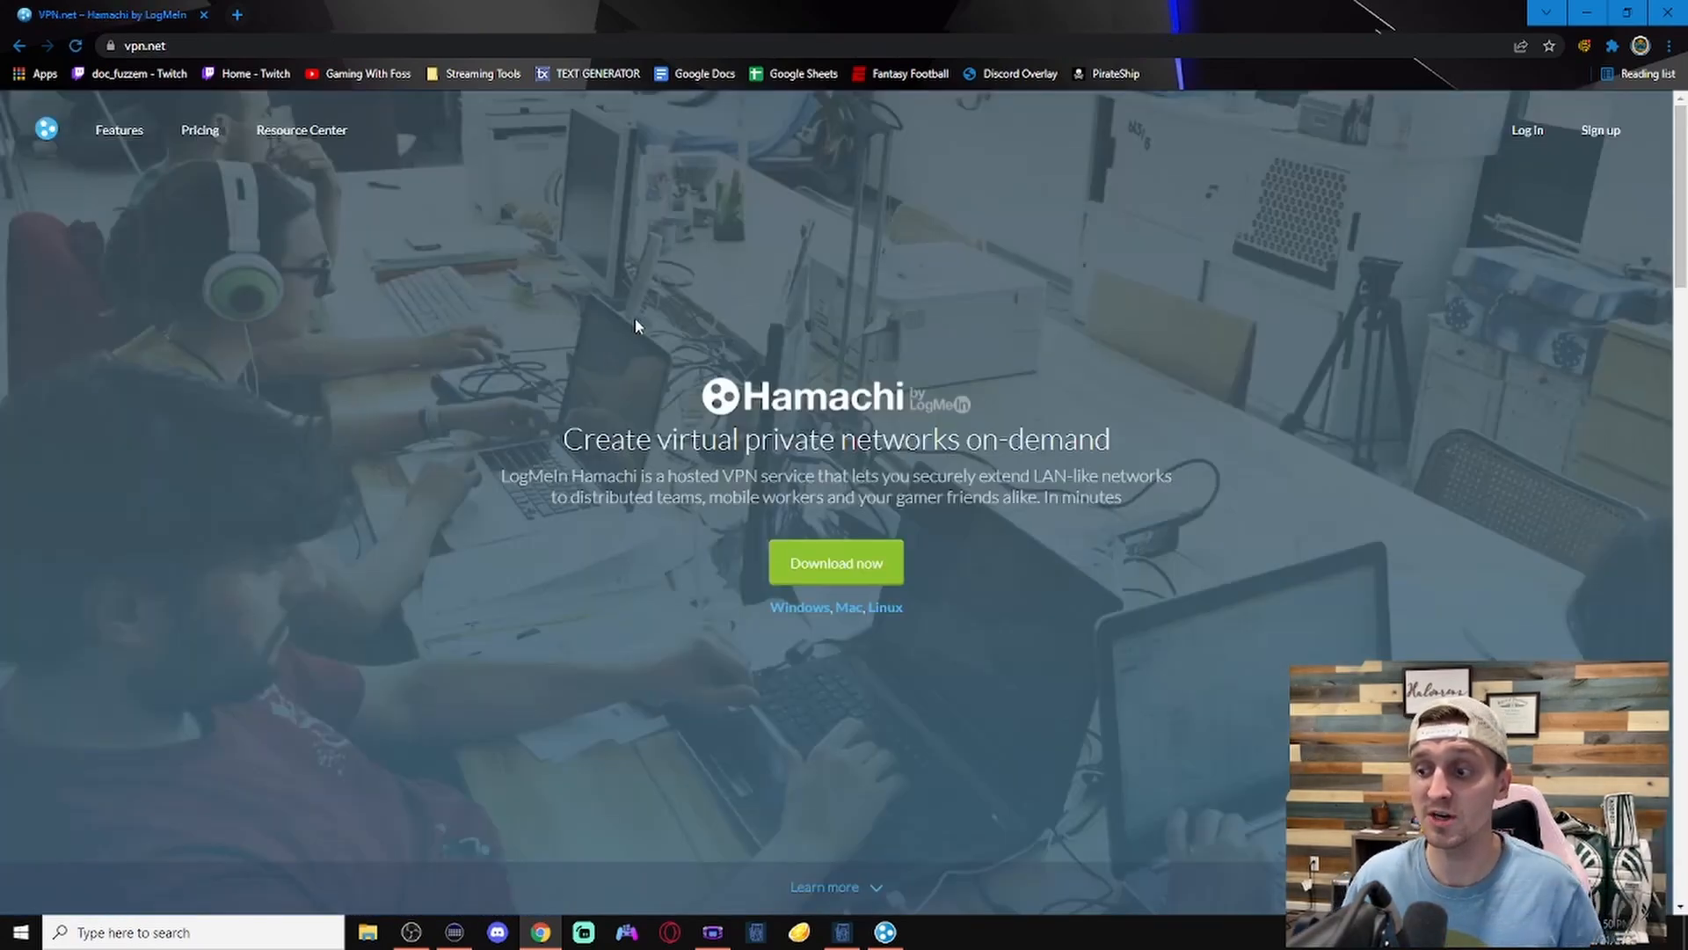
click(835, 562)
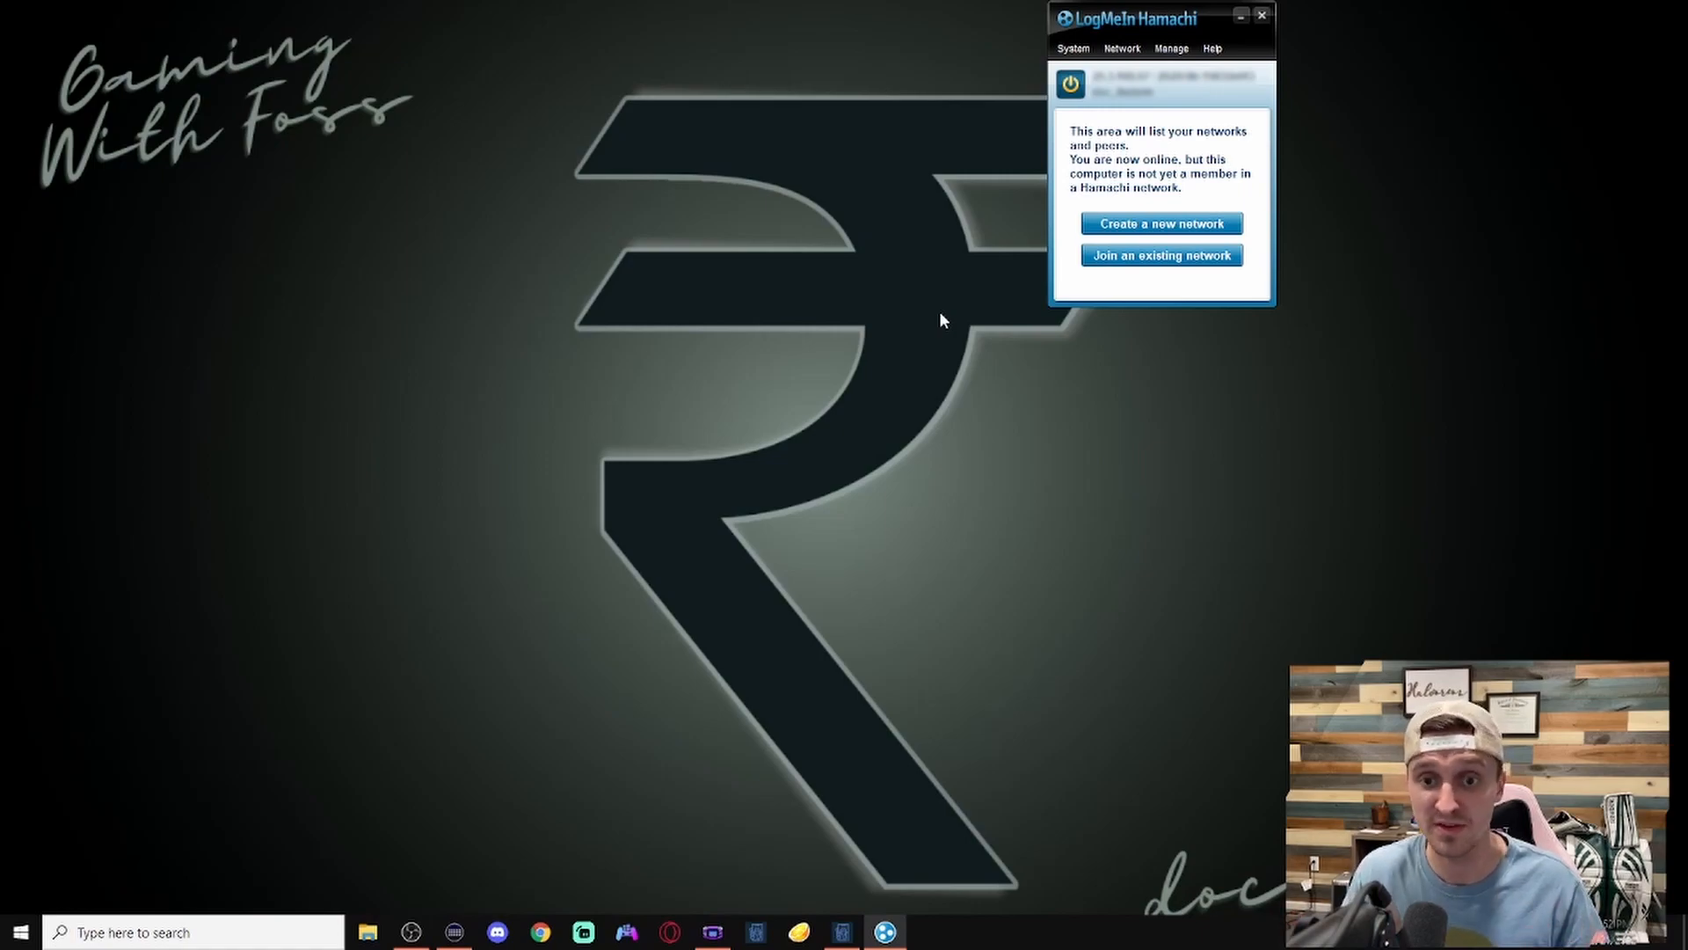
mouse_move(18, 392)
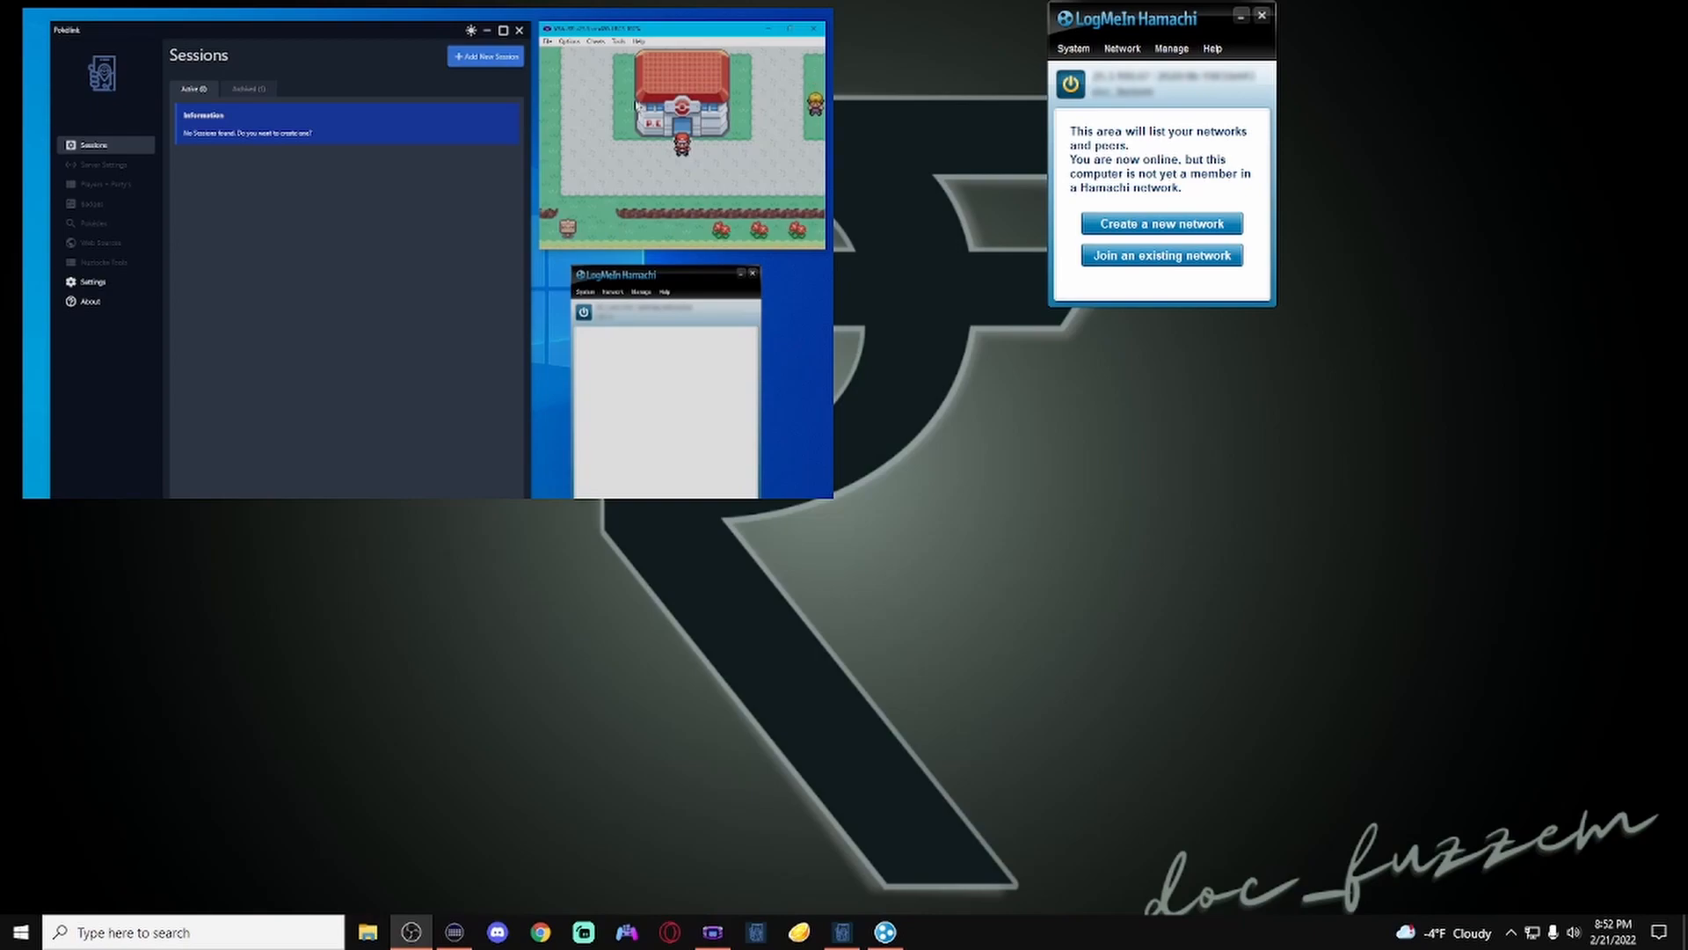
mouse_move(377, 595)
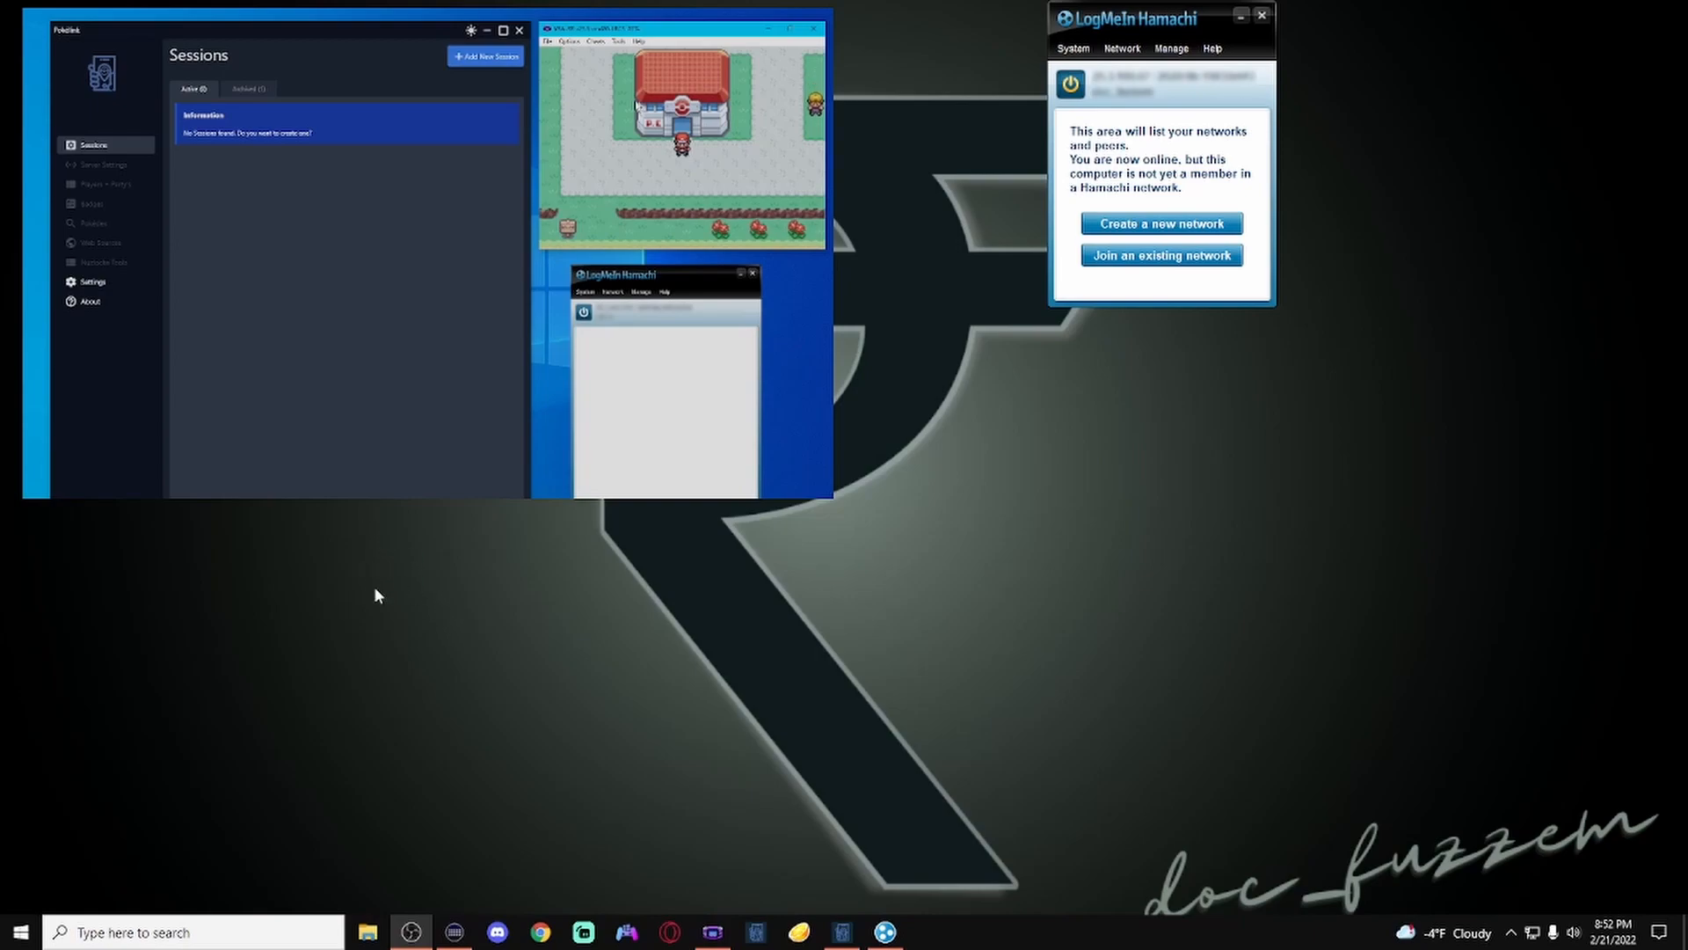
mouse_move(958, 133)
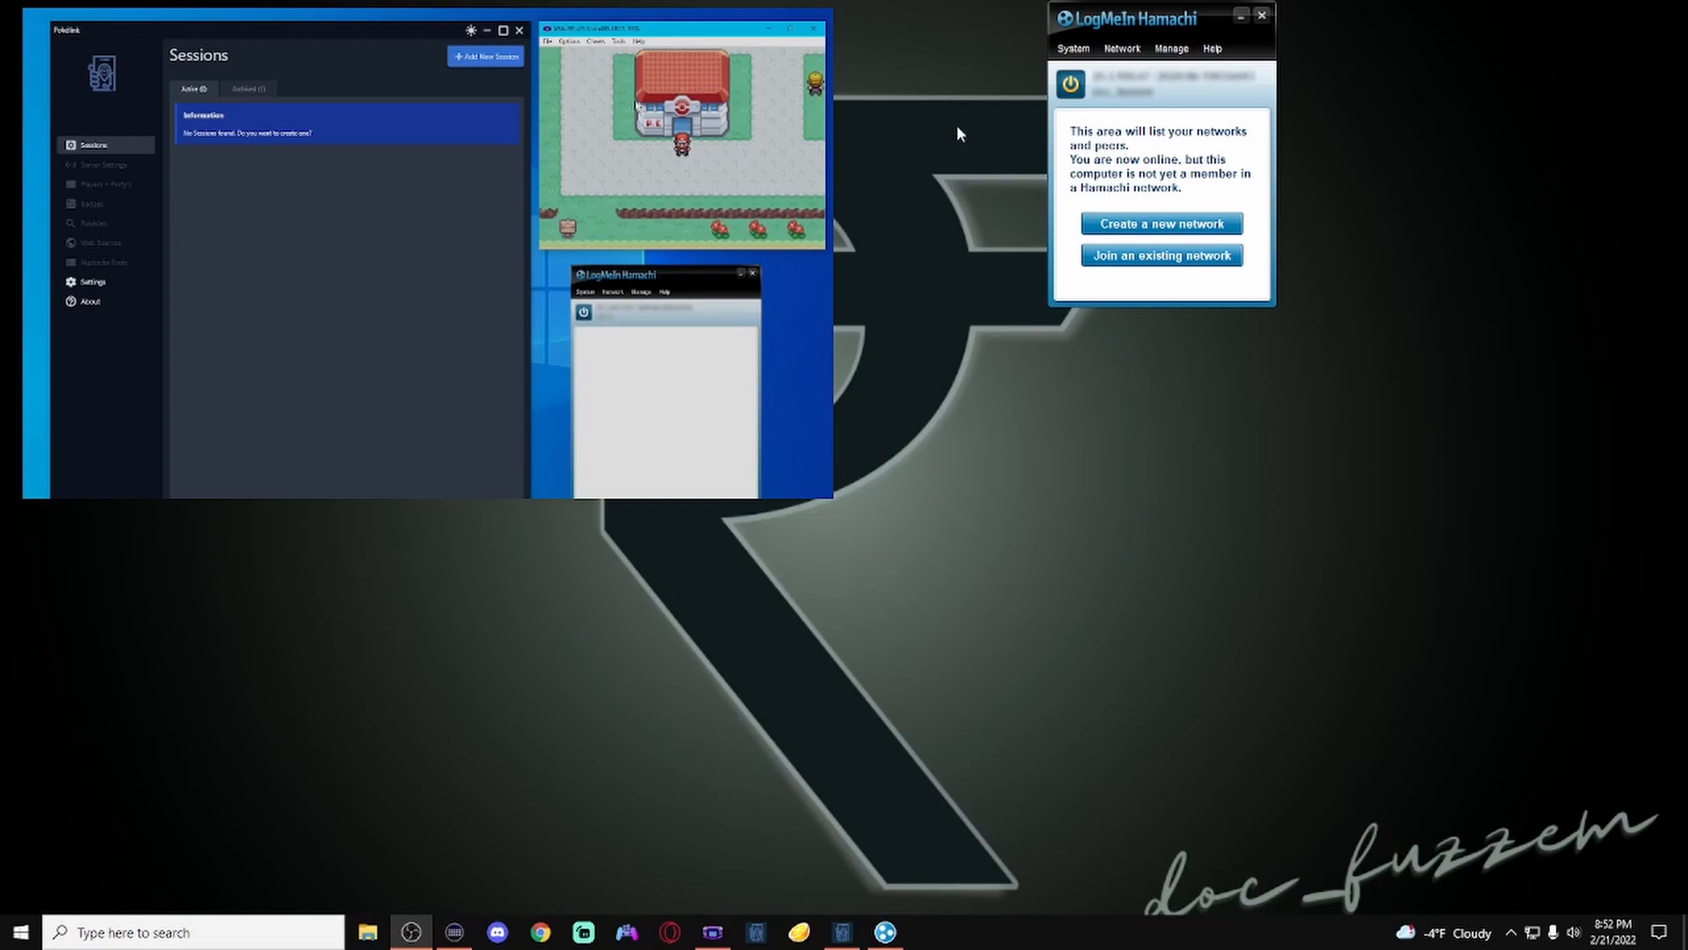
mouse_move(689, 557)
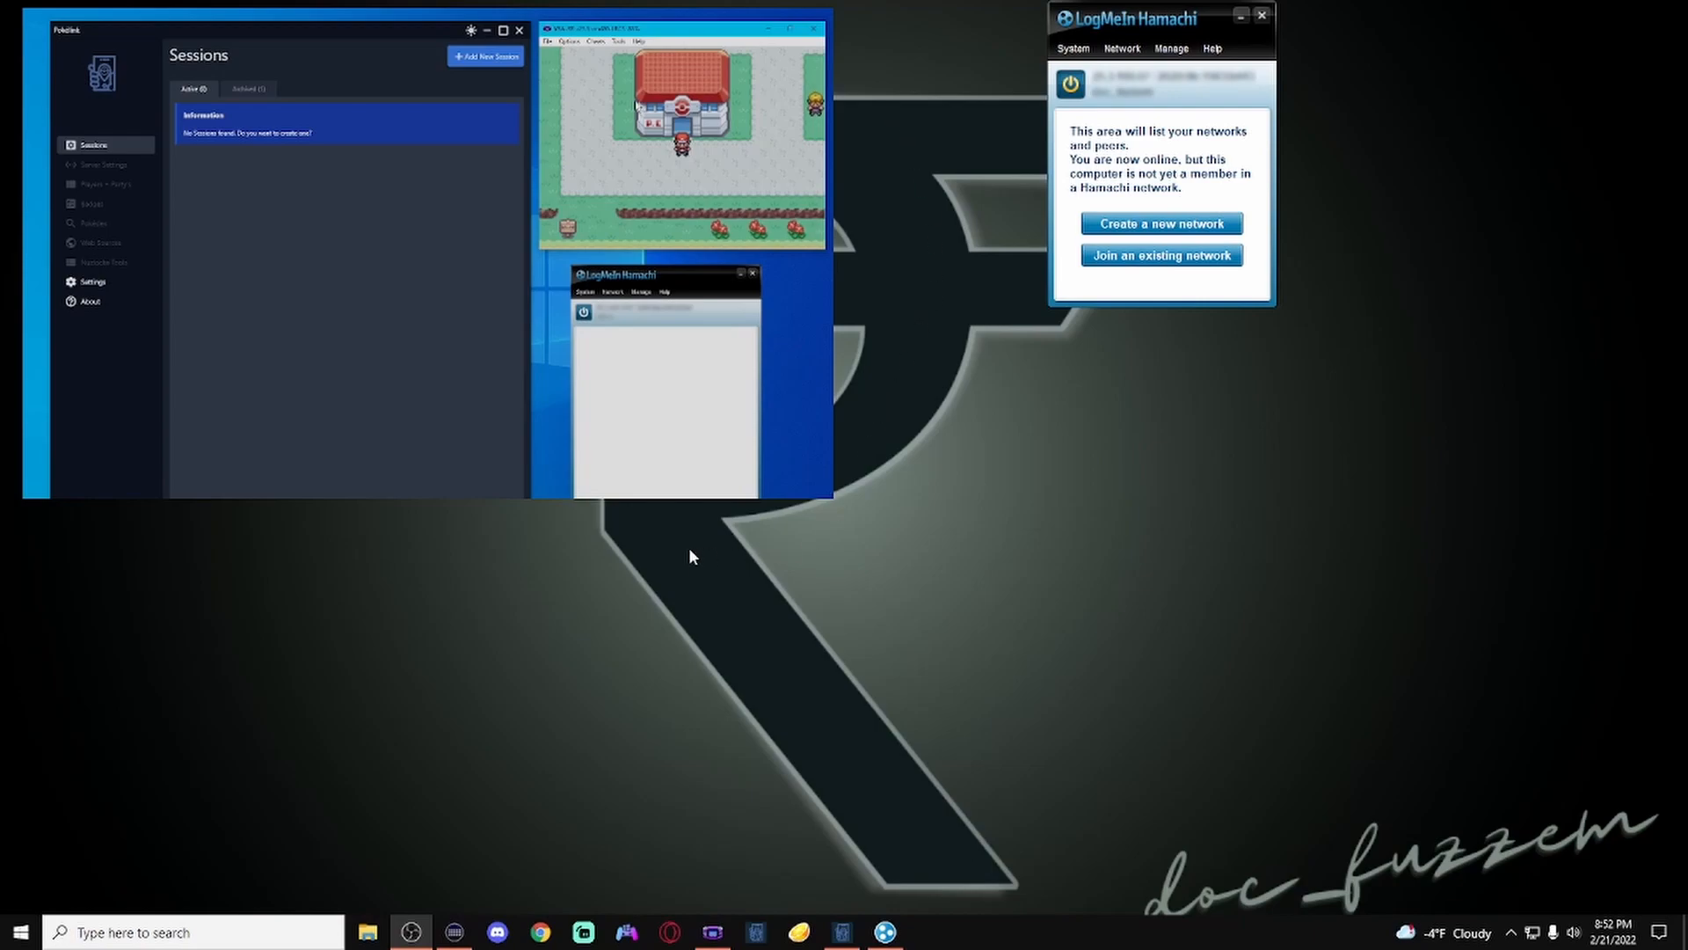
mouse_move(812, 528)
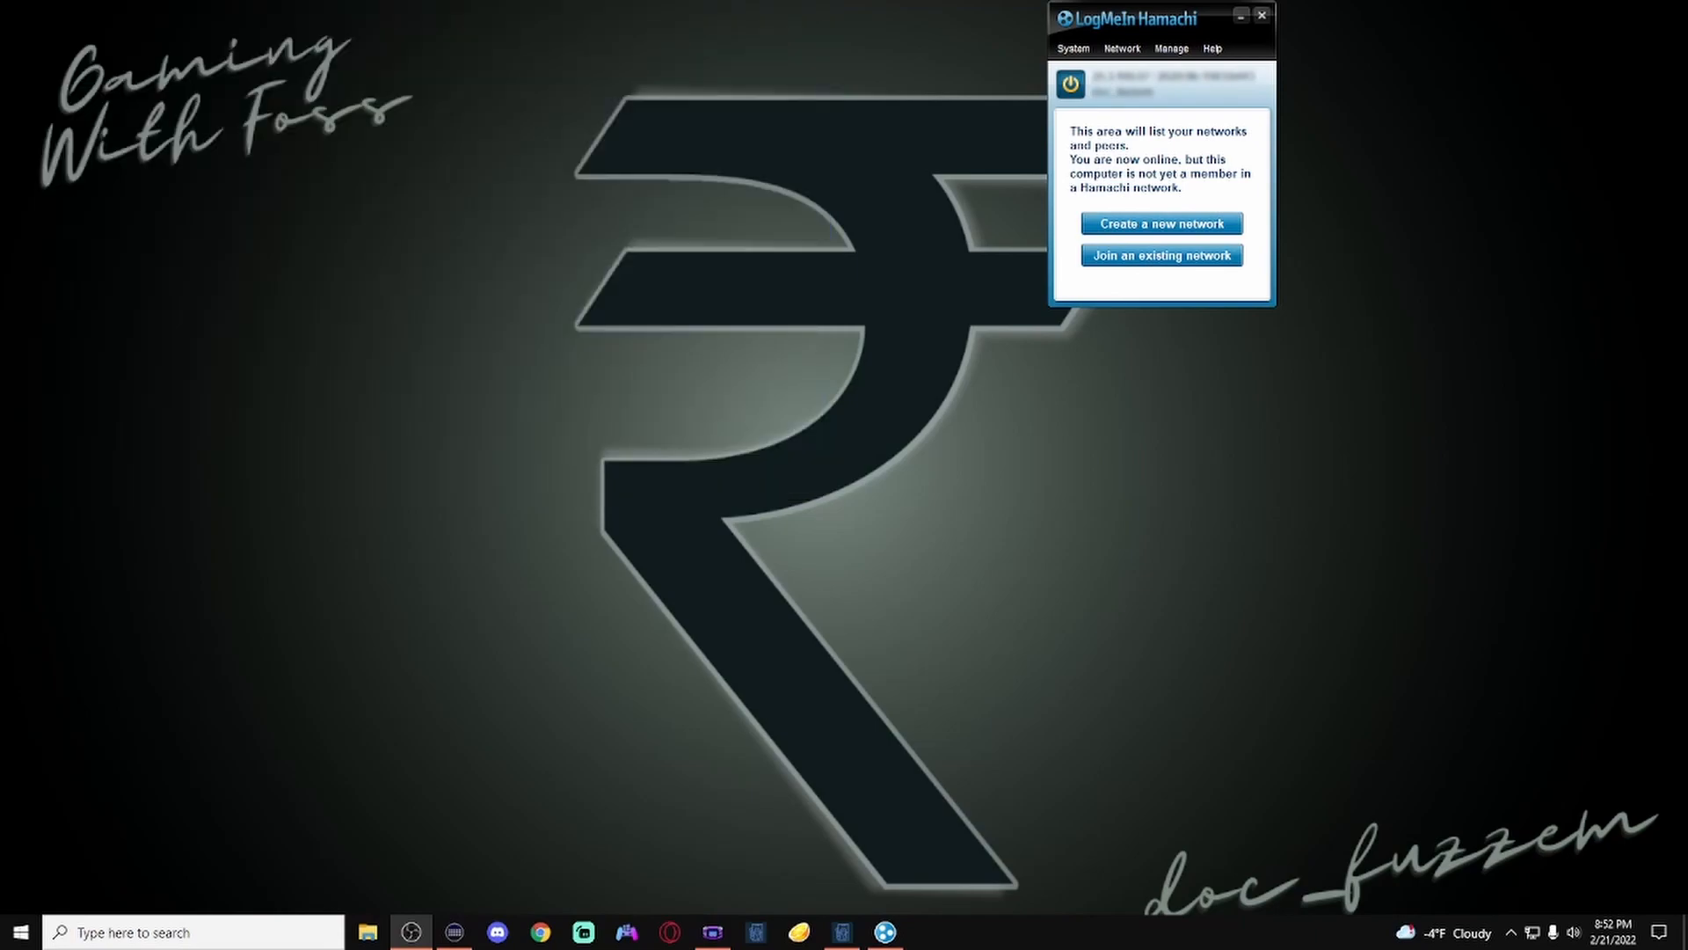
mouse_move(1001, 302)
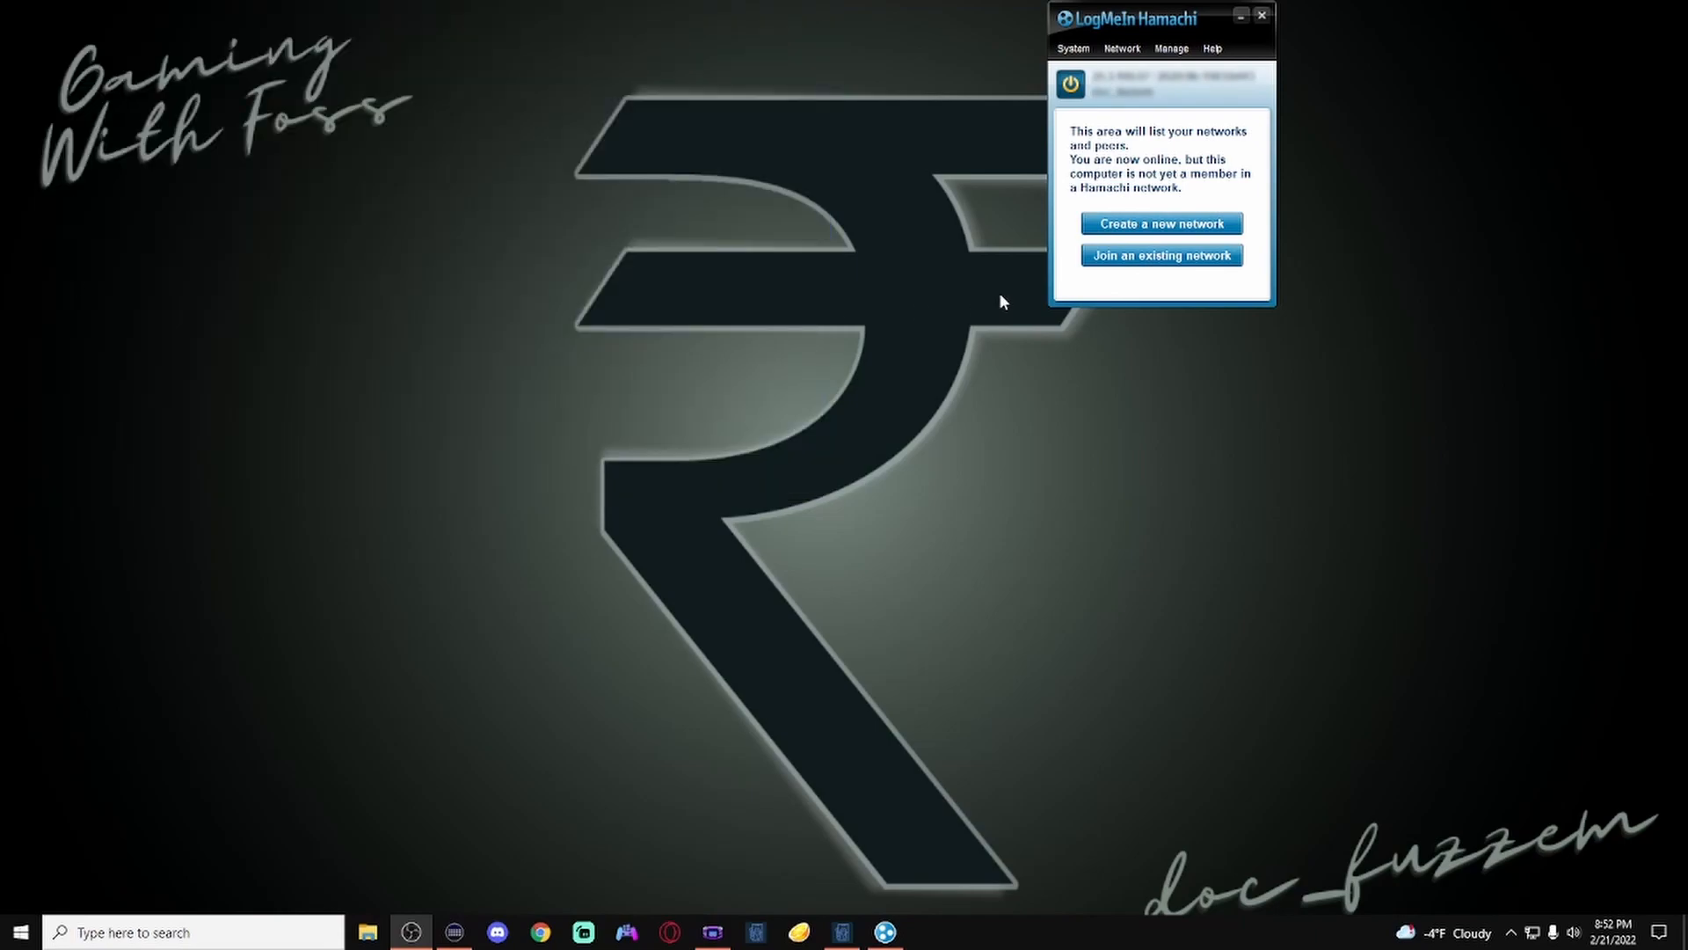
Step: Create a Hamachi network with ID 'doc_fuzzem' and a password
click(1161, 222)
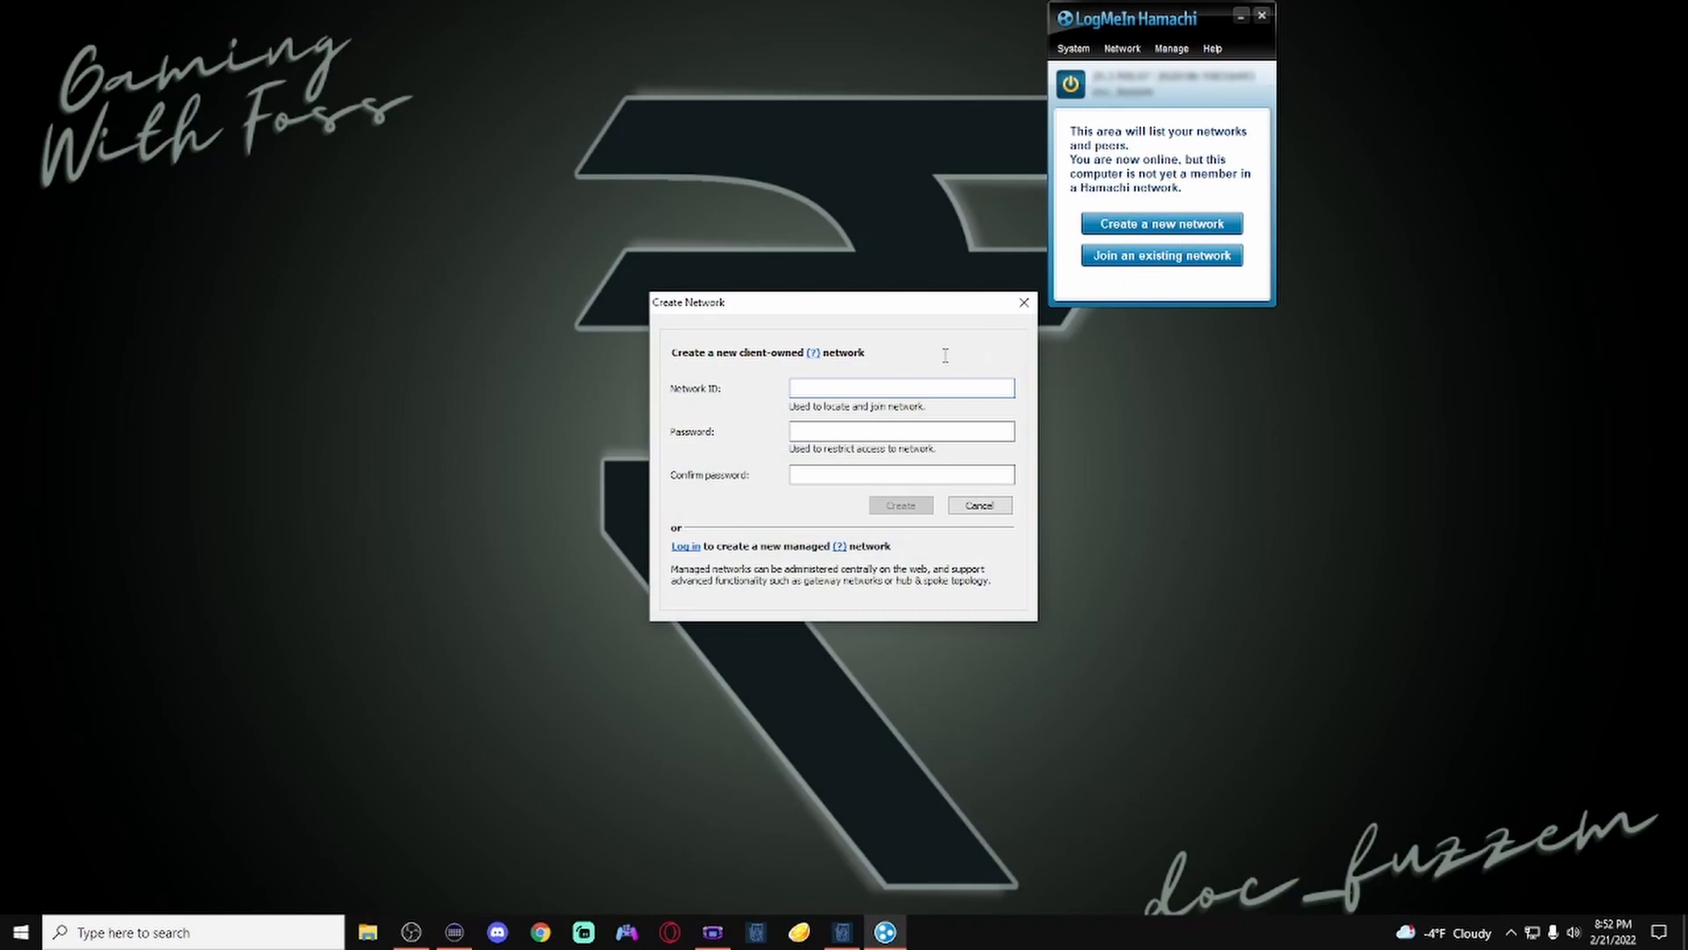
text(doc_fuzze)
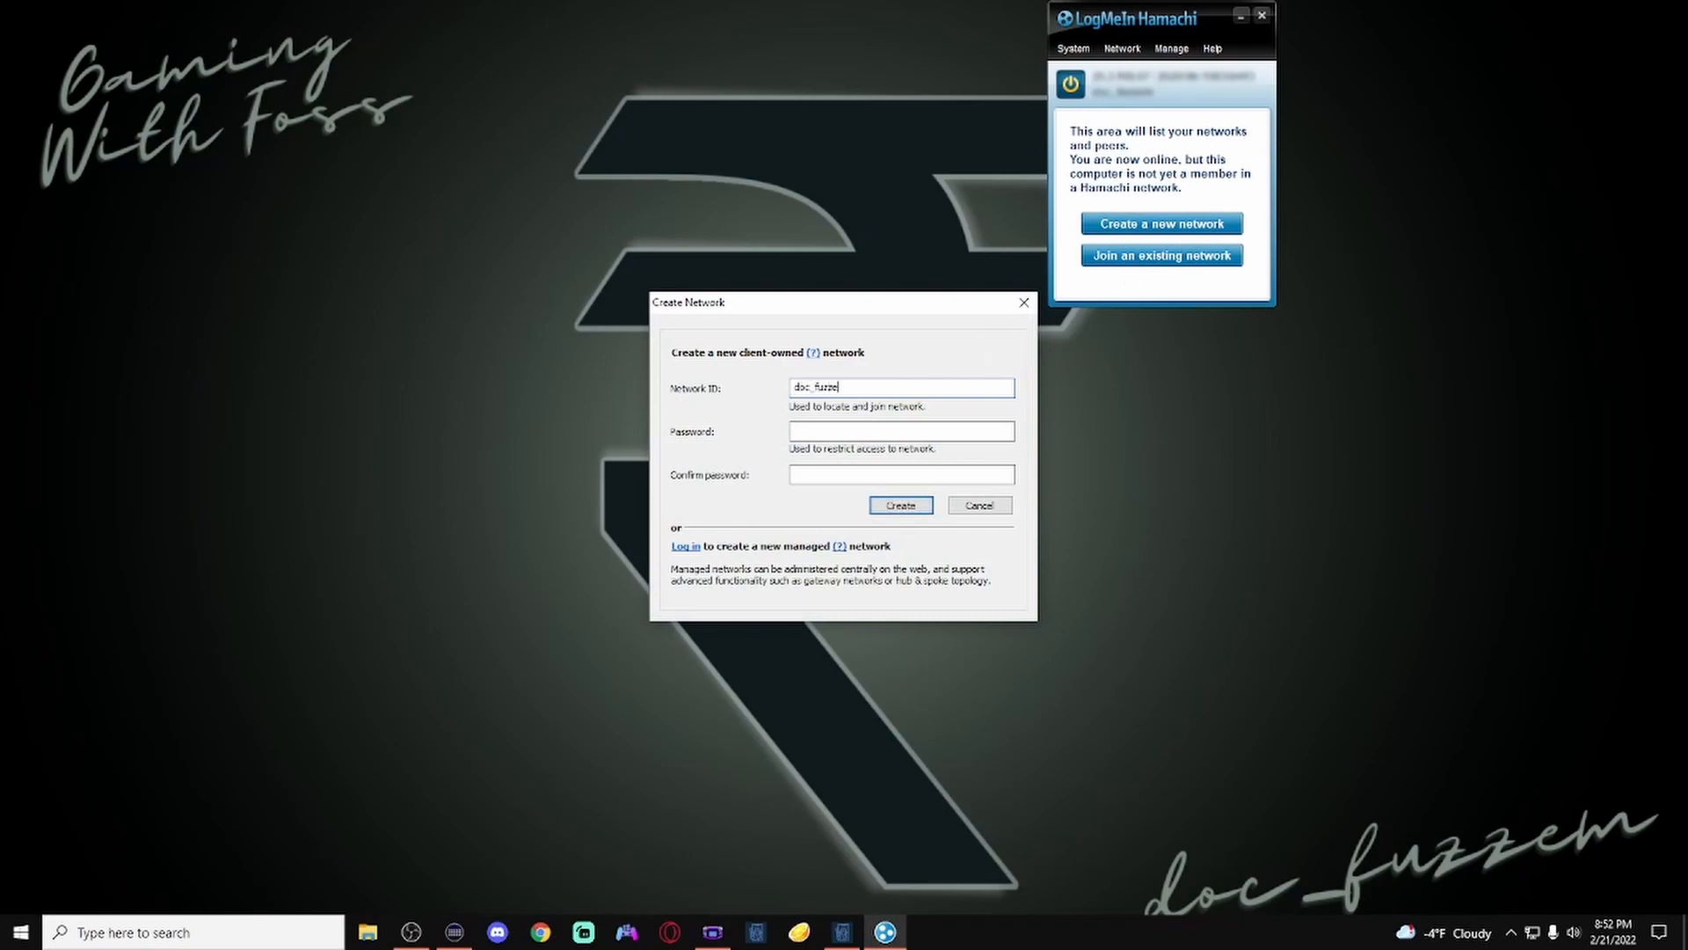
click(901, 431)
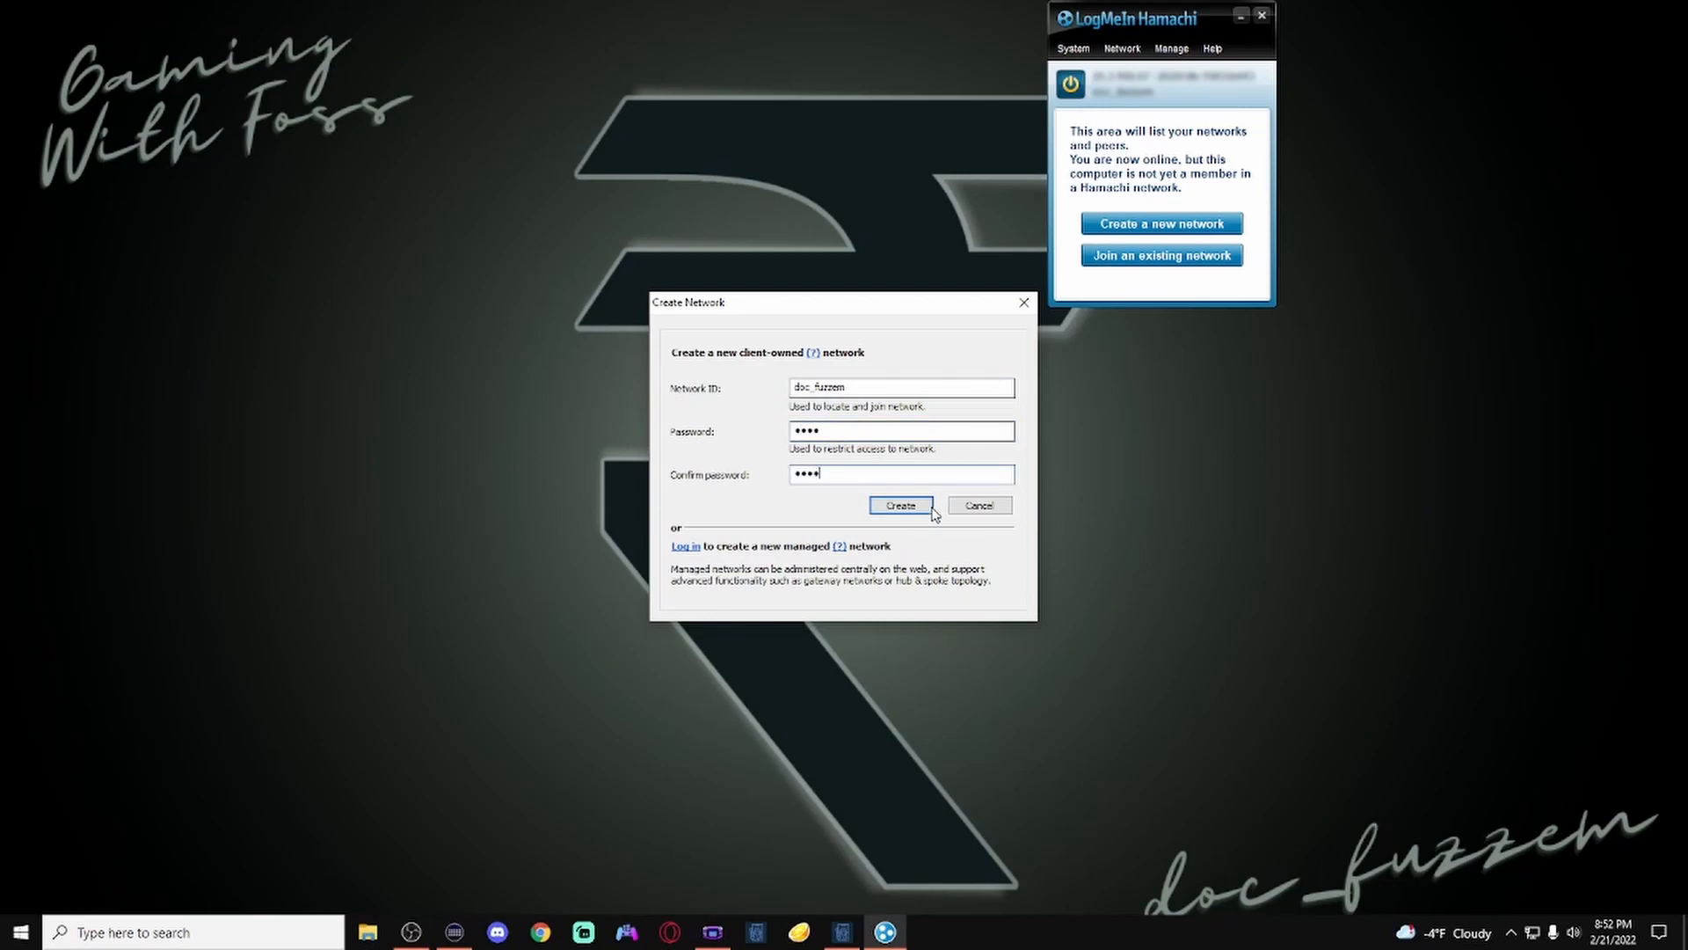
click(899, 505)
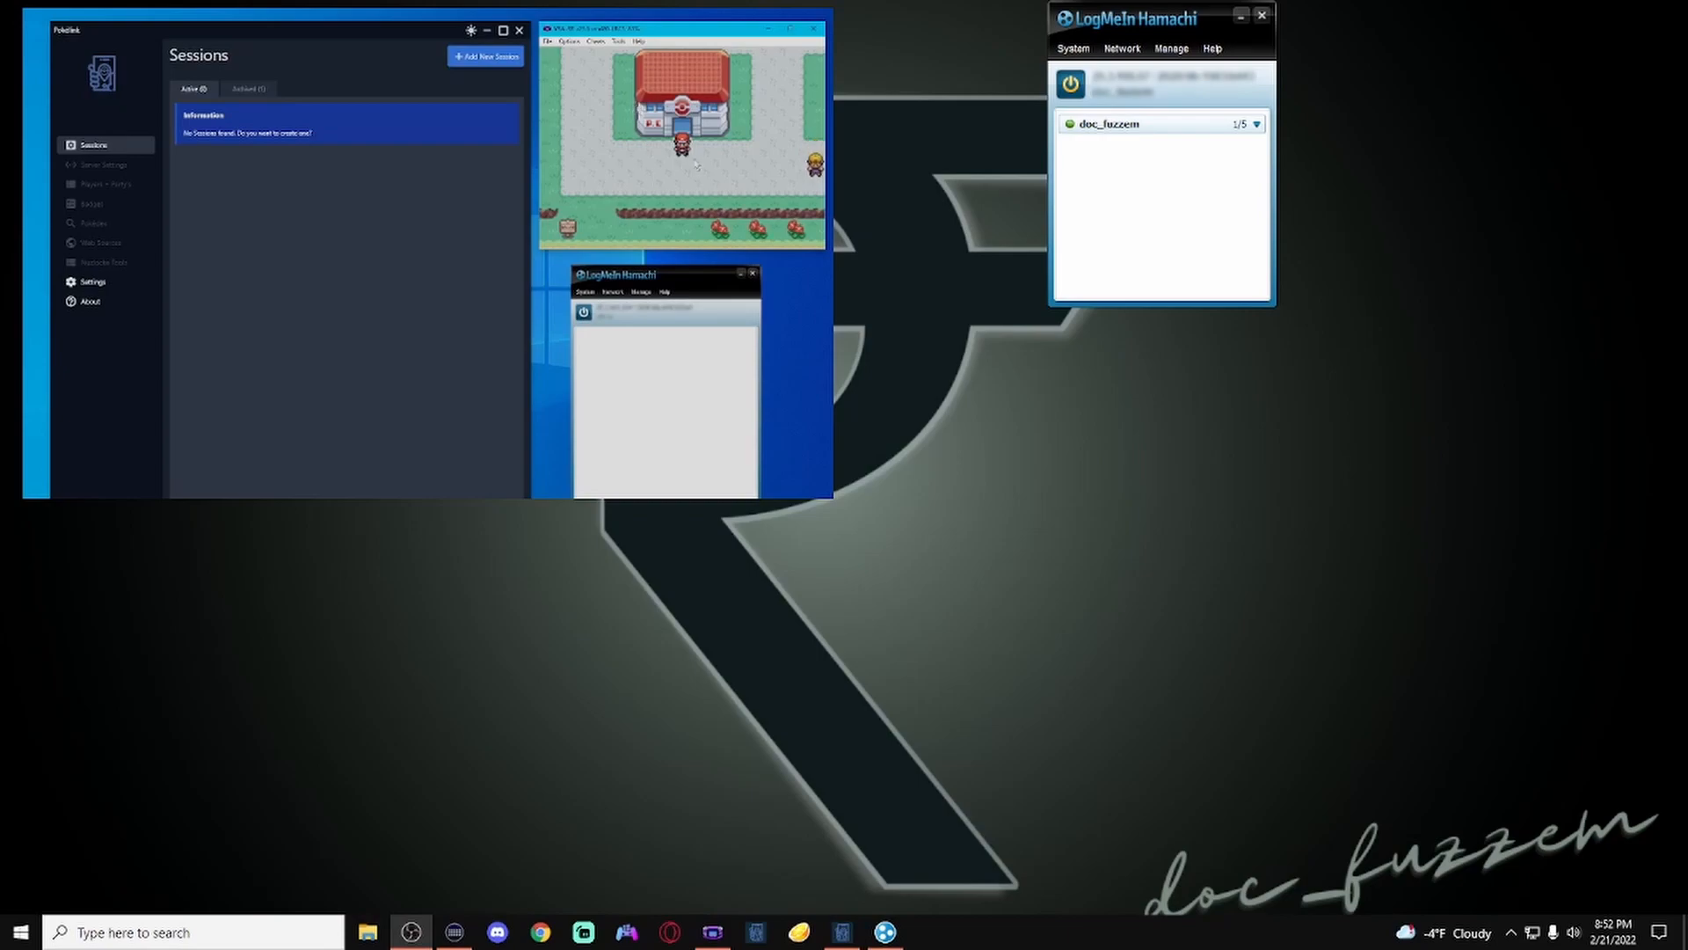
mouse_move(689, 429)
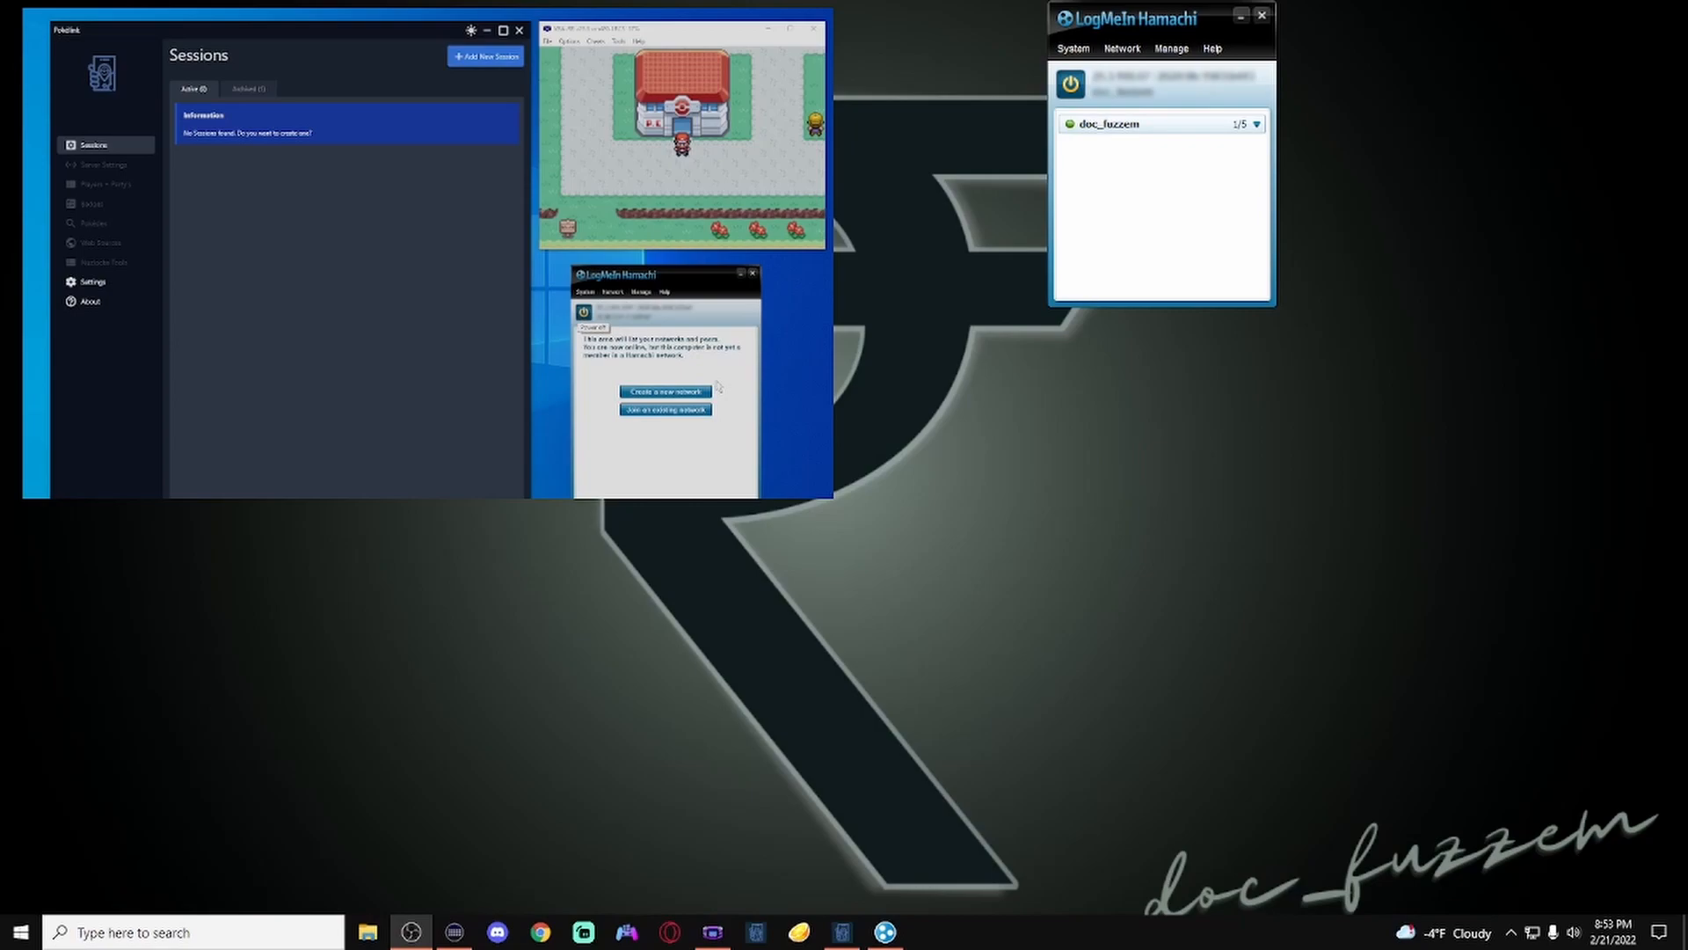
Step: On the second computer, join network 'doc_fuzzem' and proceed to its password
click(665, 409)
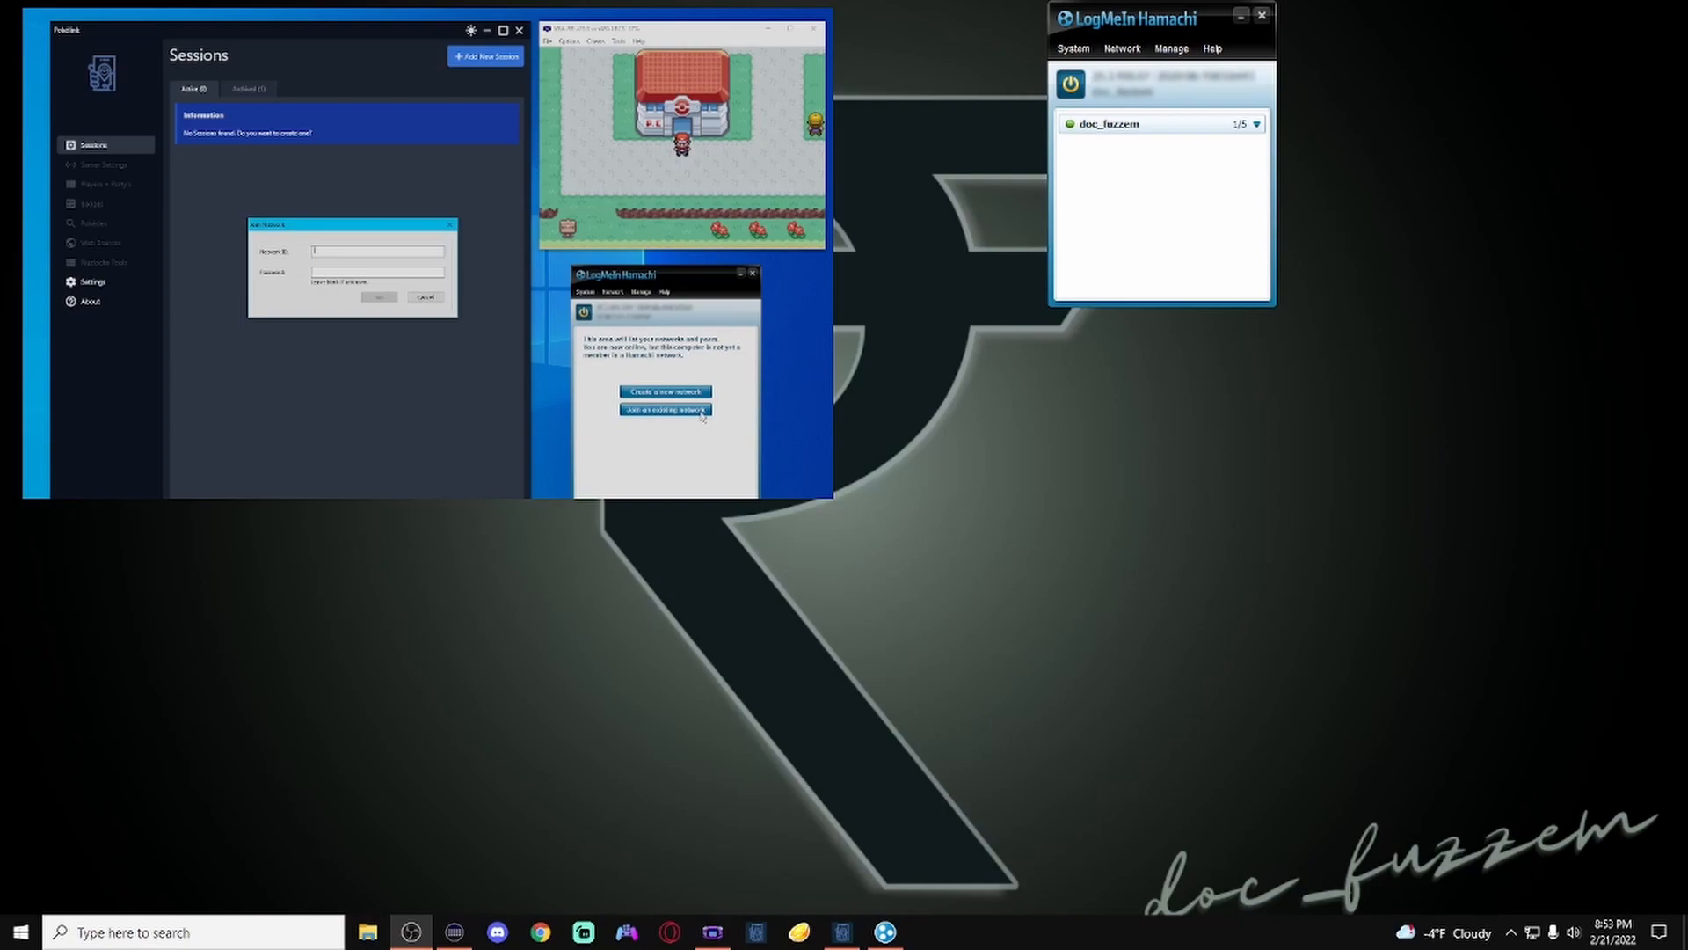
text(doc_fuzzem)
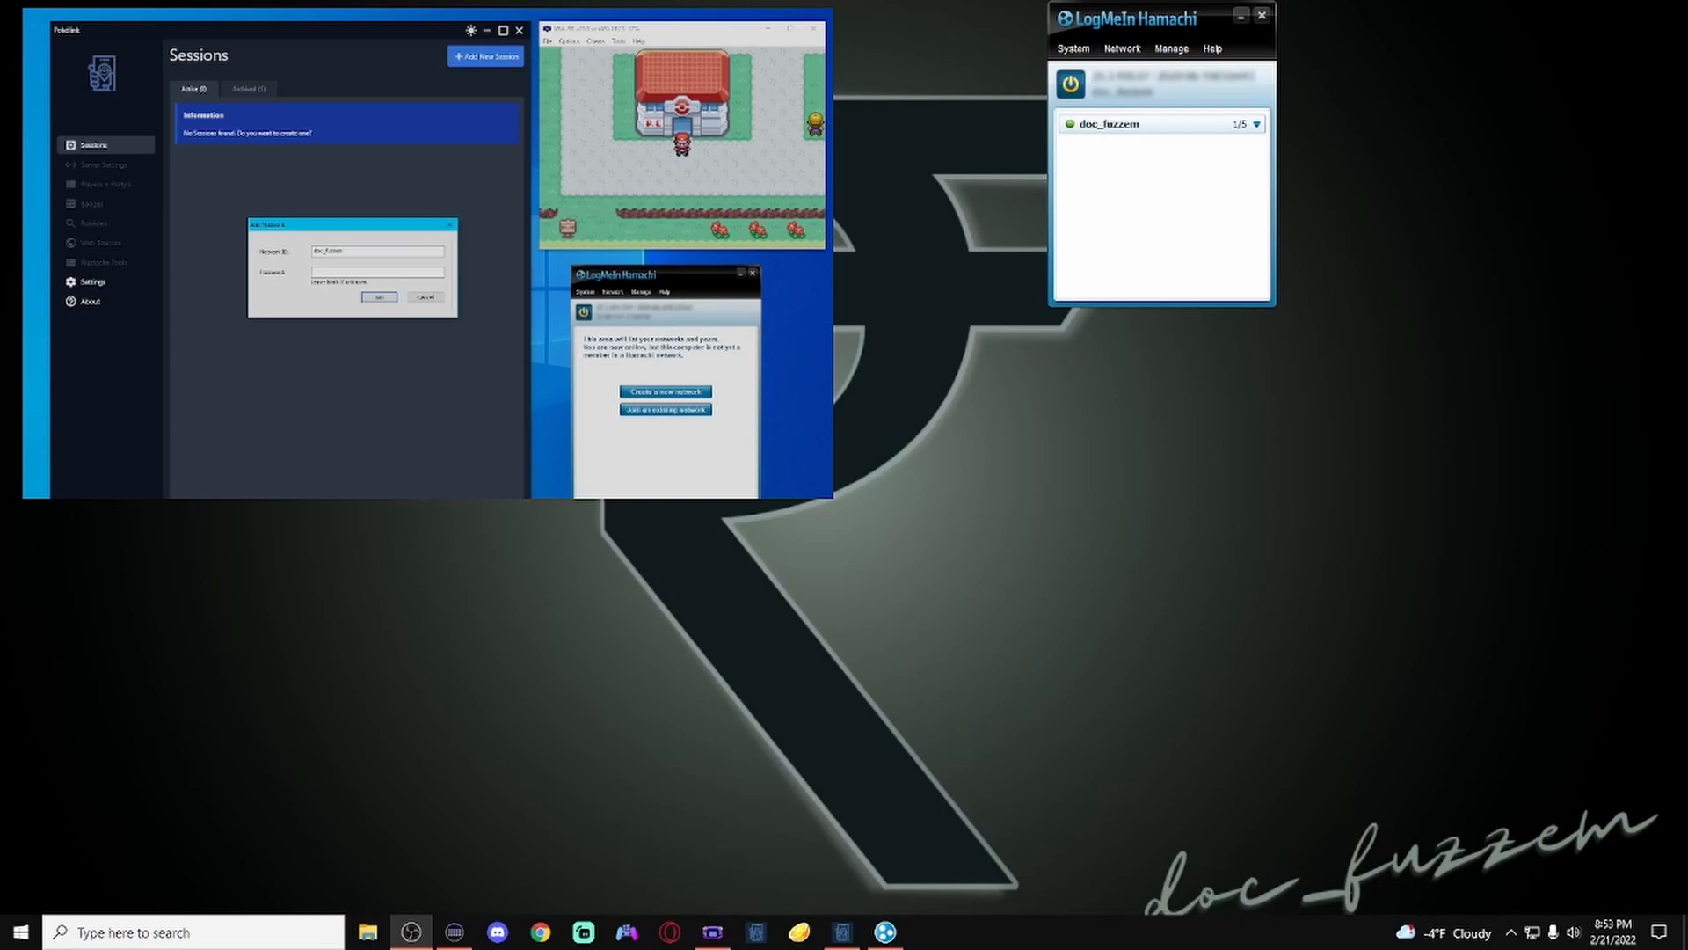
click(379, 298)
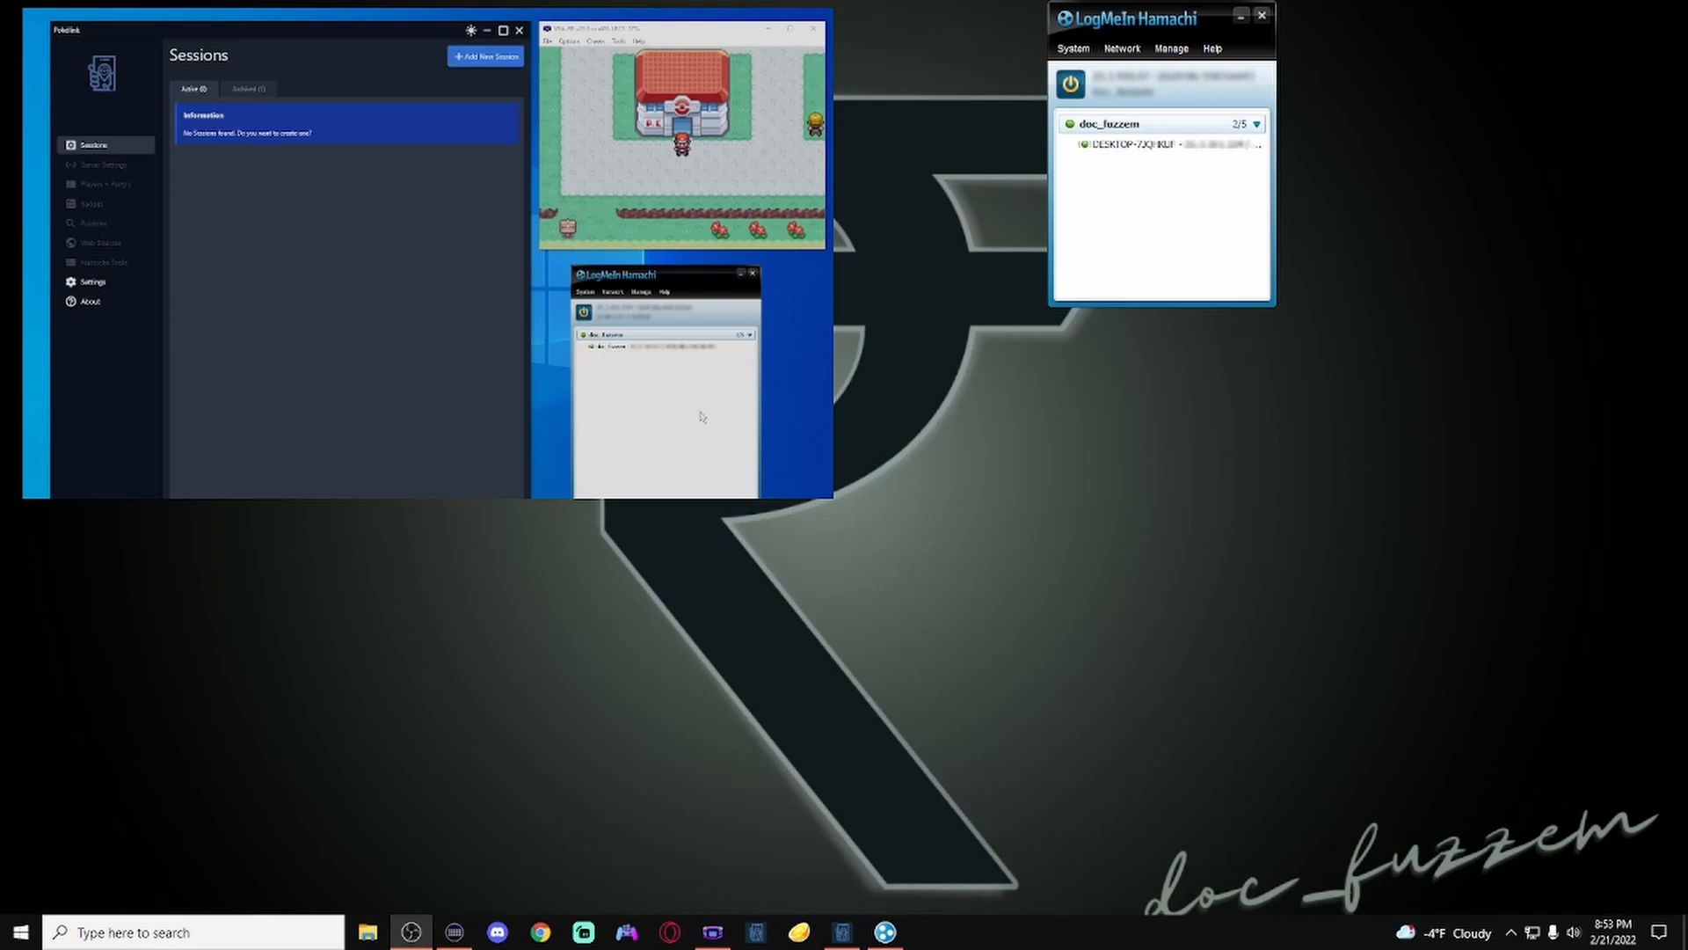
mouse_move(842, 932)
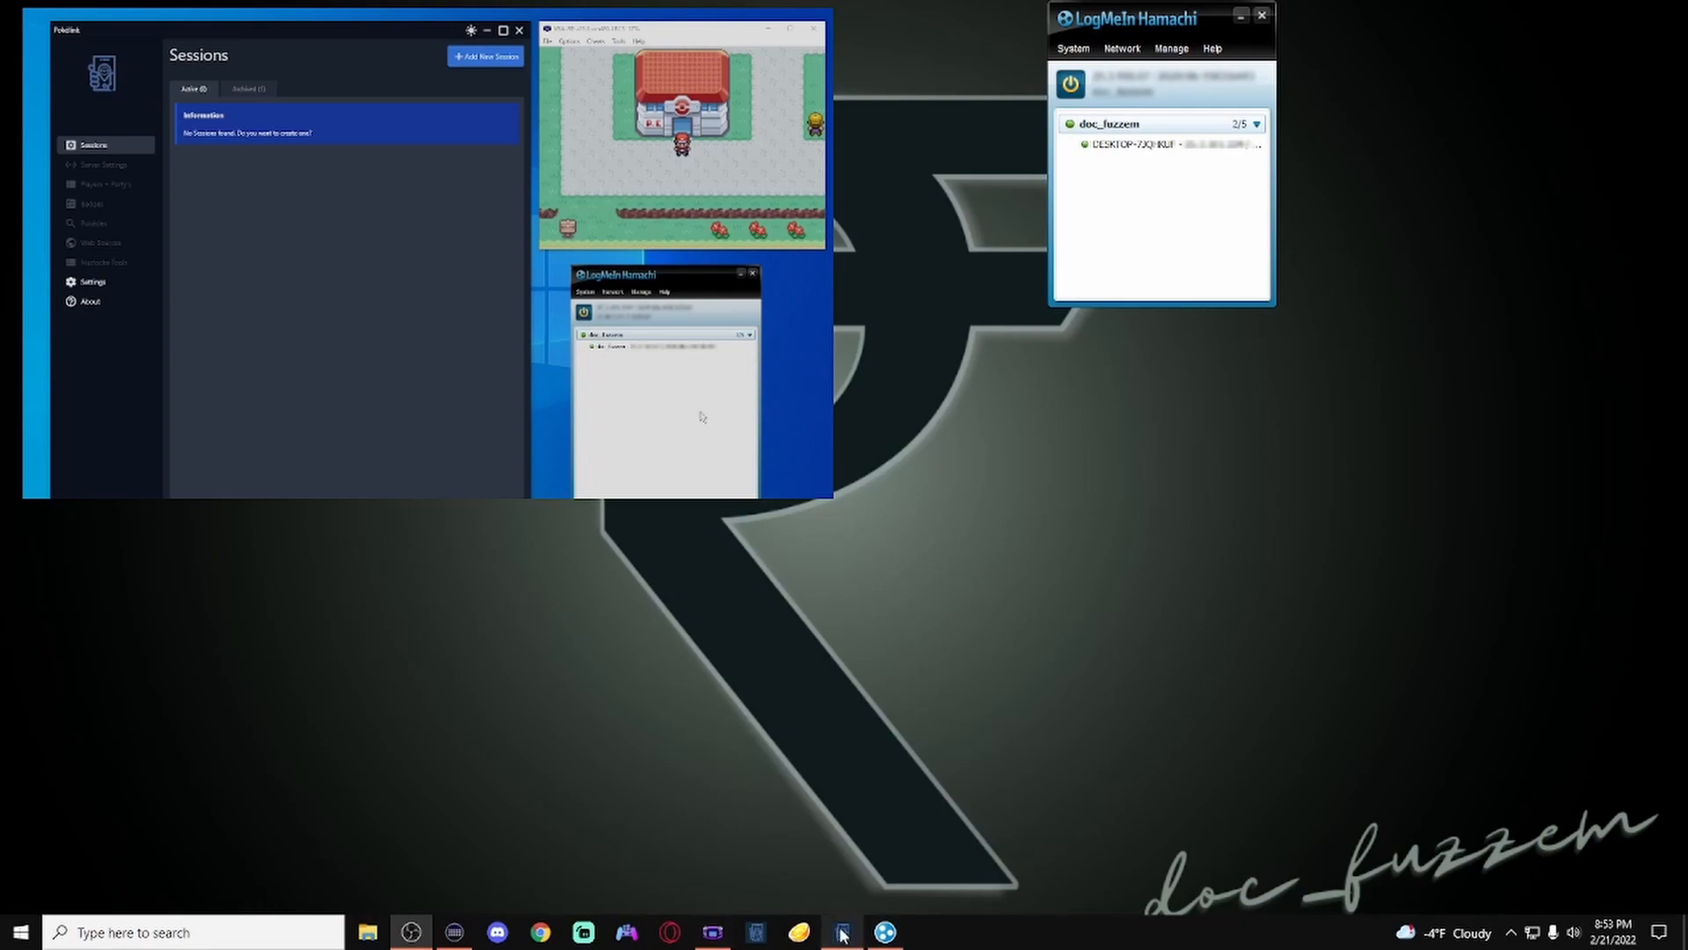
Step: Show the Pokélink Sessions page alongside the VBA-RR emulator window
click(843, 931)
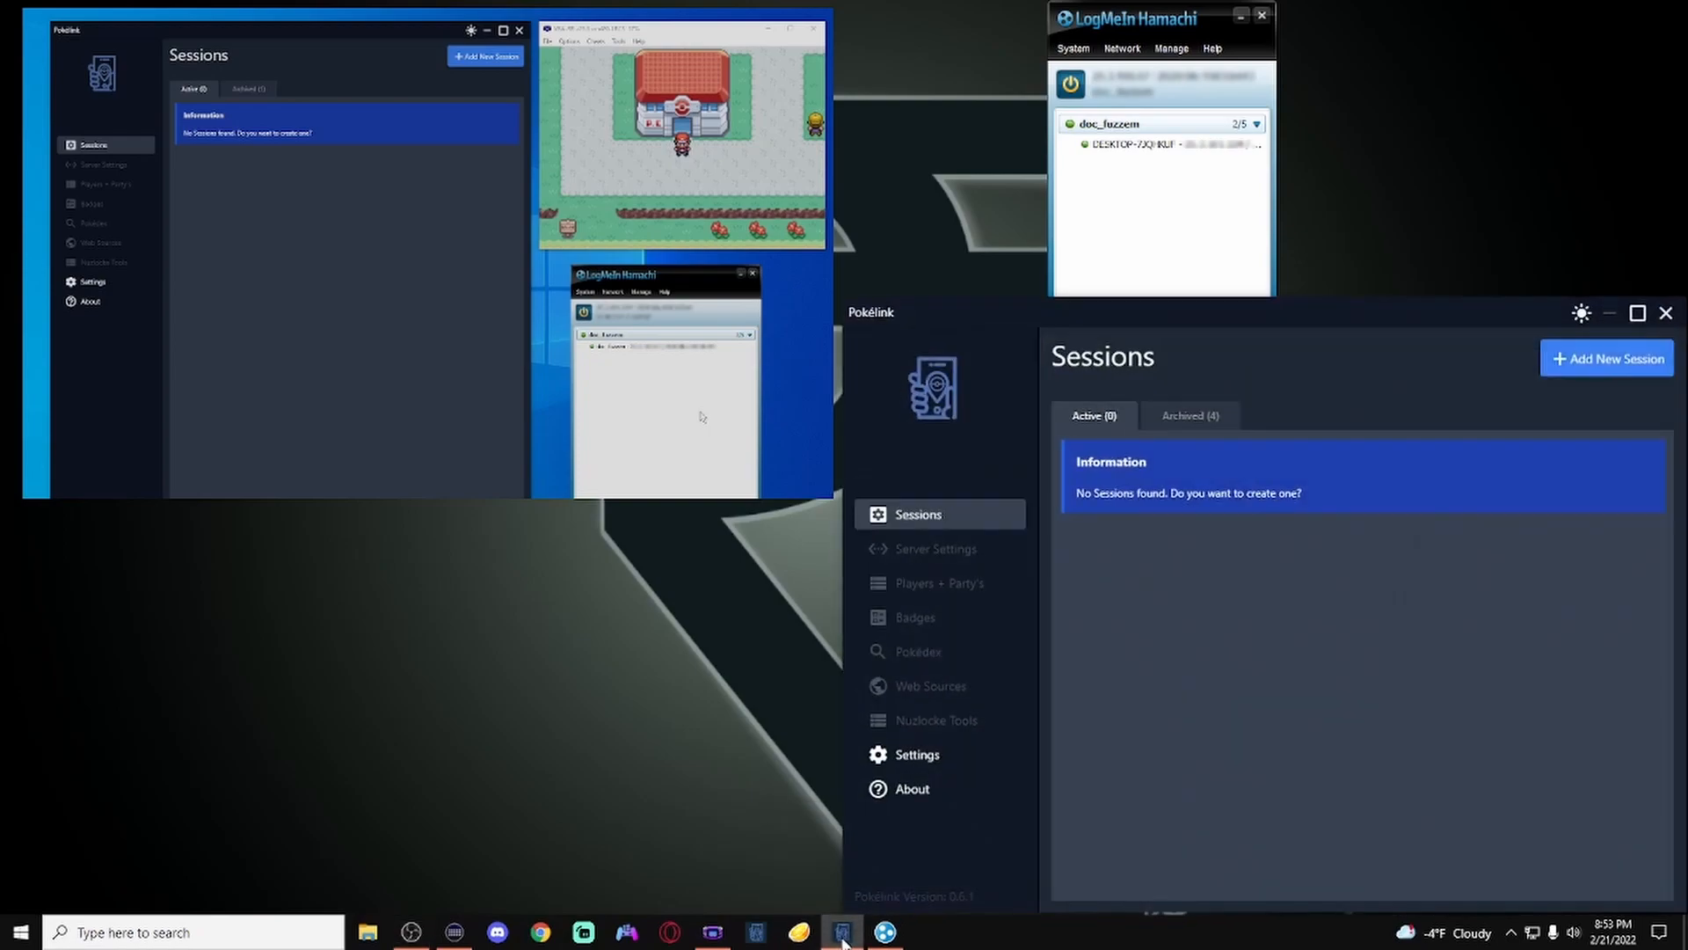
mouse_move(1142, 605)
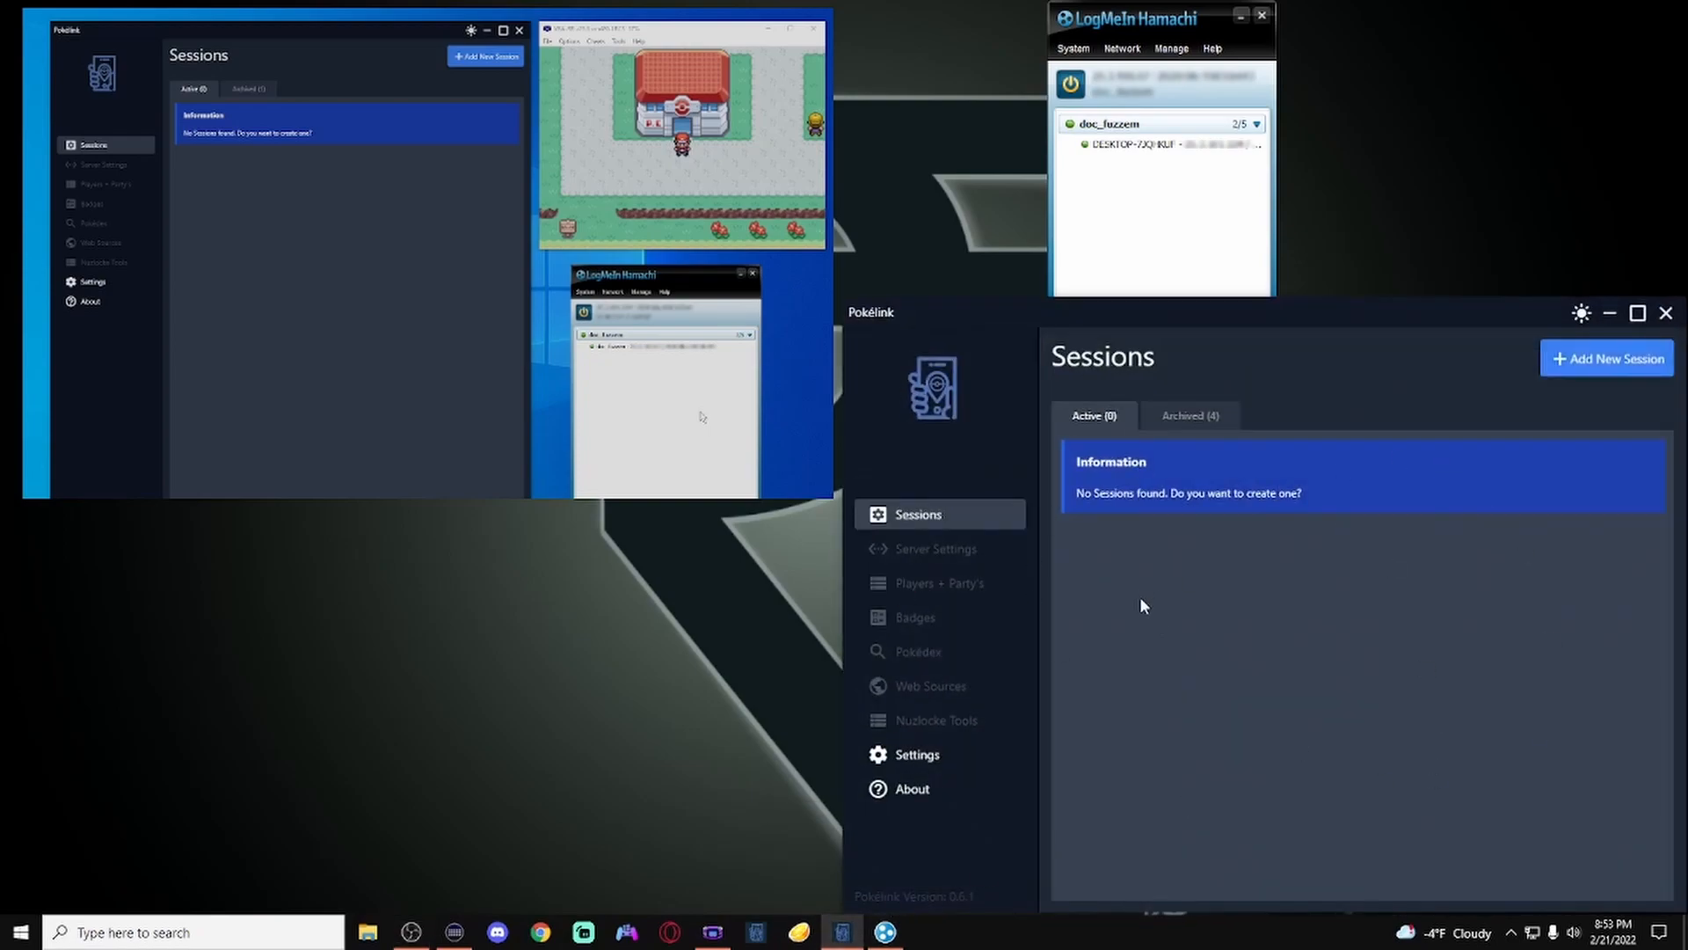
click(715, 931)
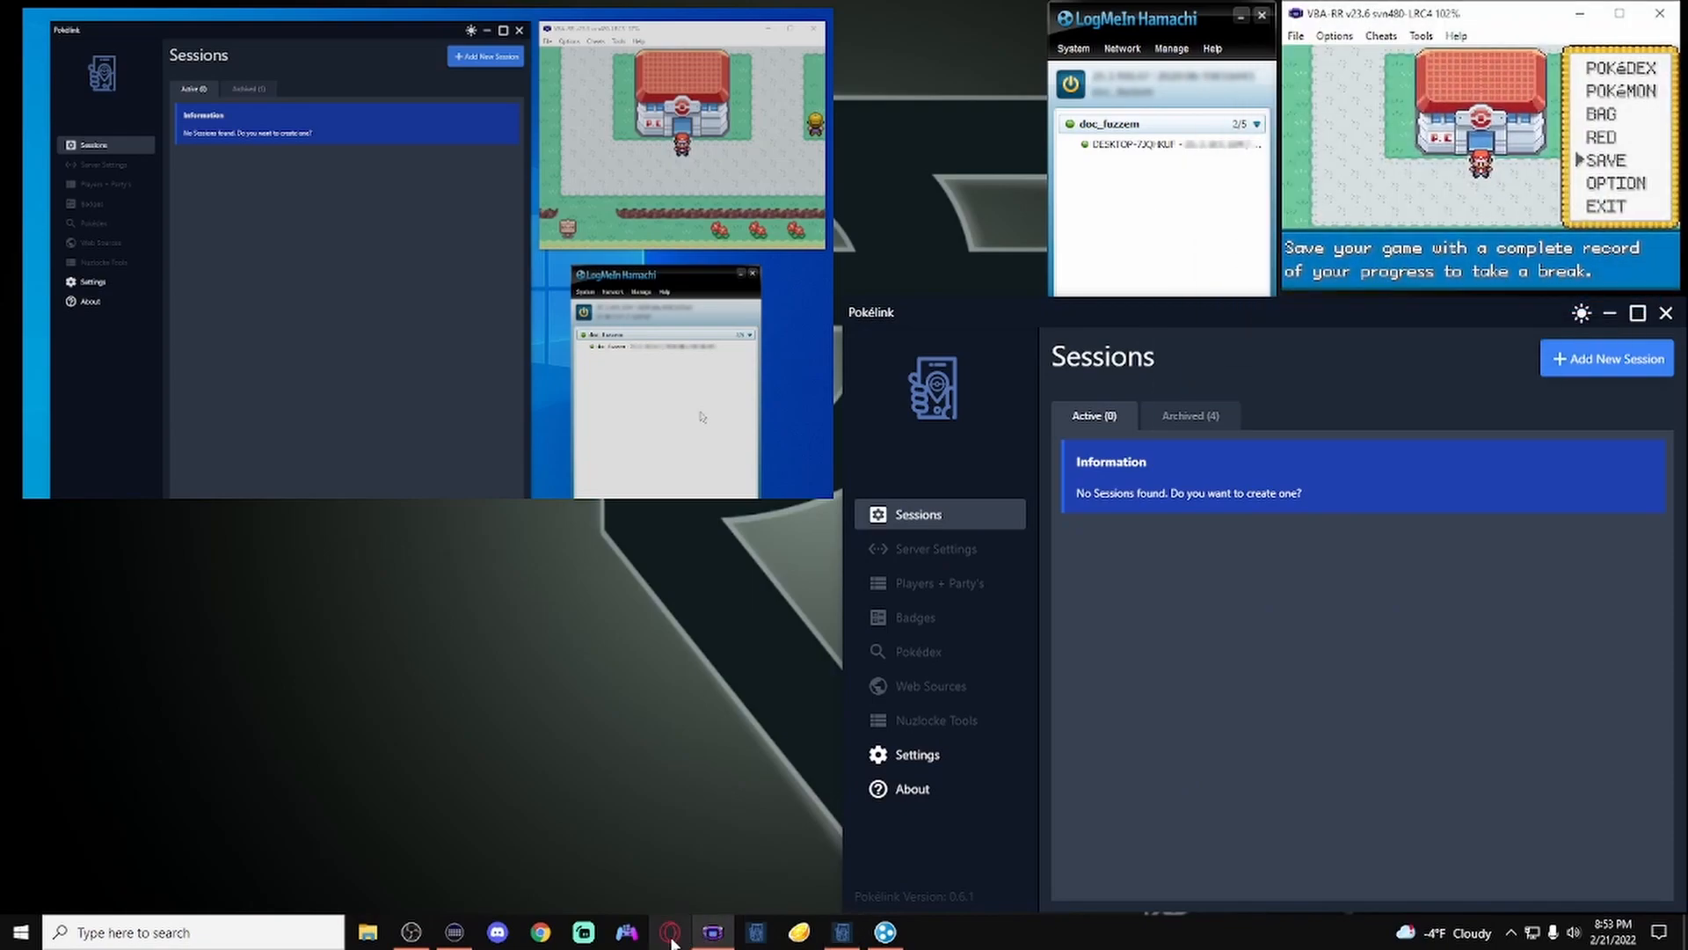
mouse_move(625, 932)
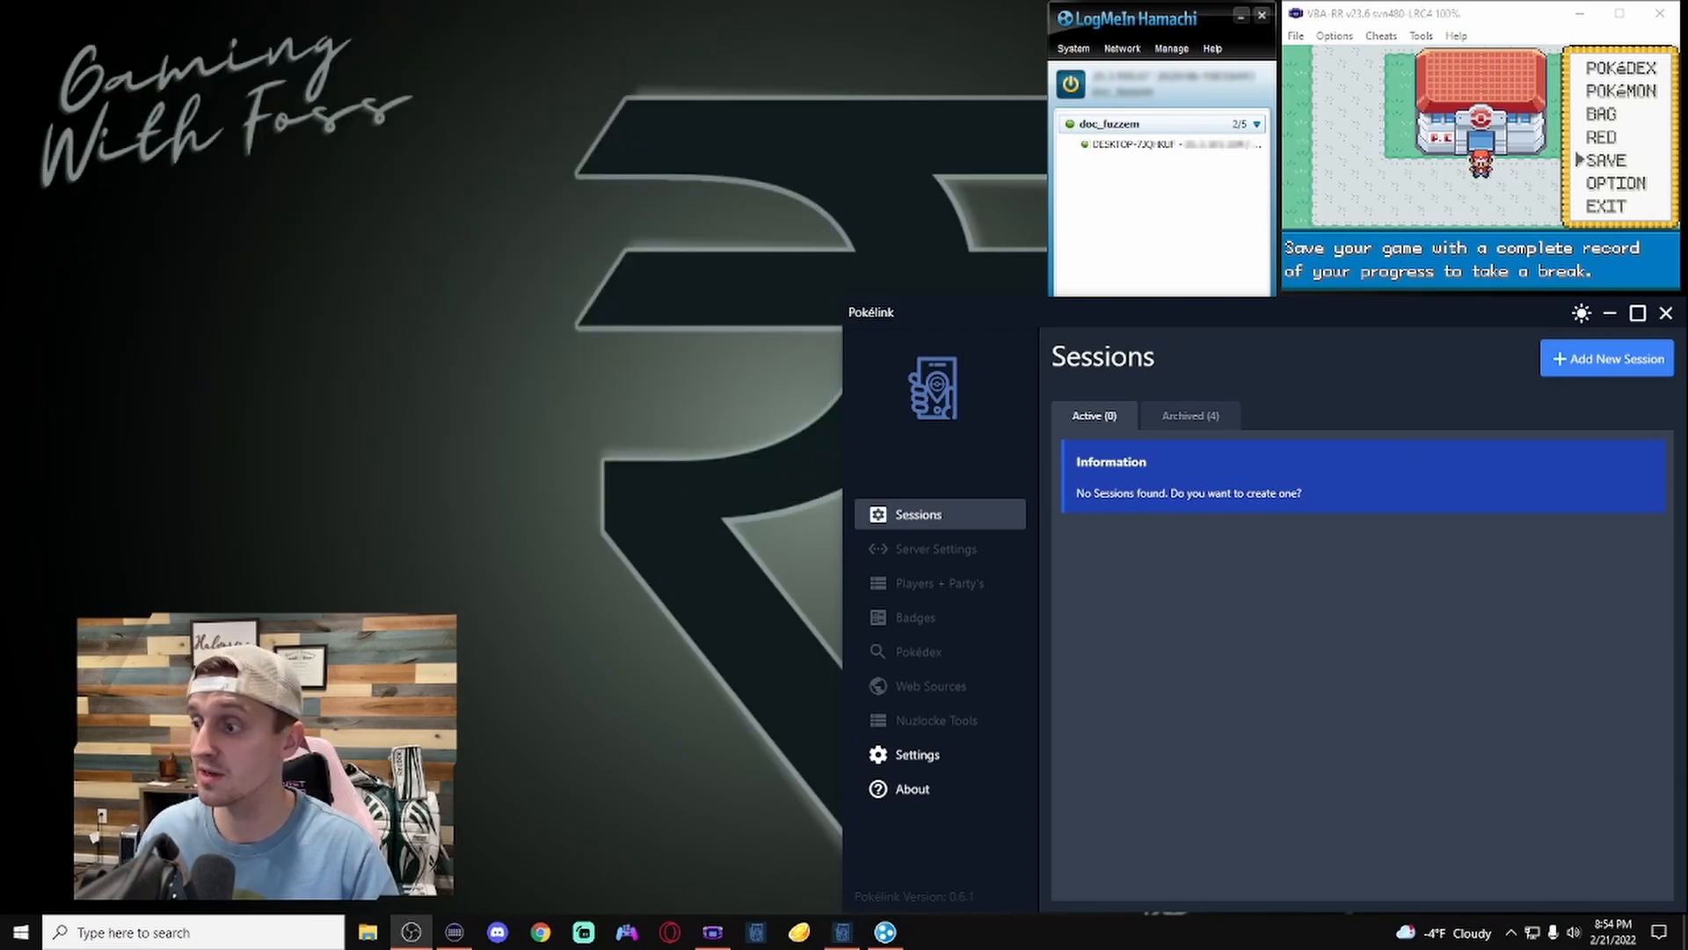
Step: Create a multiplayer session named 'Multiplayer' with Automatic Party Management for the chosen game
click(1607, 358)
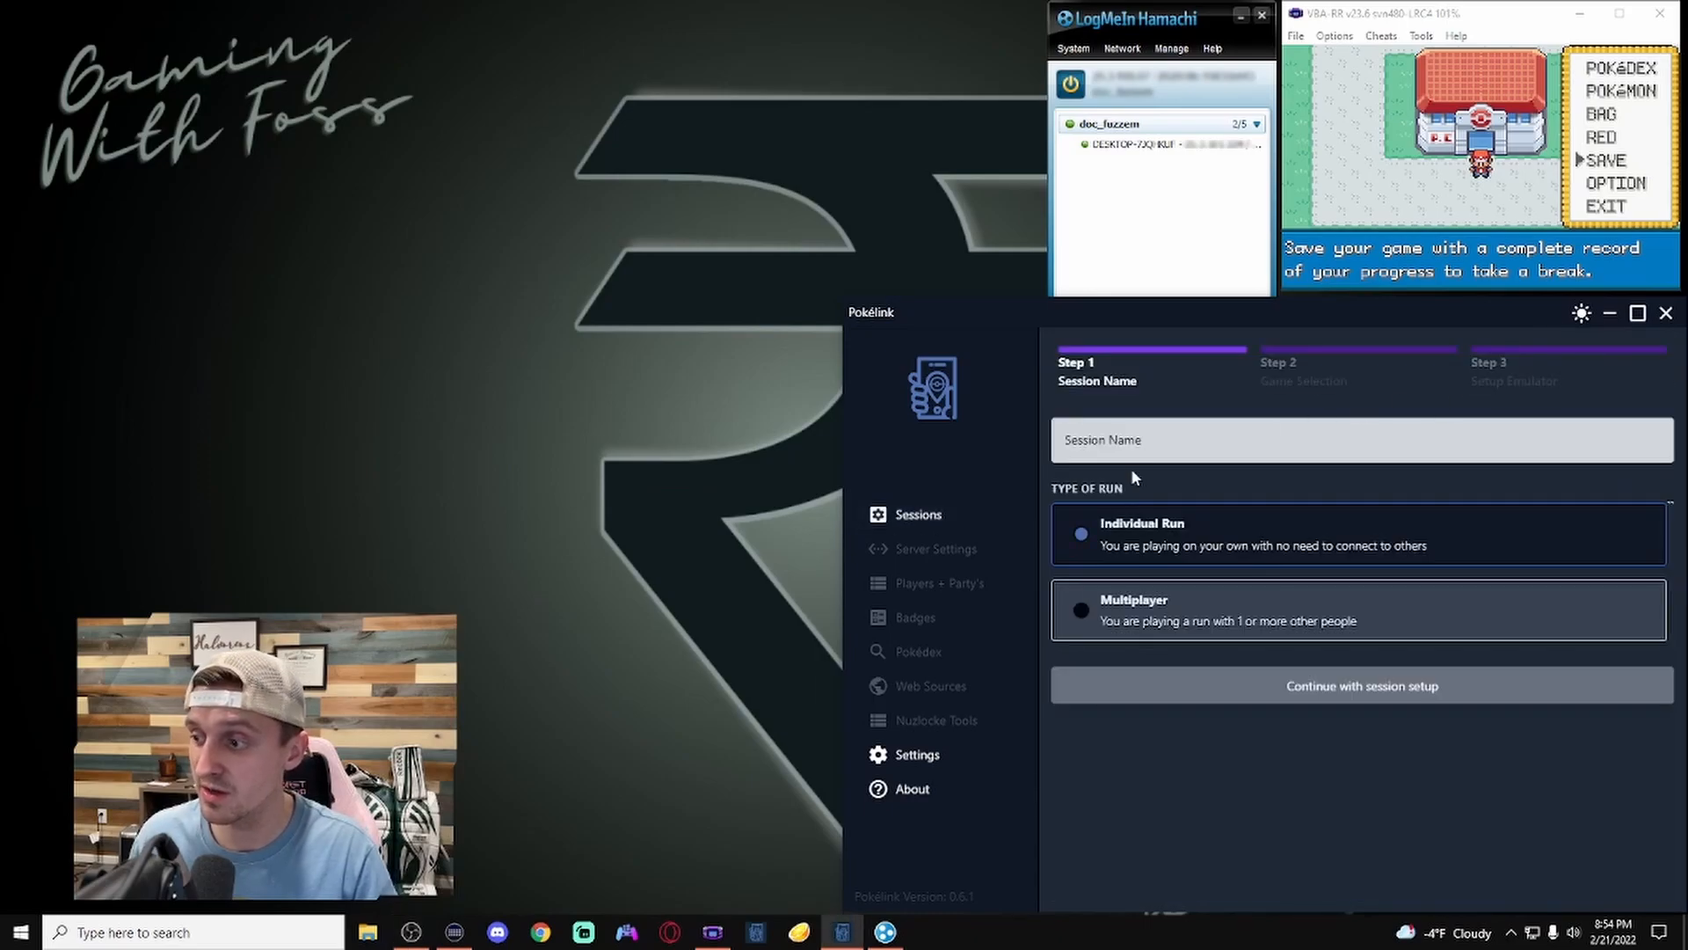
text(M)
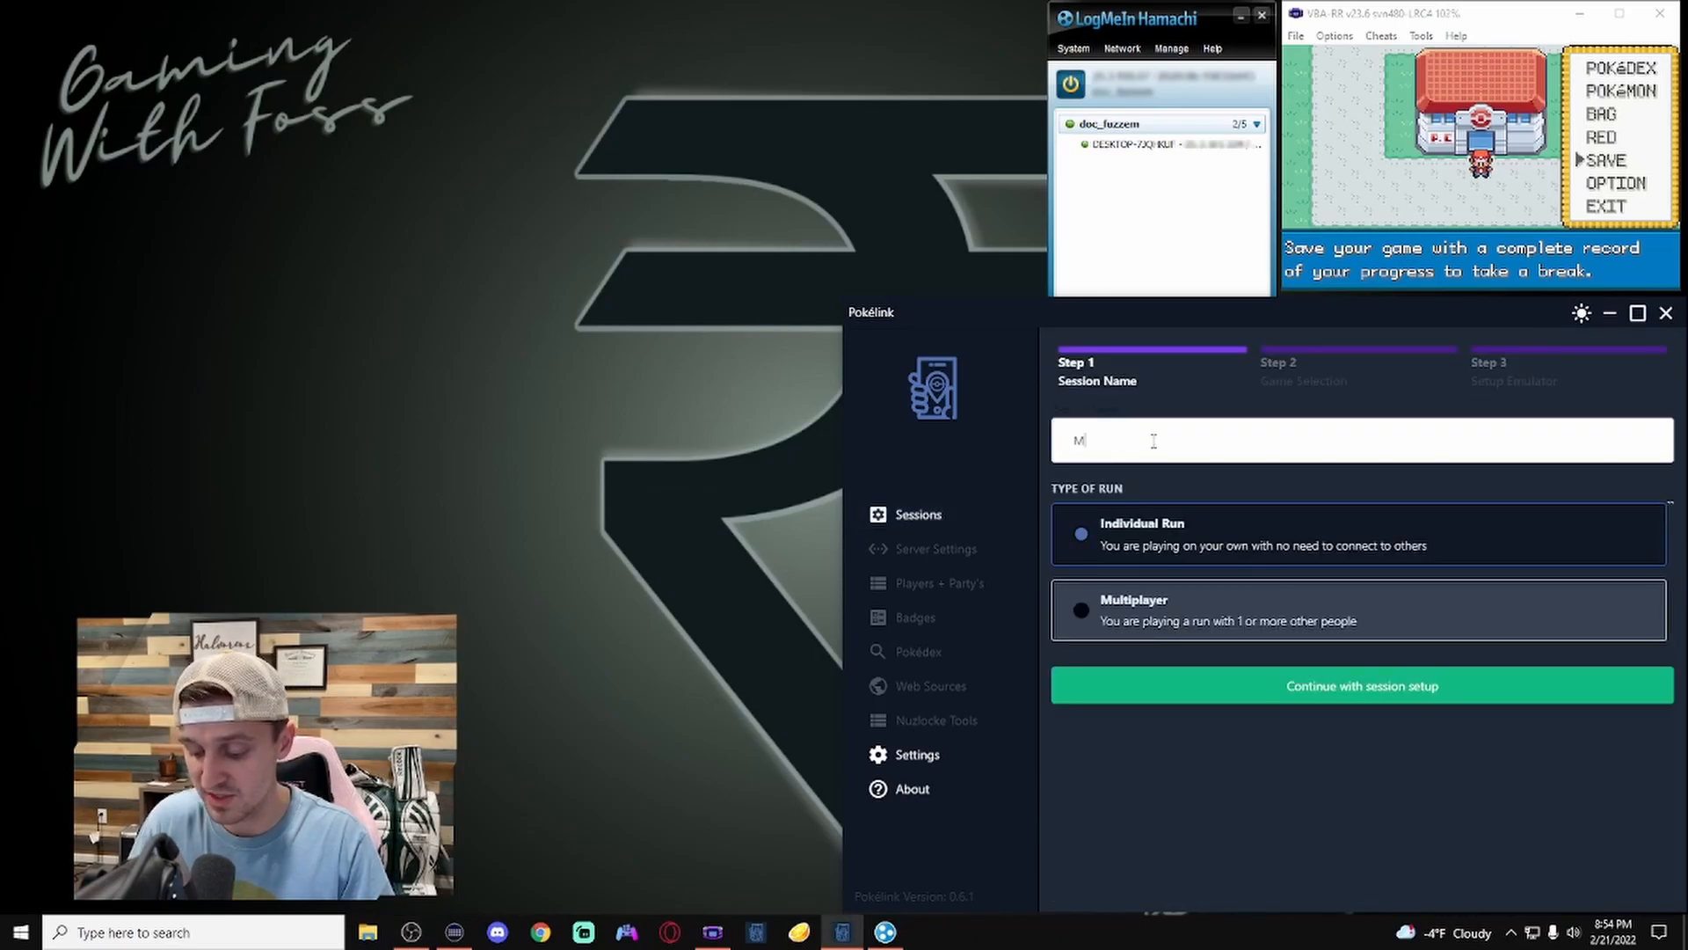
text(ultiplay)
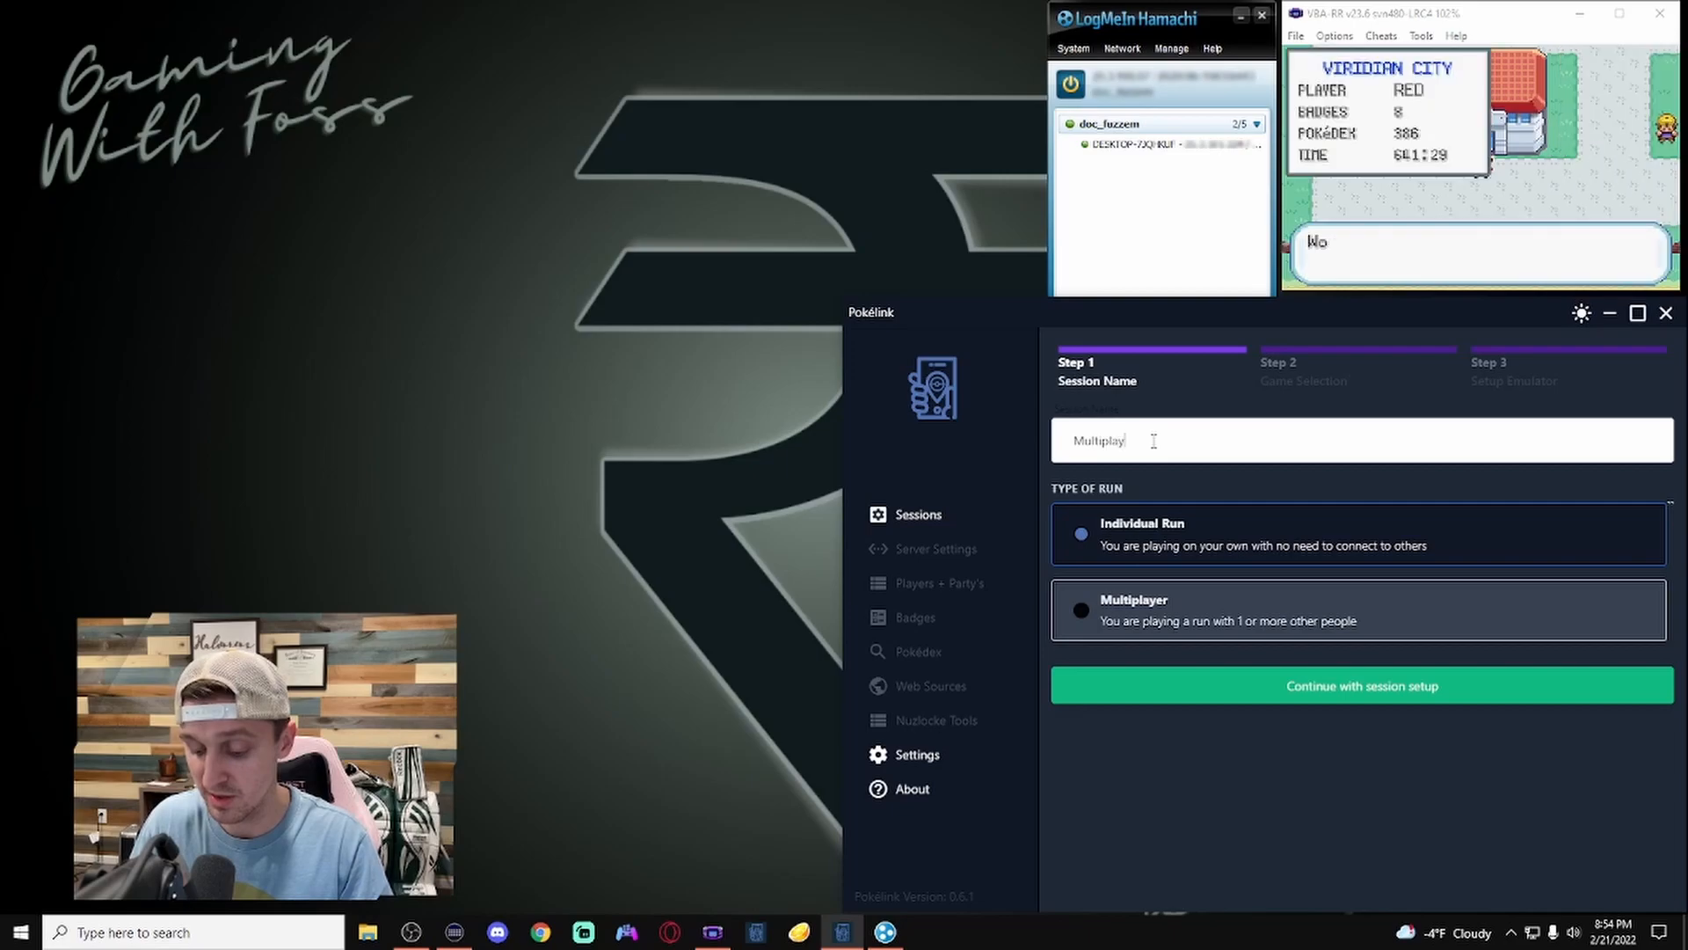
click(1081, 609)
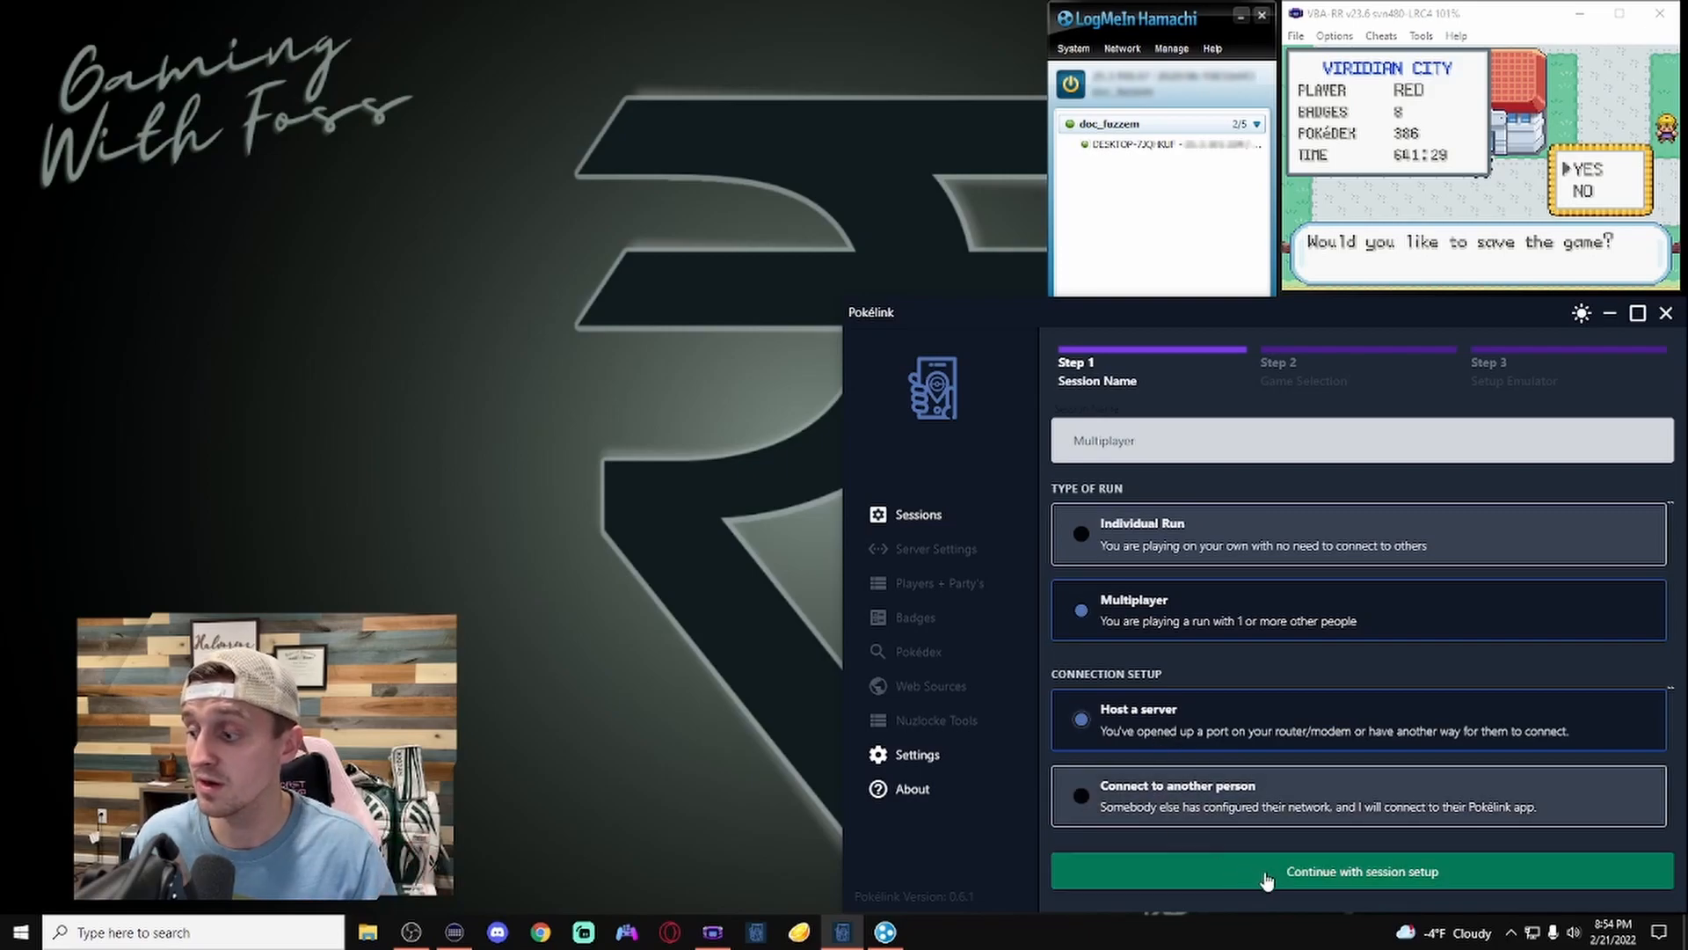
click(1361, 871)
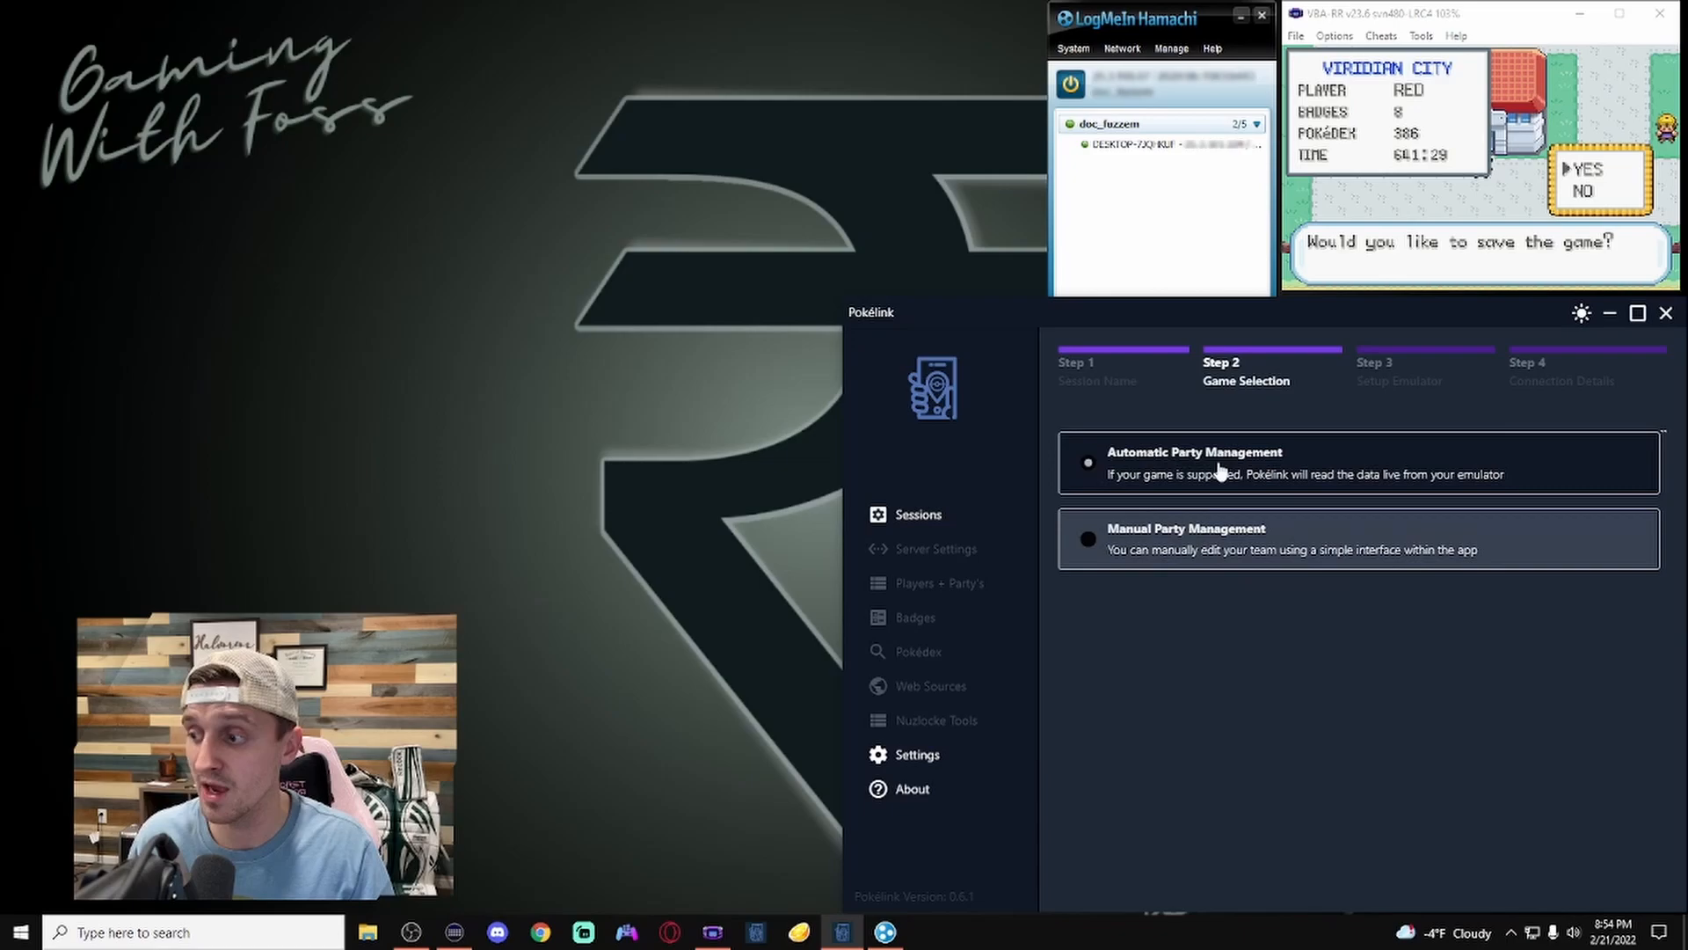
click(1194, 451)
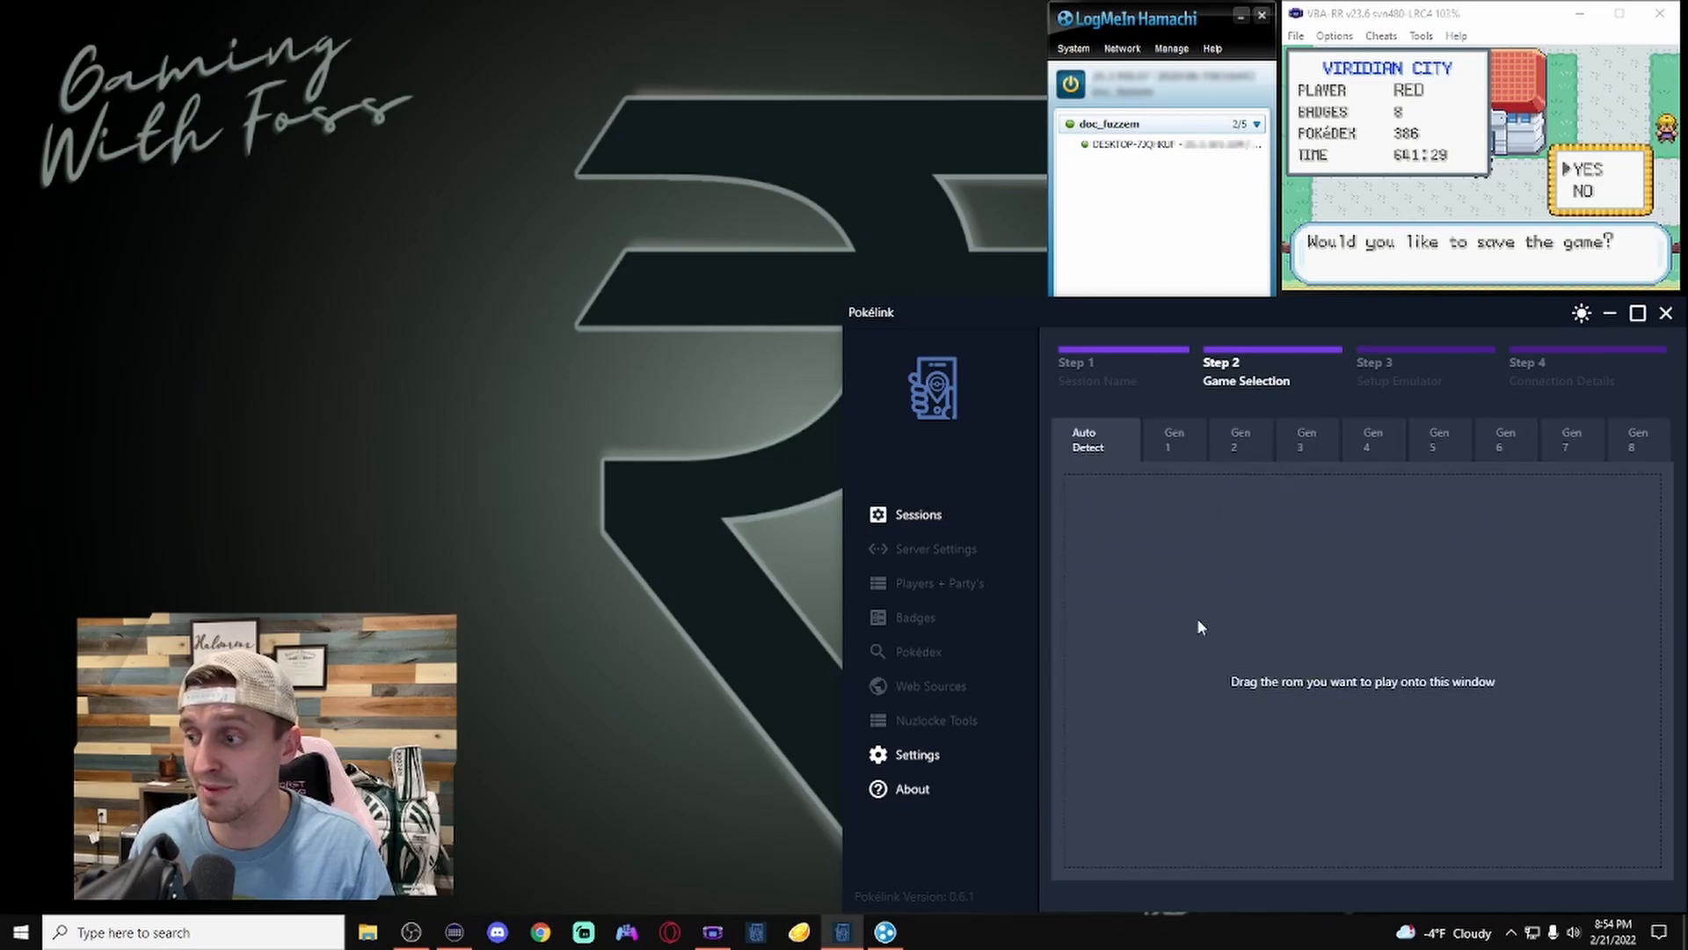
mouse_move(1522, 666)
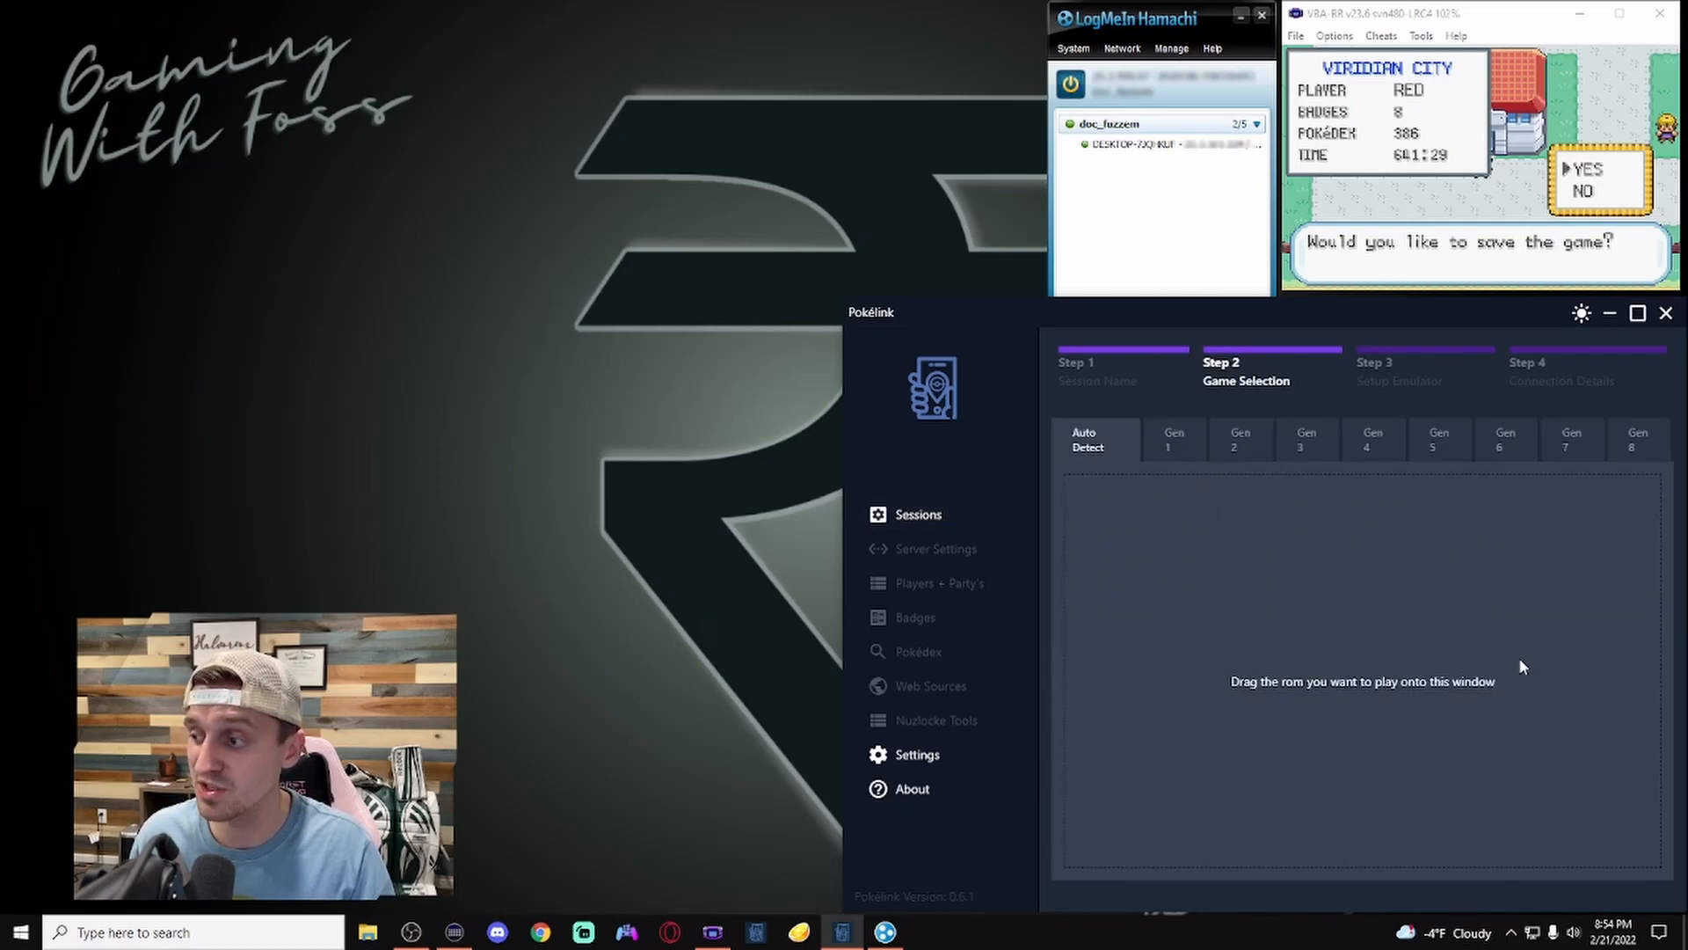
click(1306, 440)
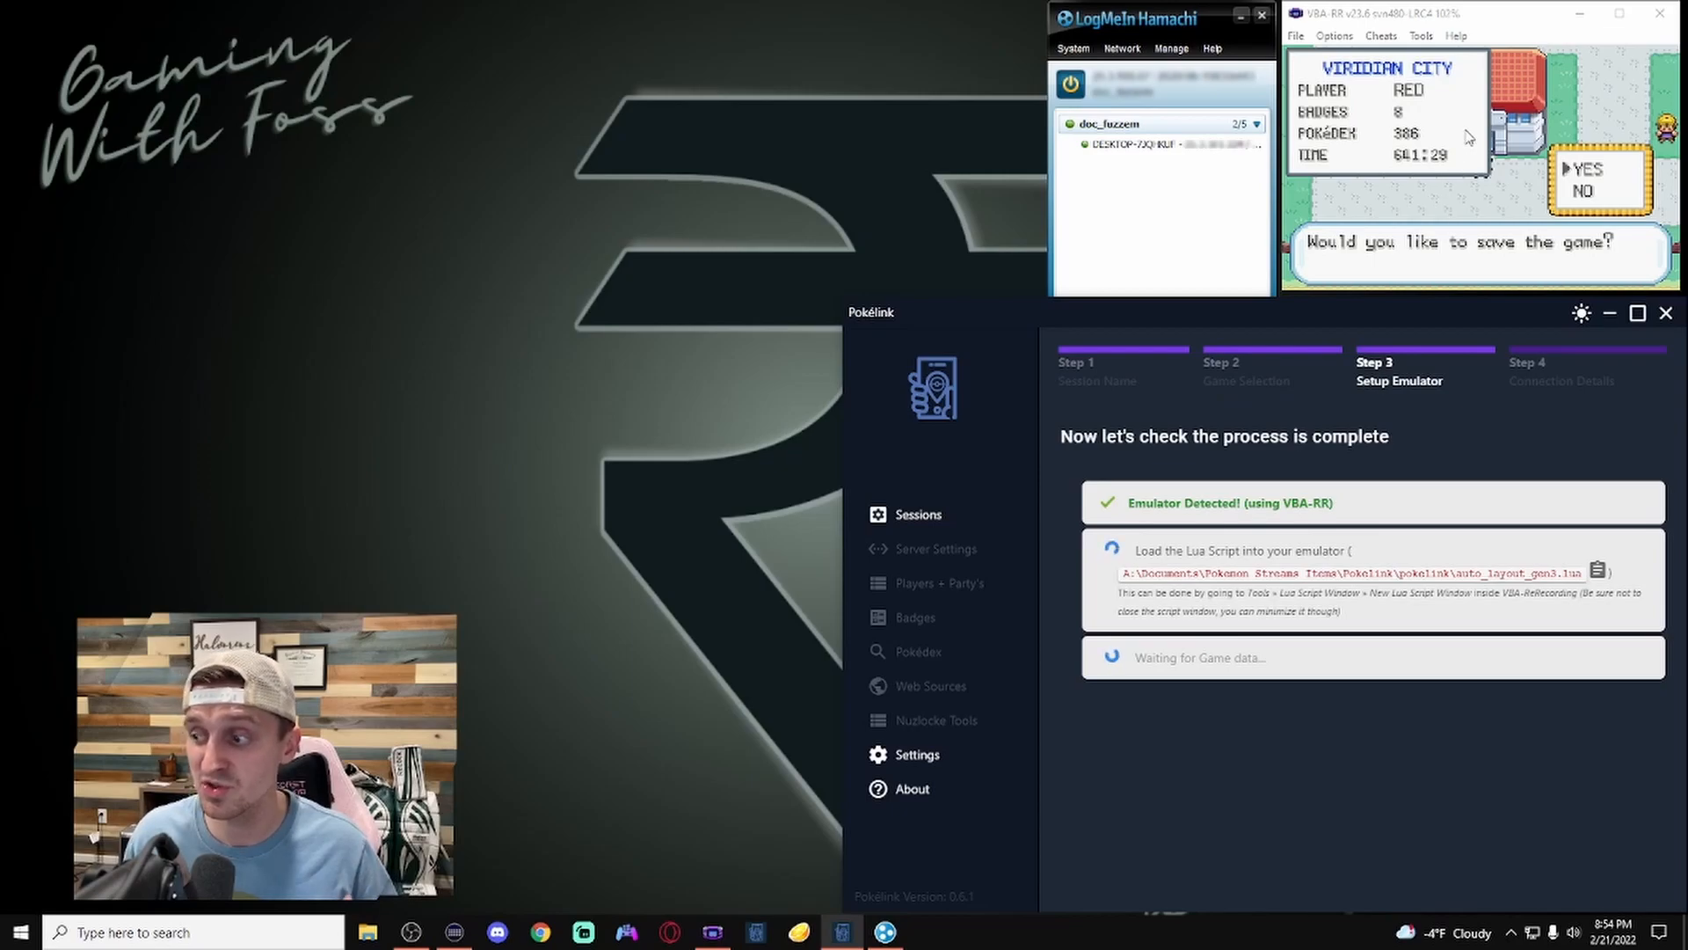
mouse_move(1416, 185)
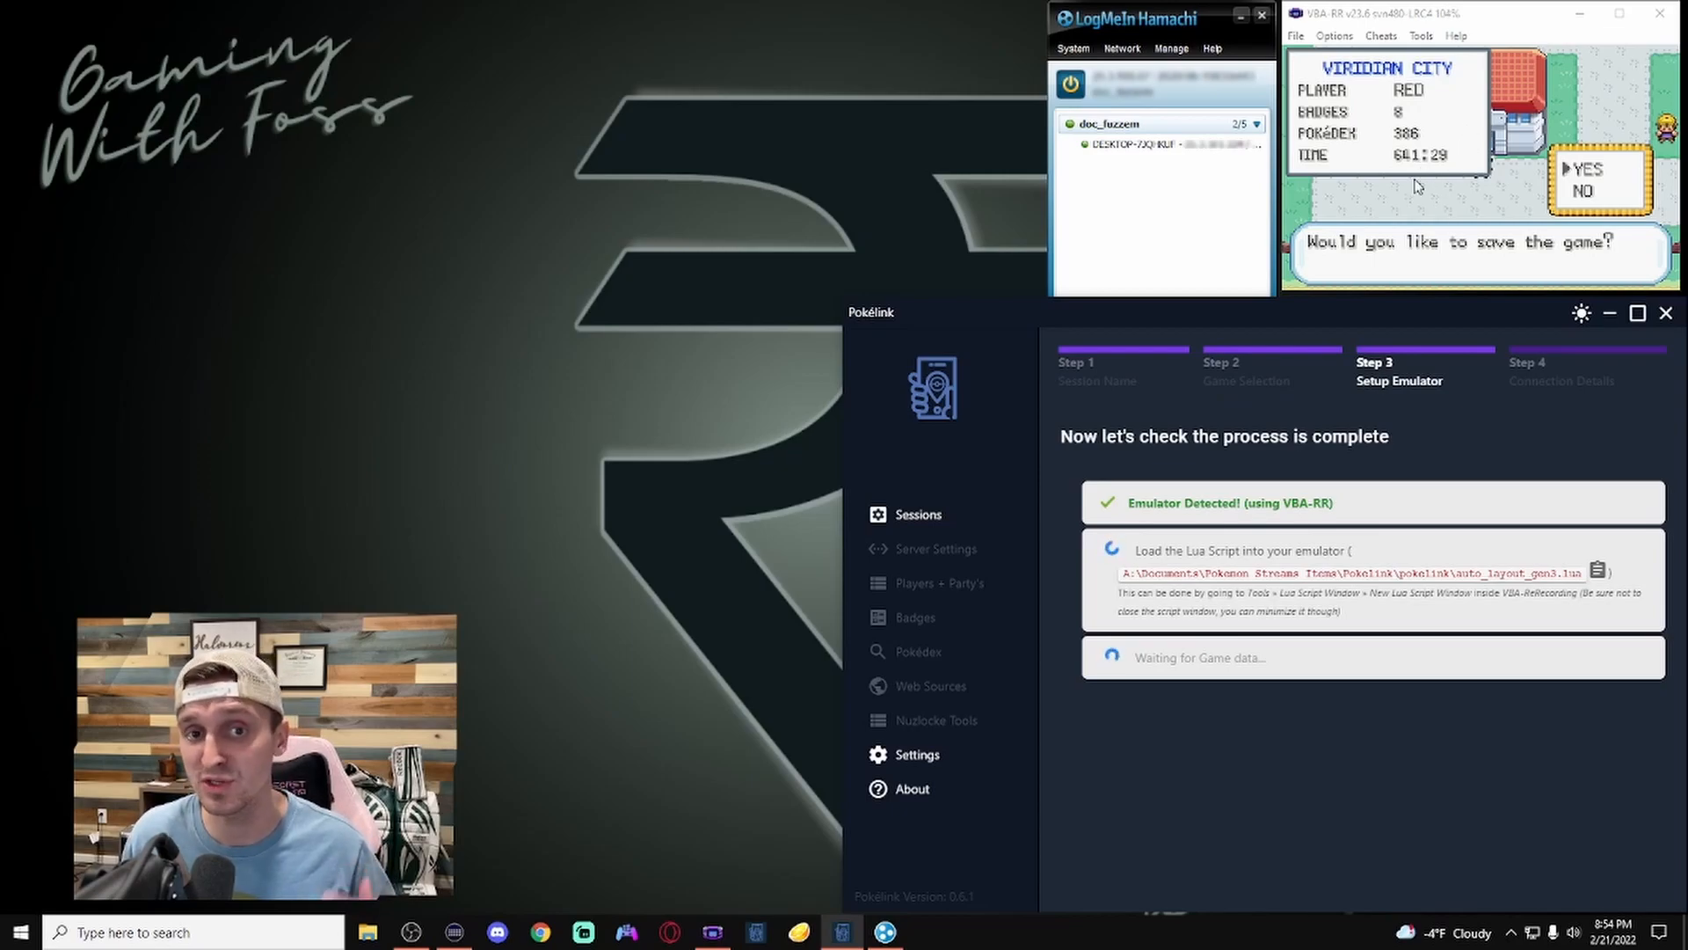
mouse_move(1443, 200)
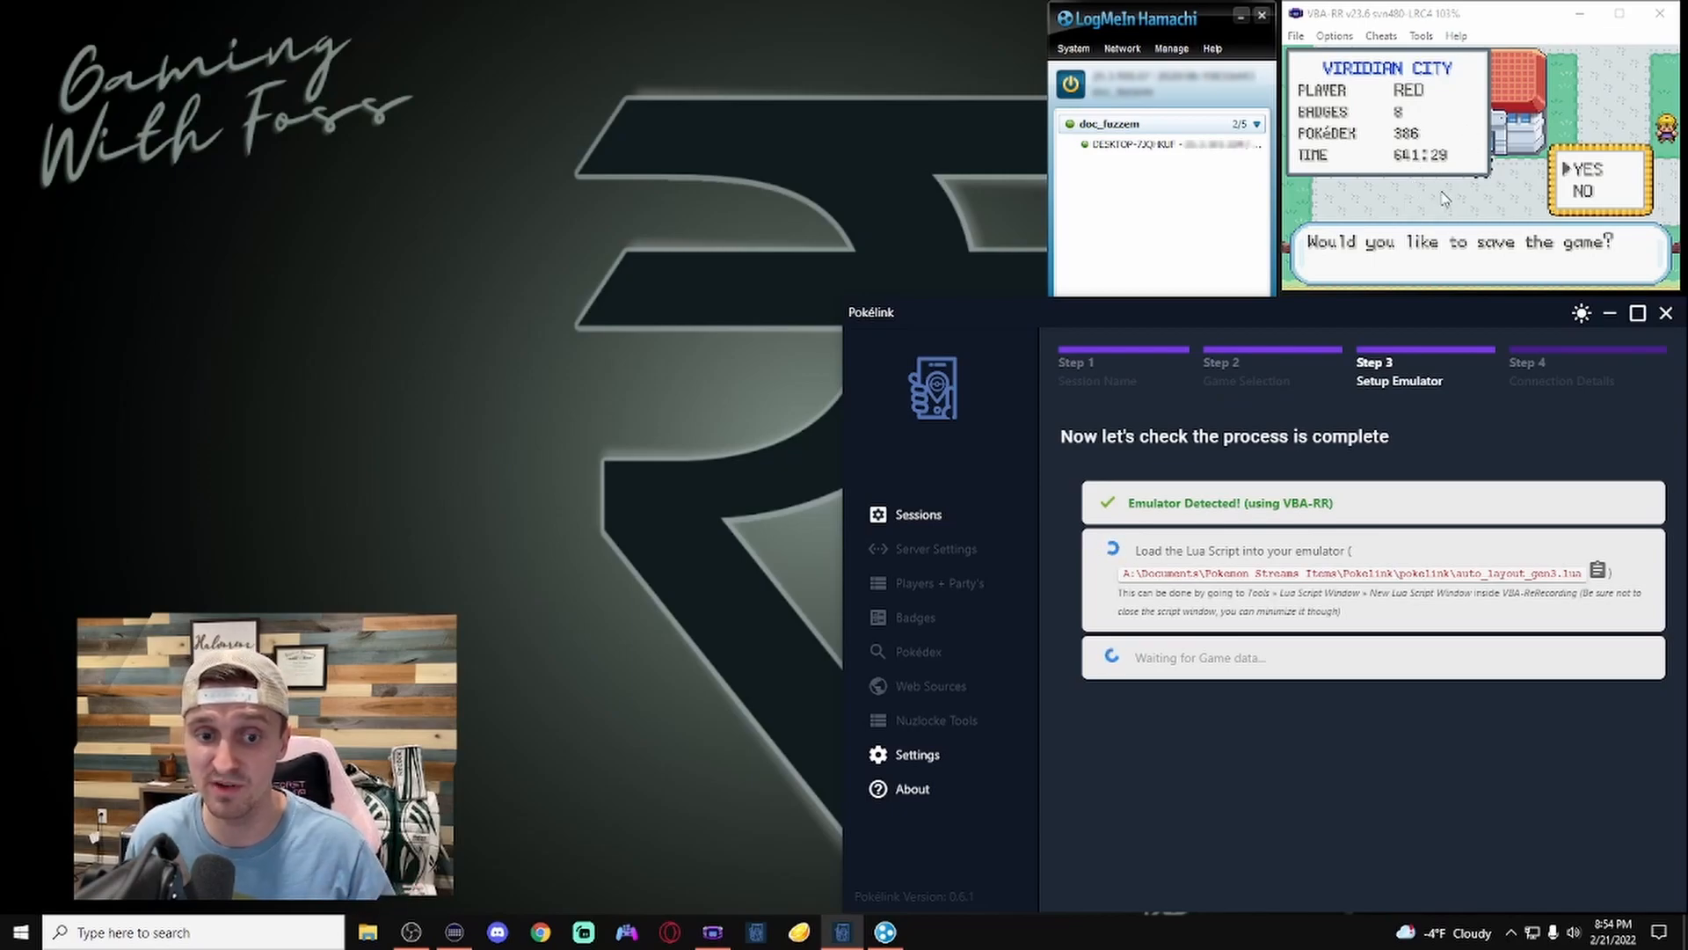
mouse_move(1572, 596)
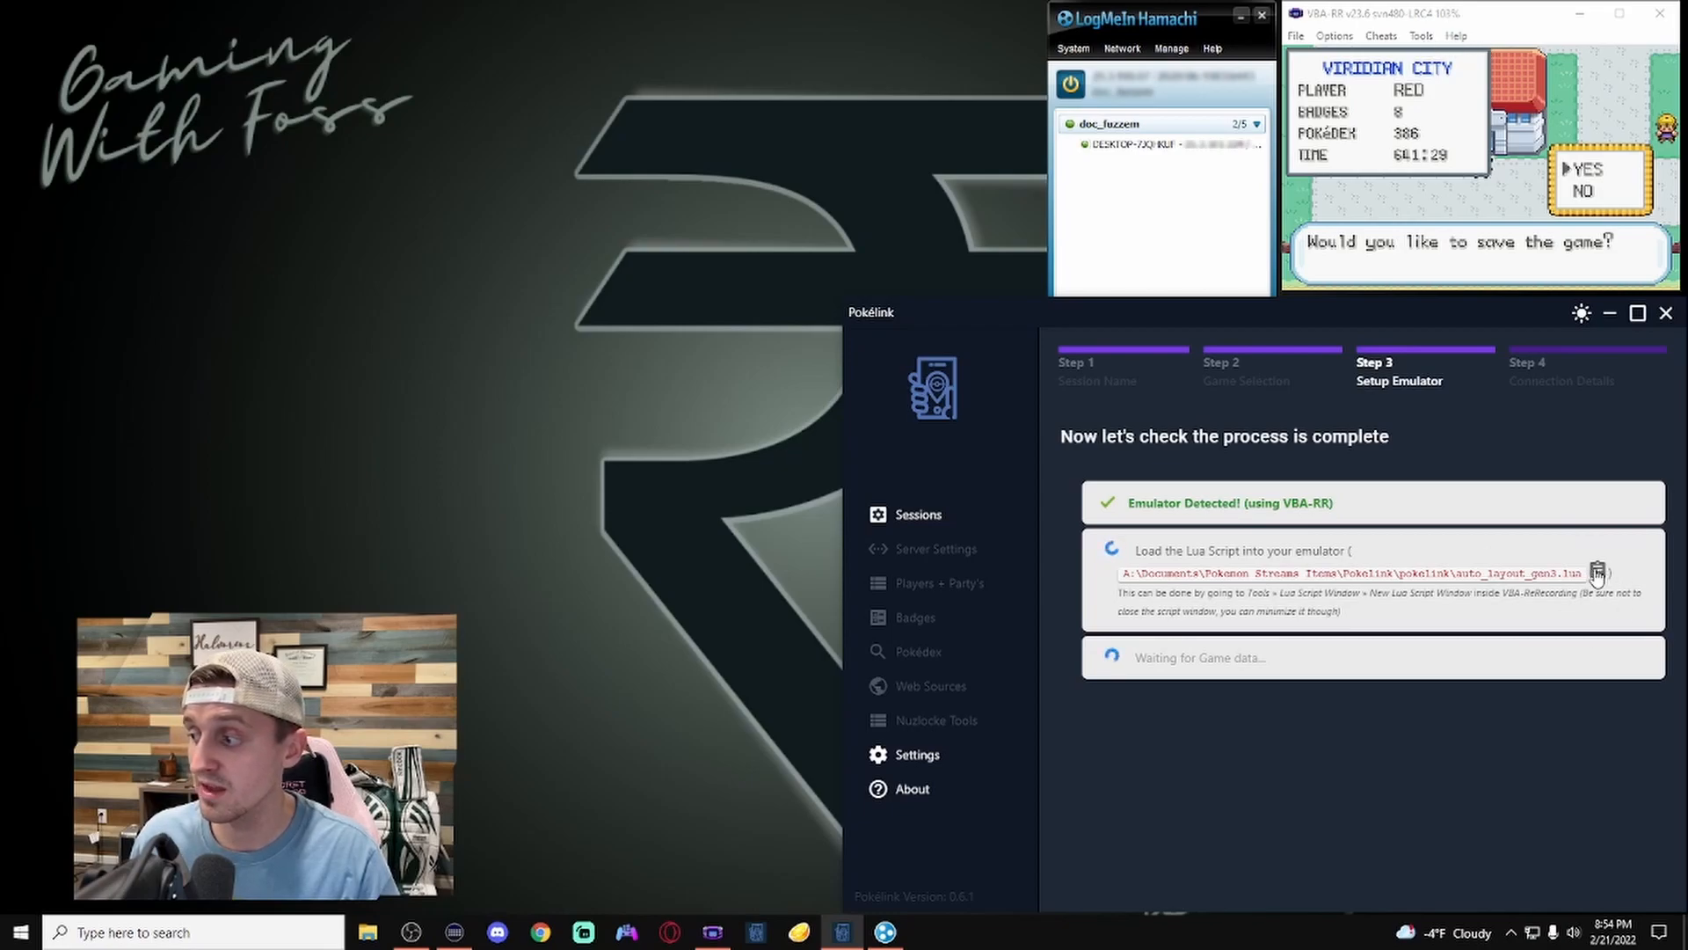
Step: Load the copied Pokélink Lua script path in a new VBA-RR Lua Script Window and run it
click(1598, 572)
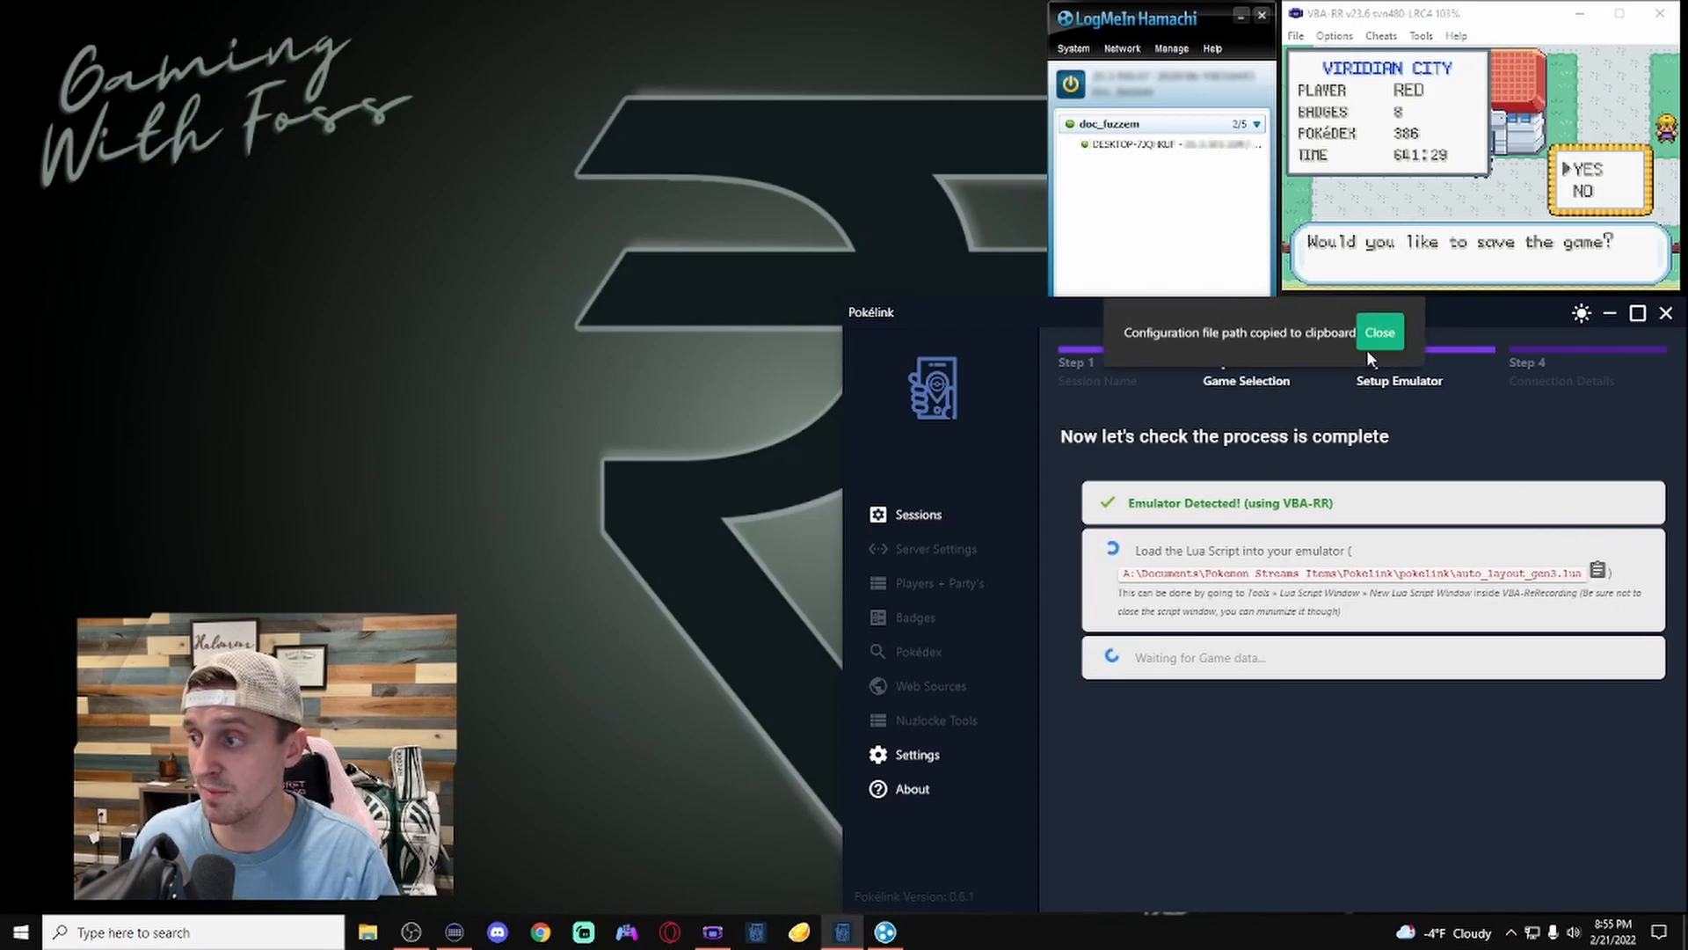
click(1420, 35)
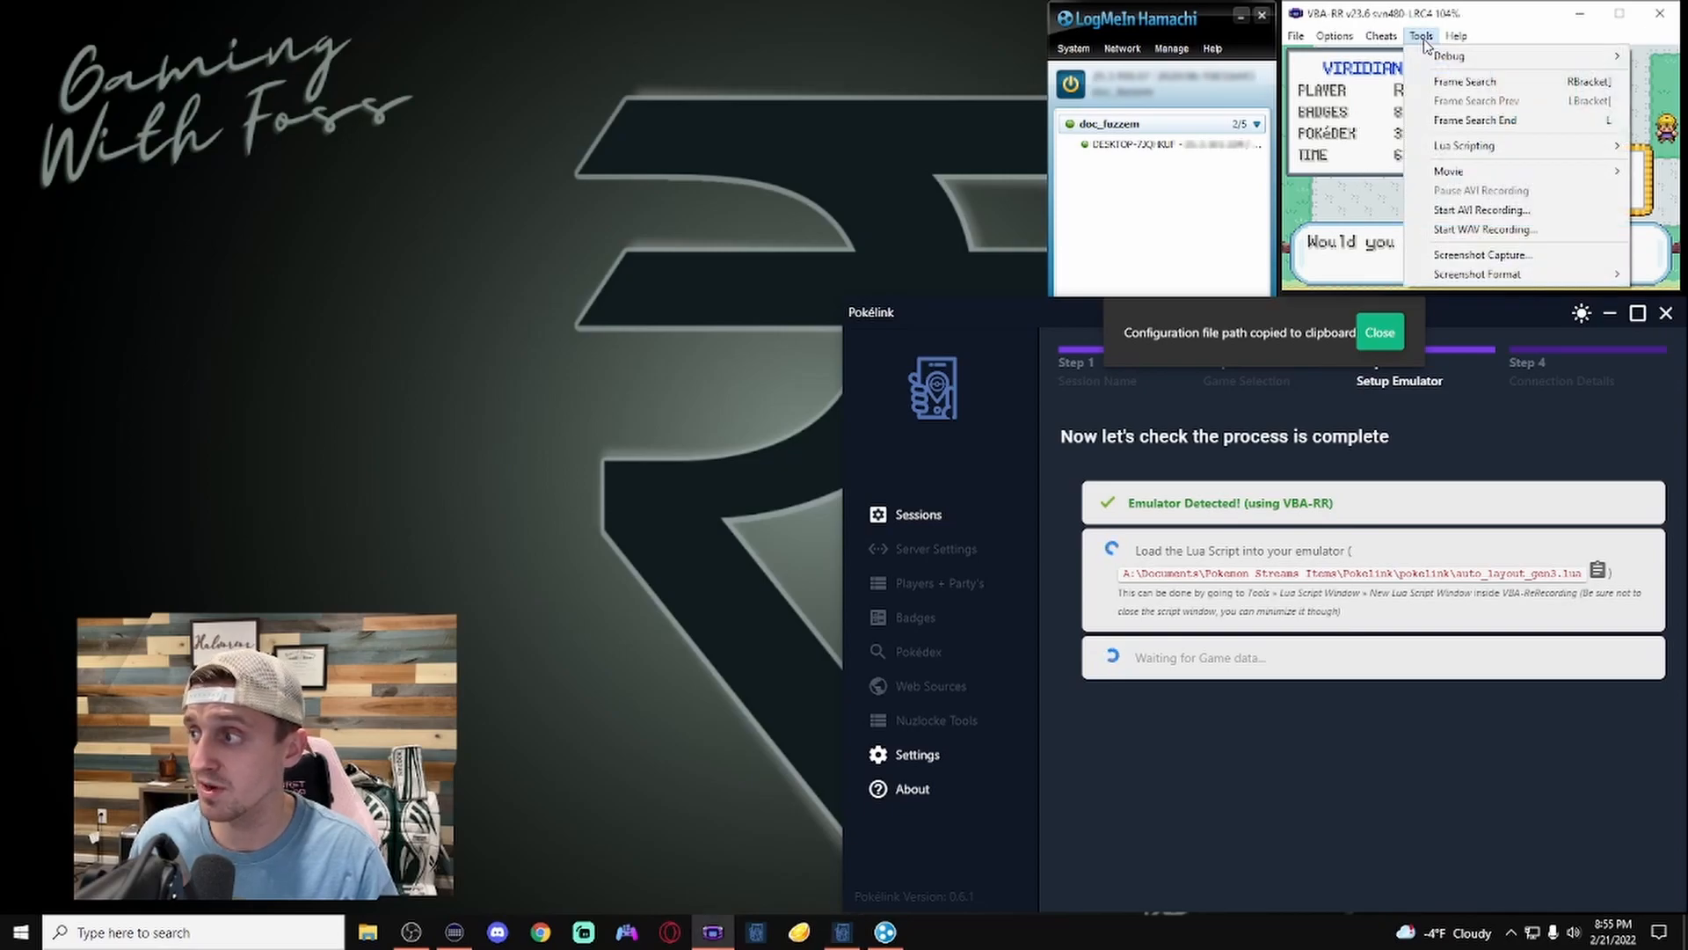
click(1463, 145)
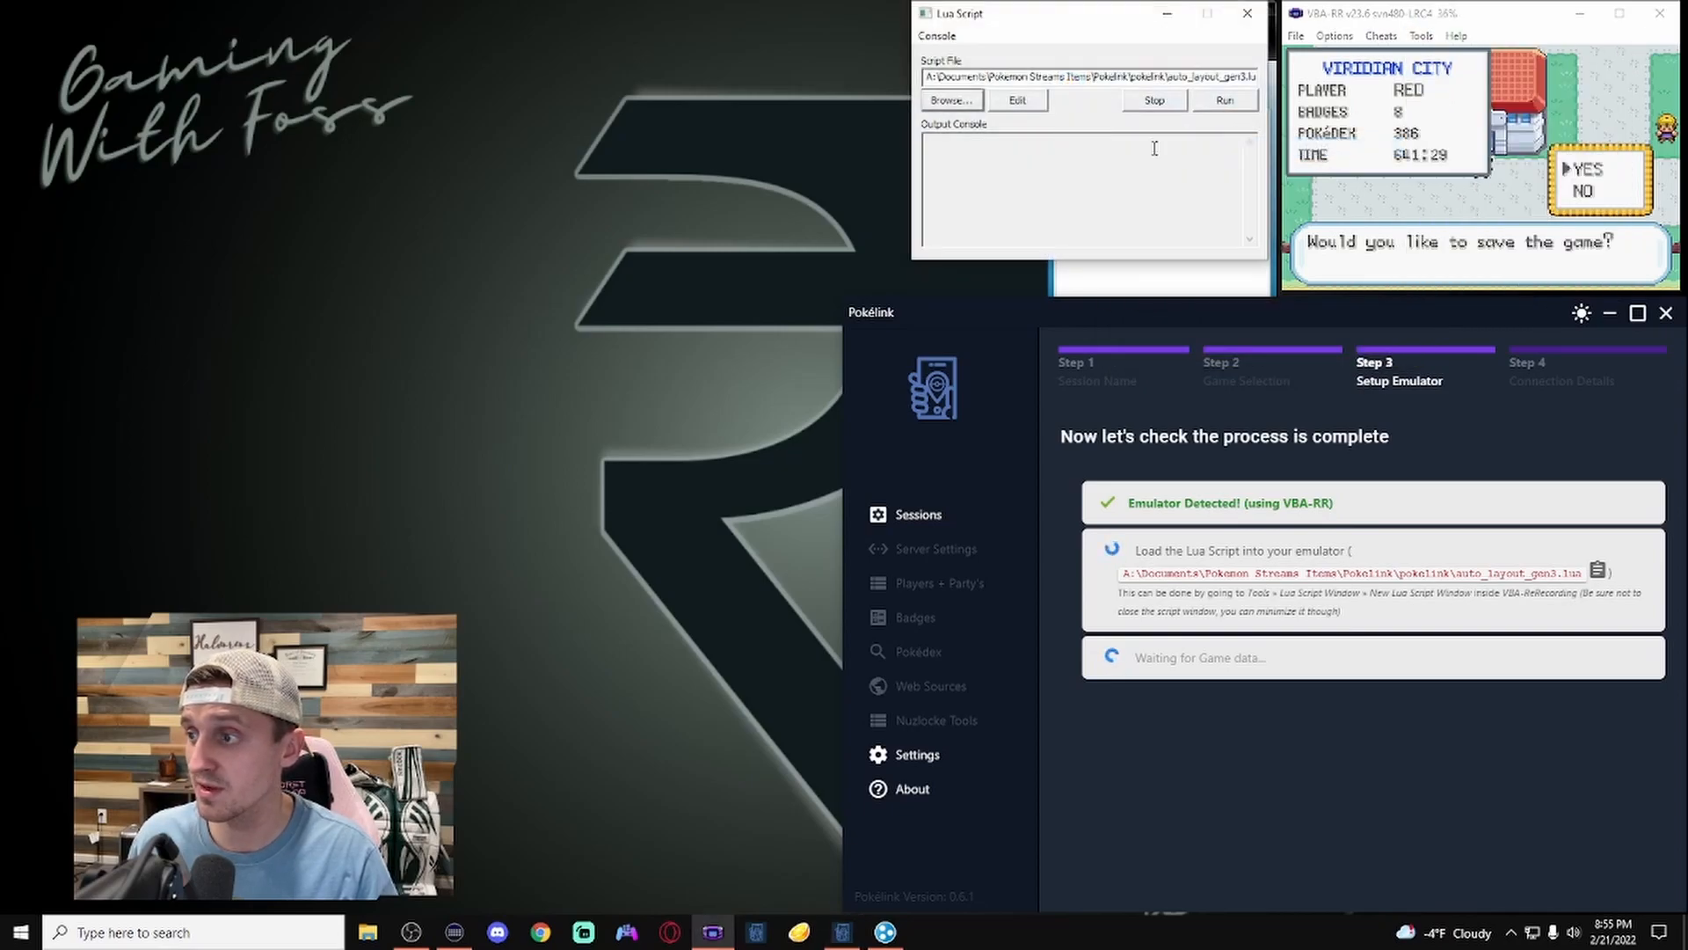
triple_click(1088, 75)
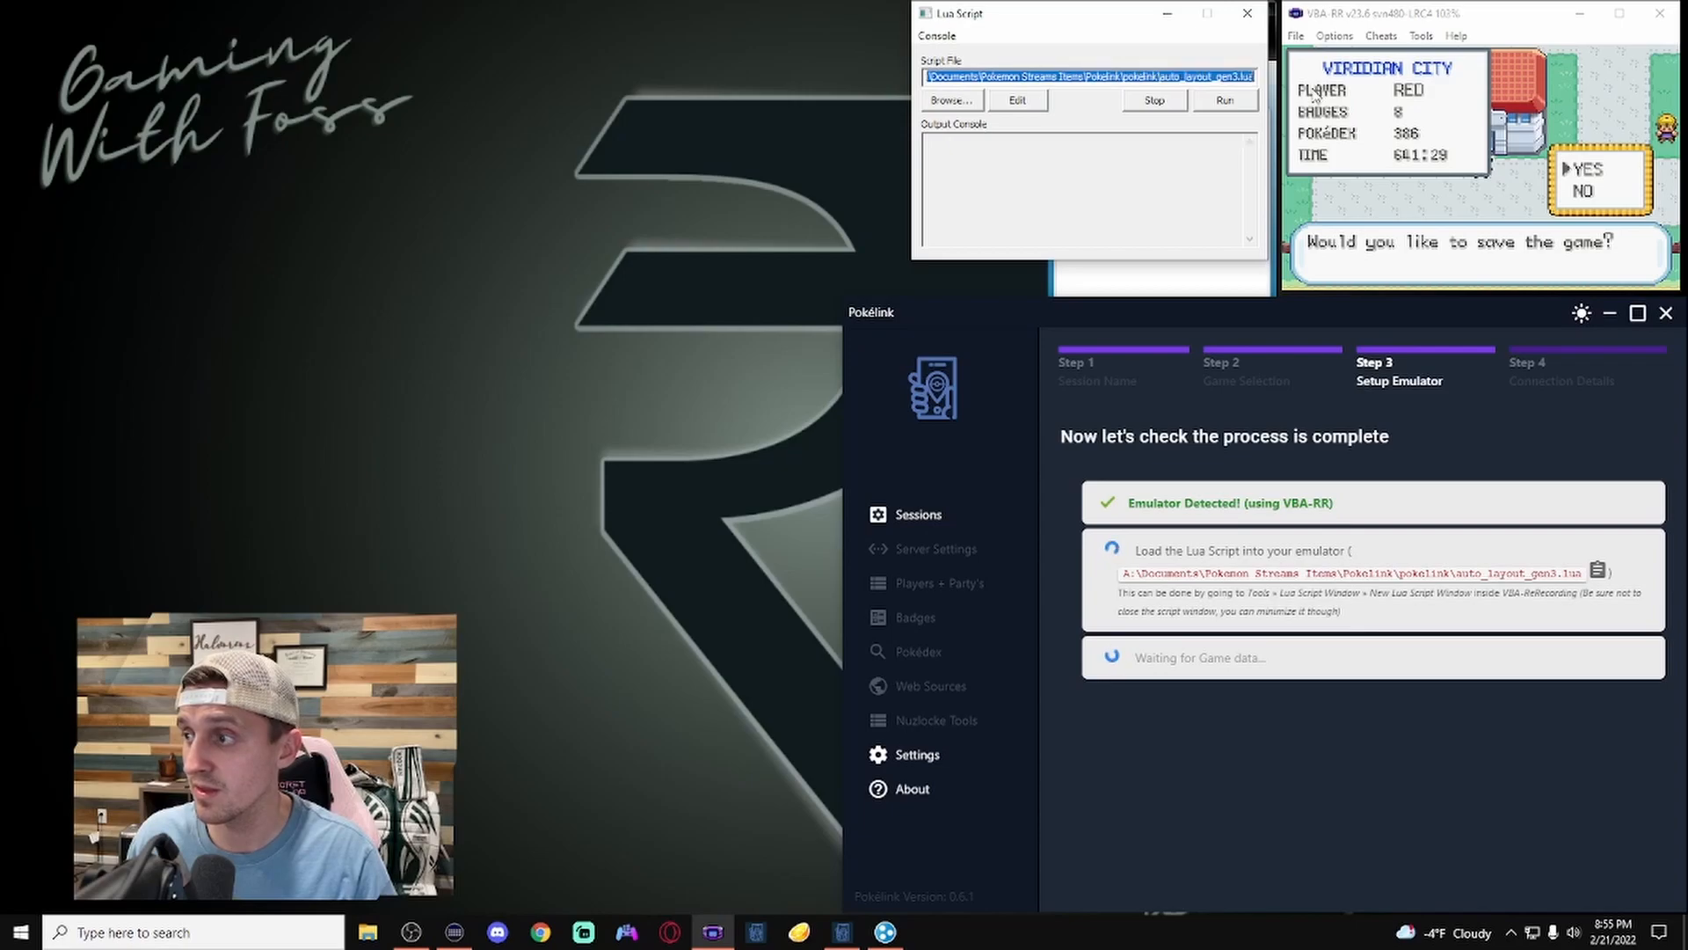
click(1224, 100)
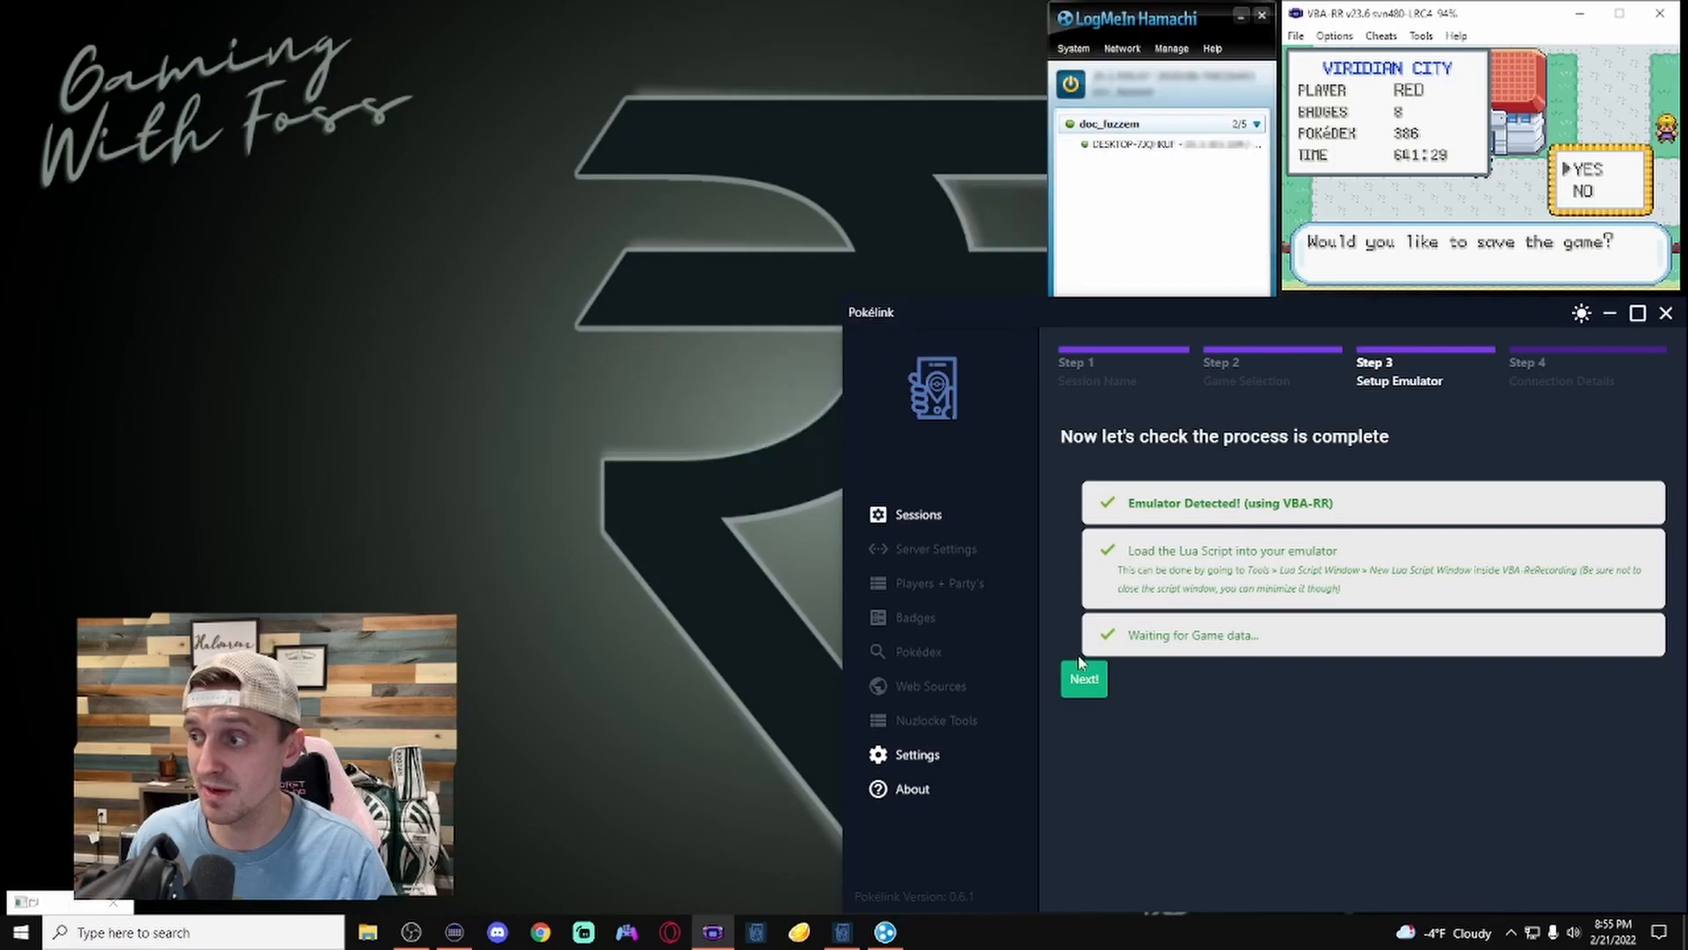
Step: Create the local server, complete session setup, and dismiss the server-started notice
click(1082, 678)
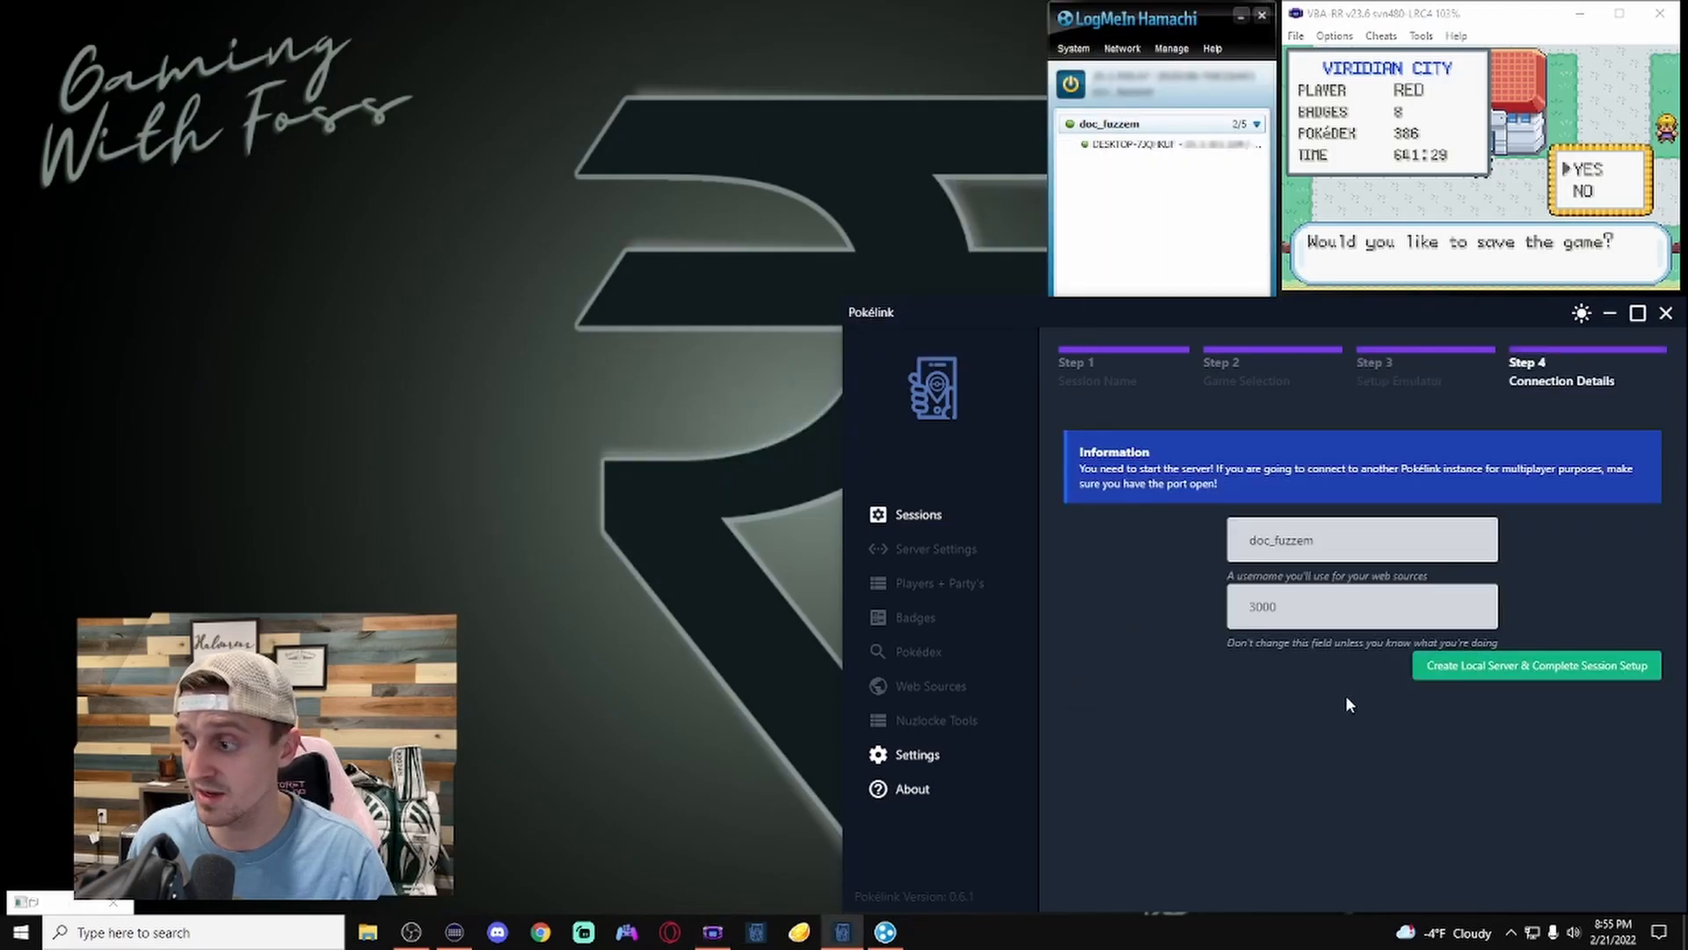
click(1535, 664)
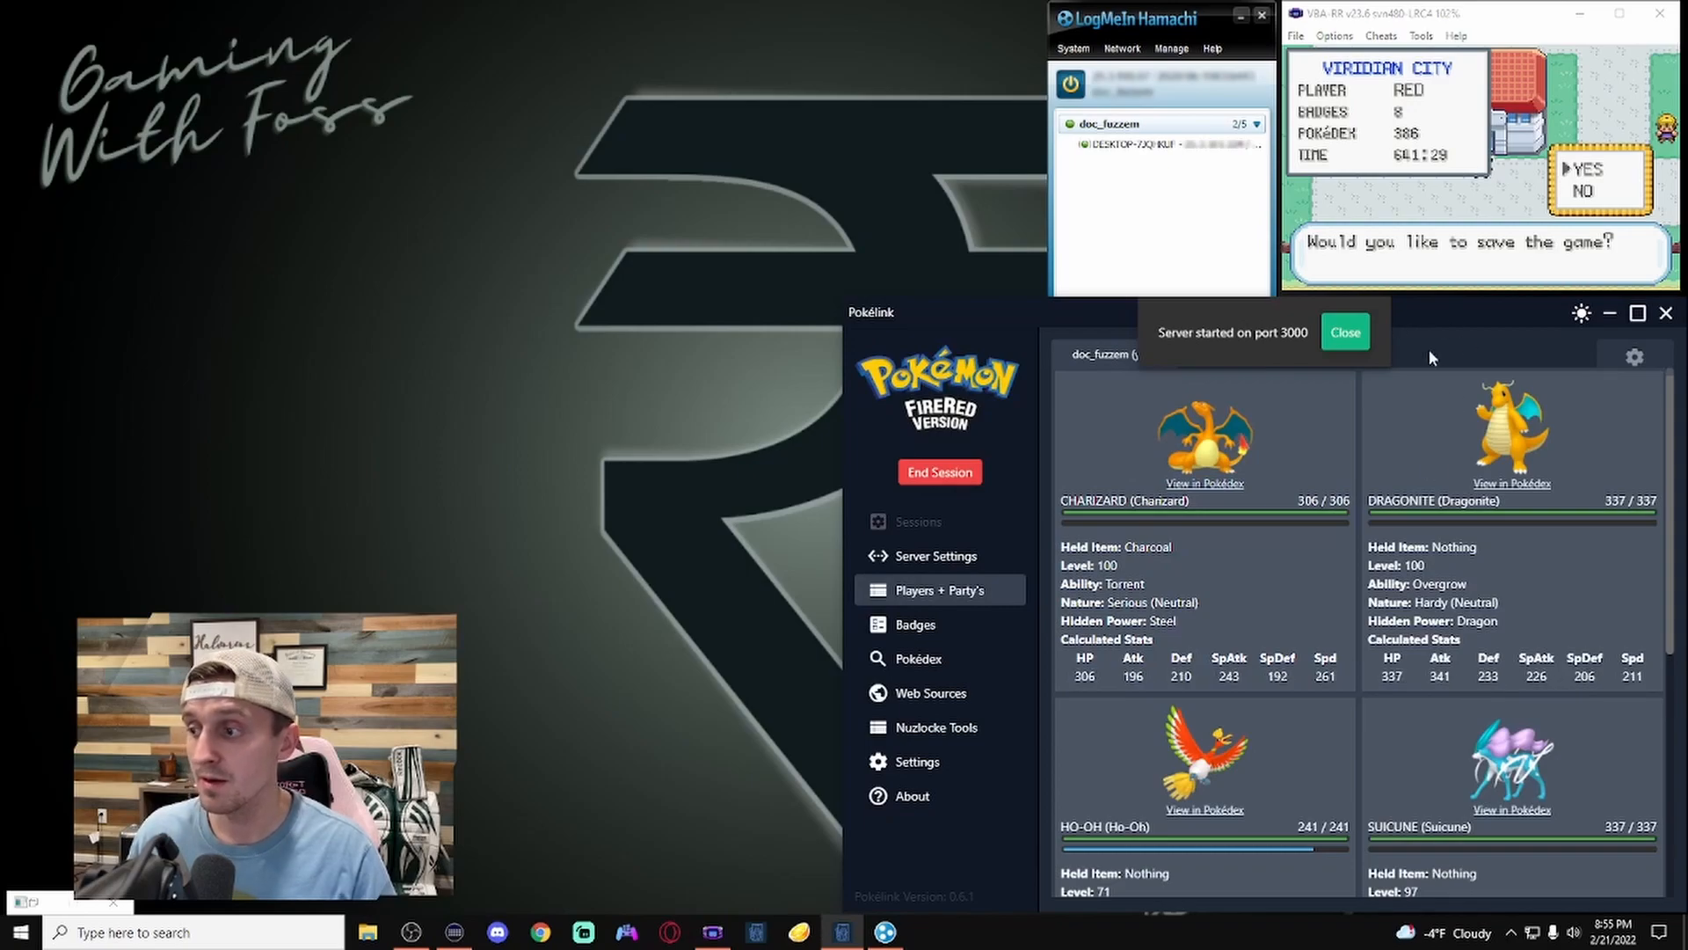
click(1345, 332)
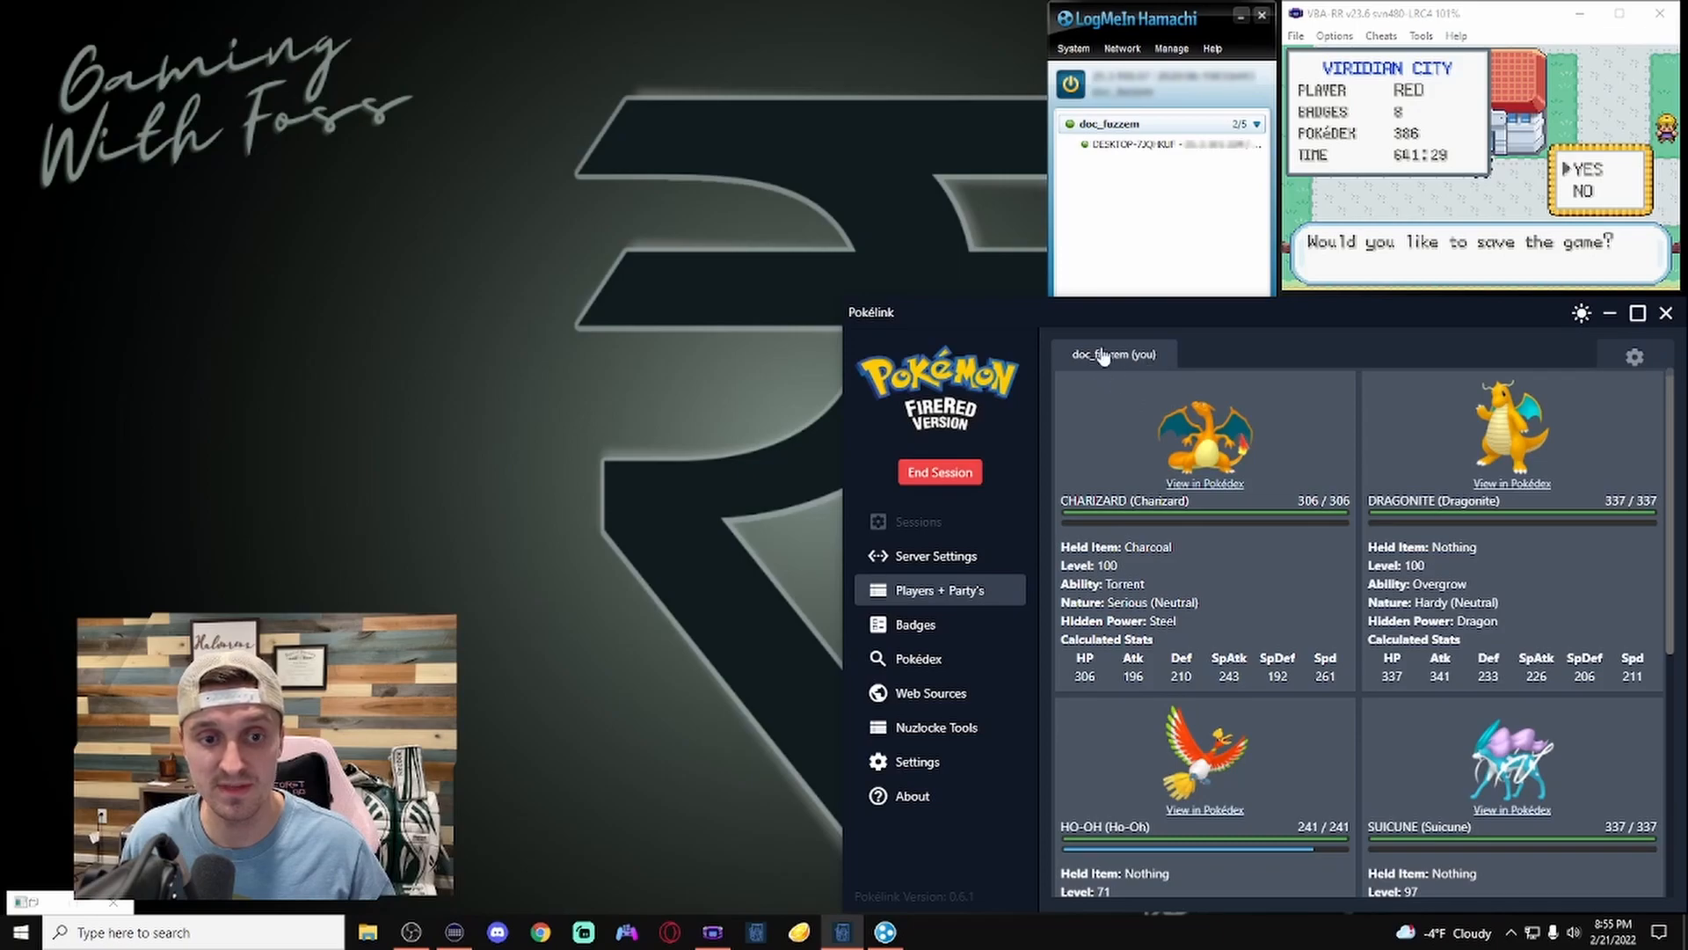
mouse_move(1126, 382)
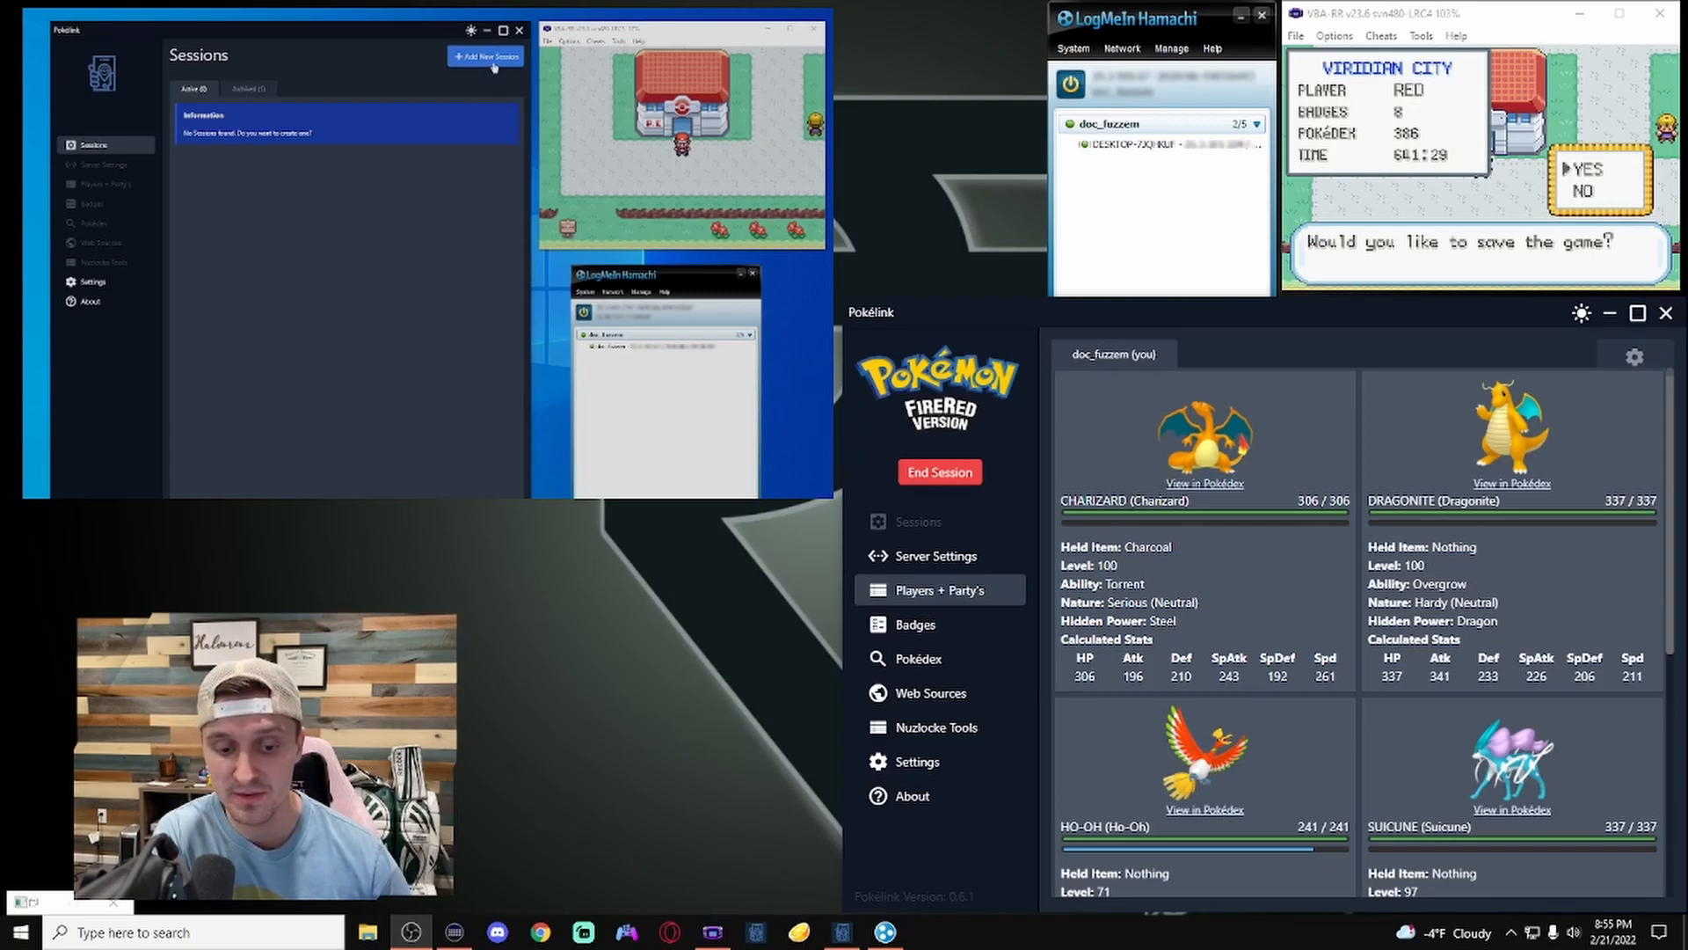
Step: On the second computer, add a Multiplayer session with automatic party reading for the Gen 3 game
click(485, 57)
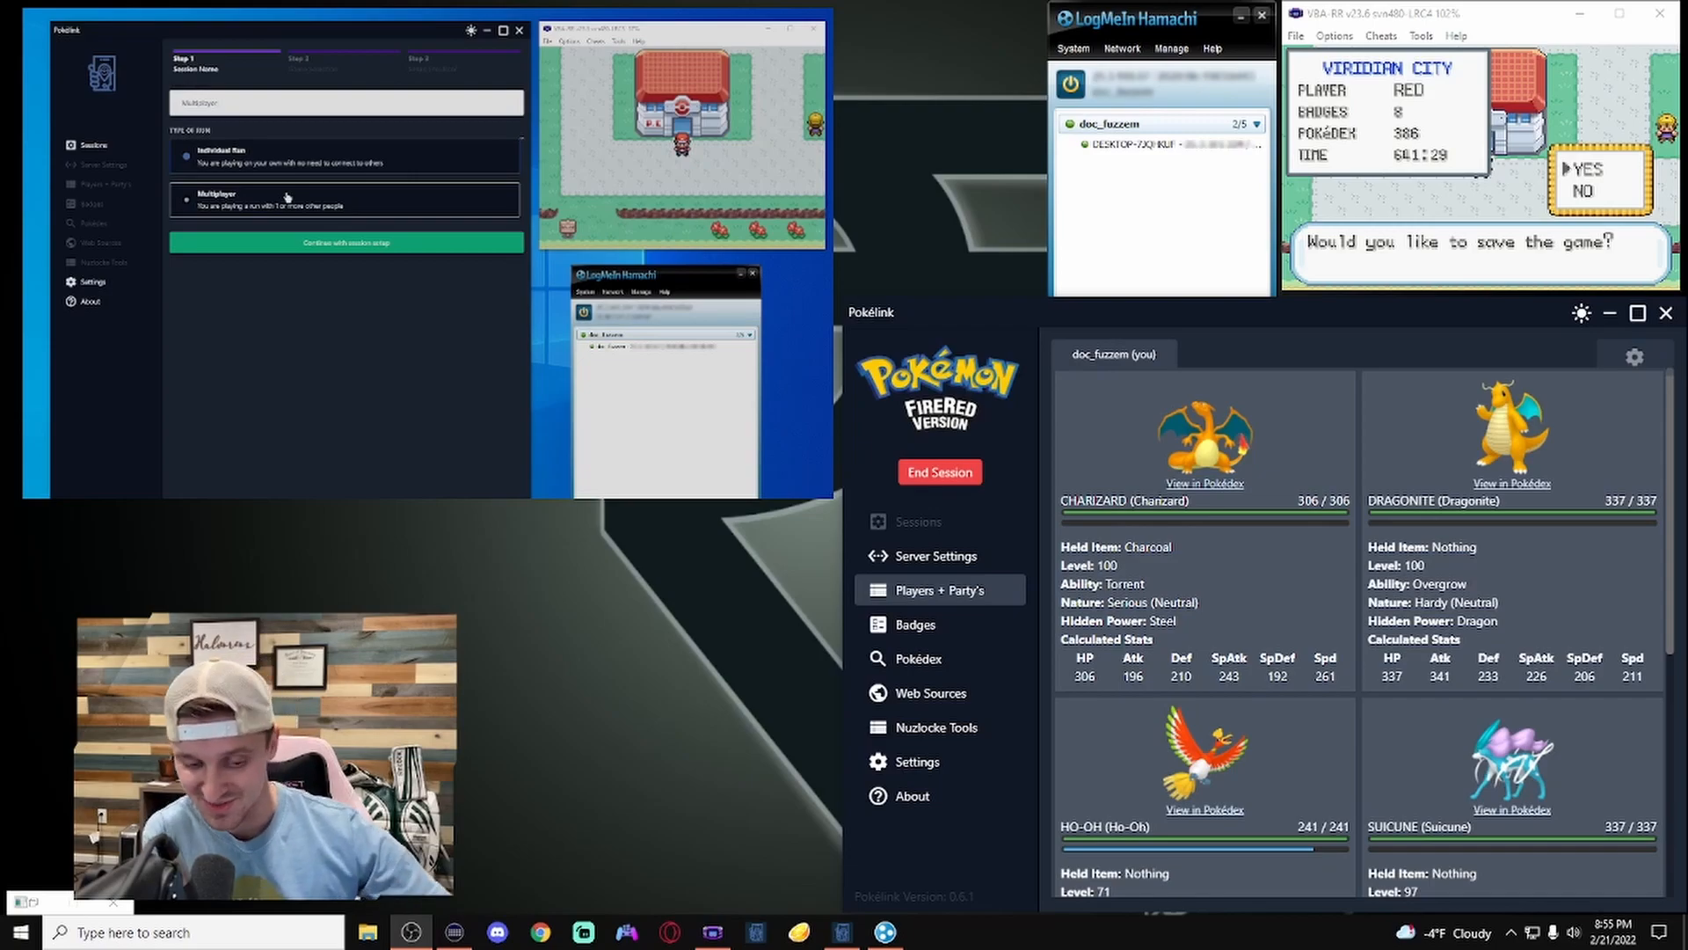
click(186, 200)
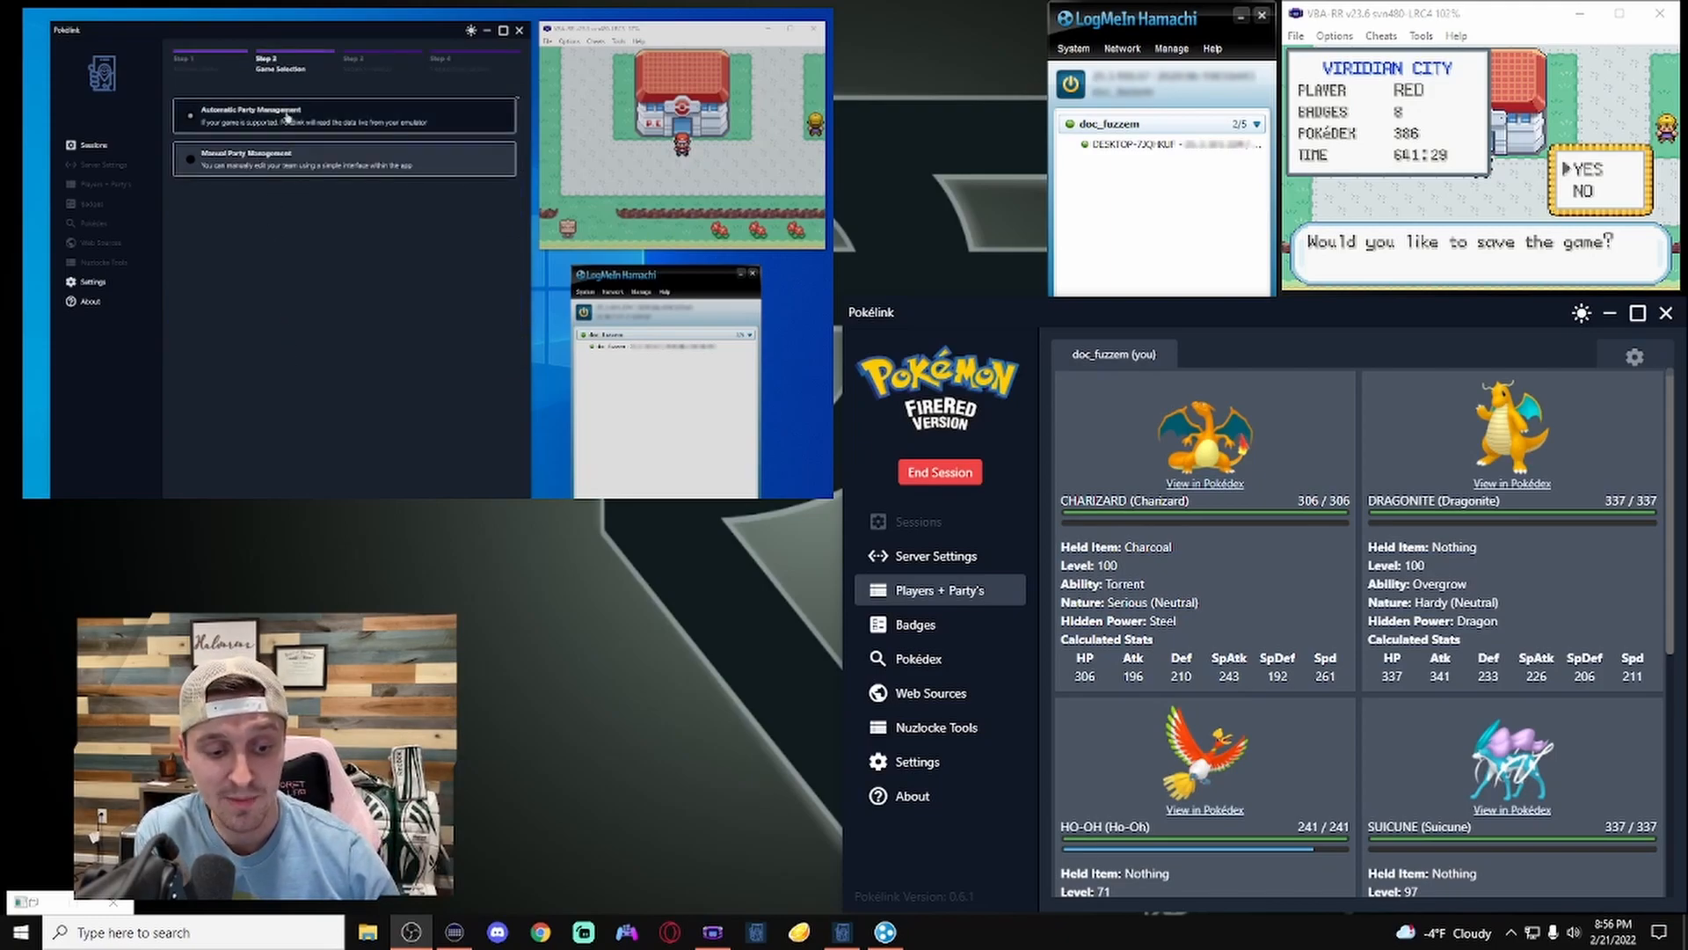
click(317, 102)
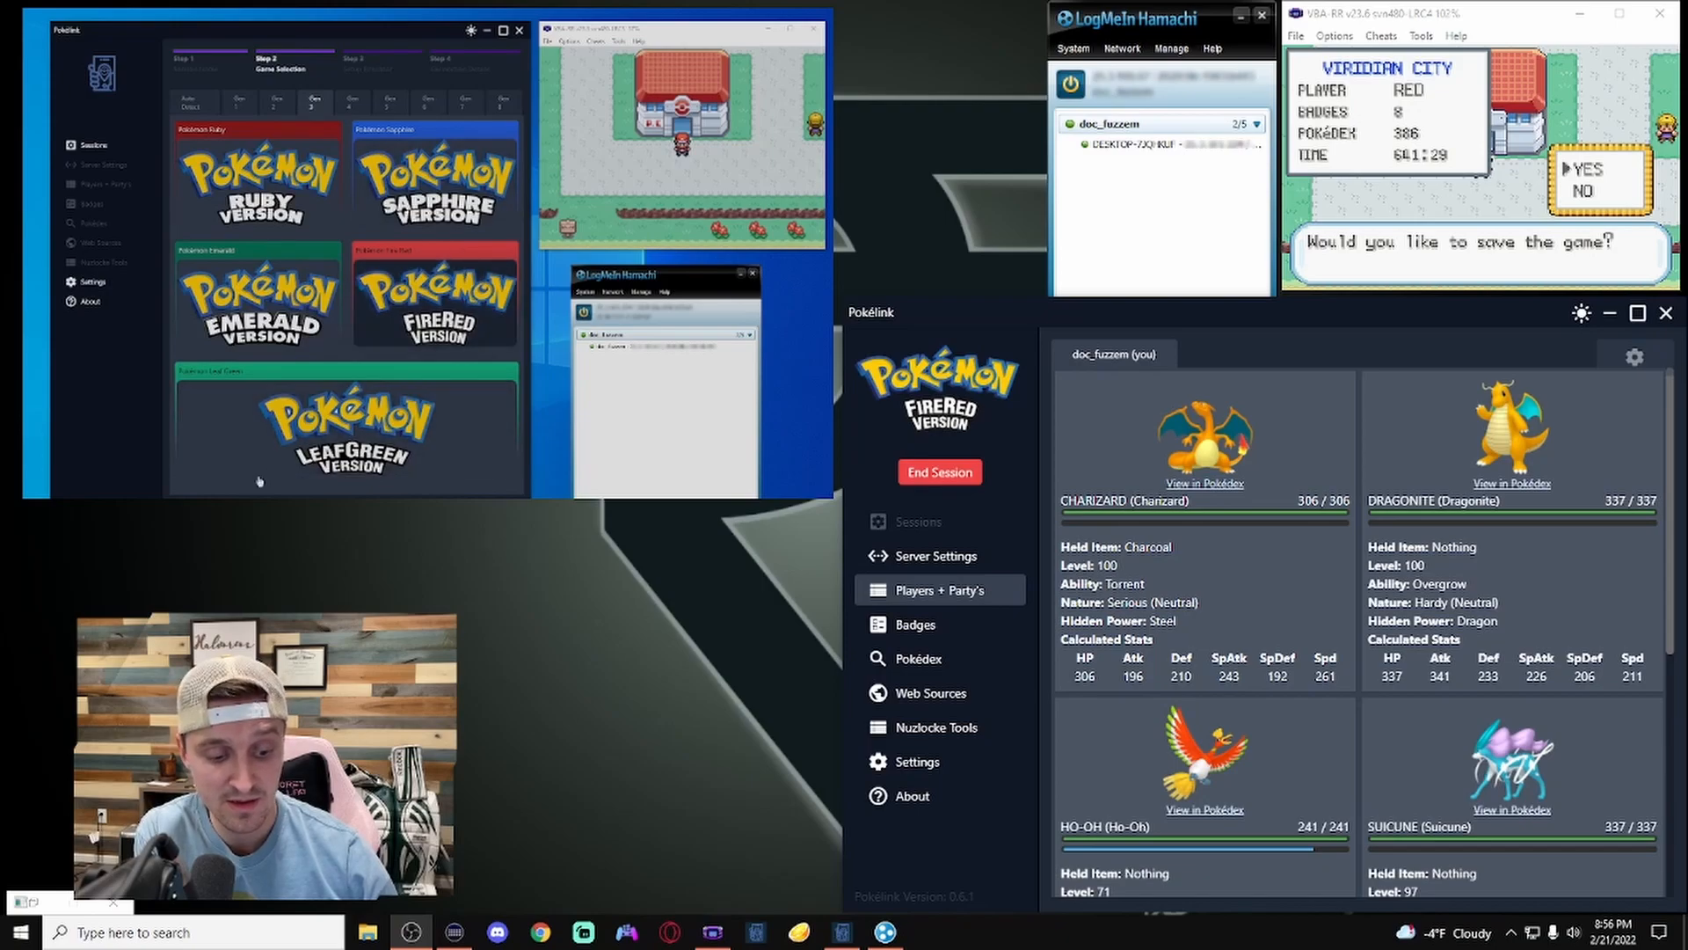
click(436, 302)
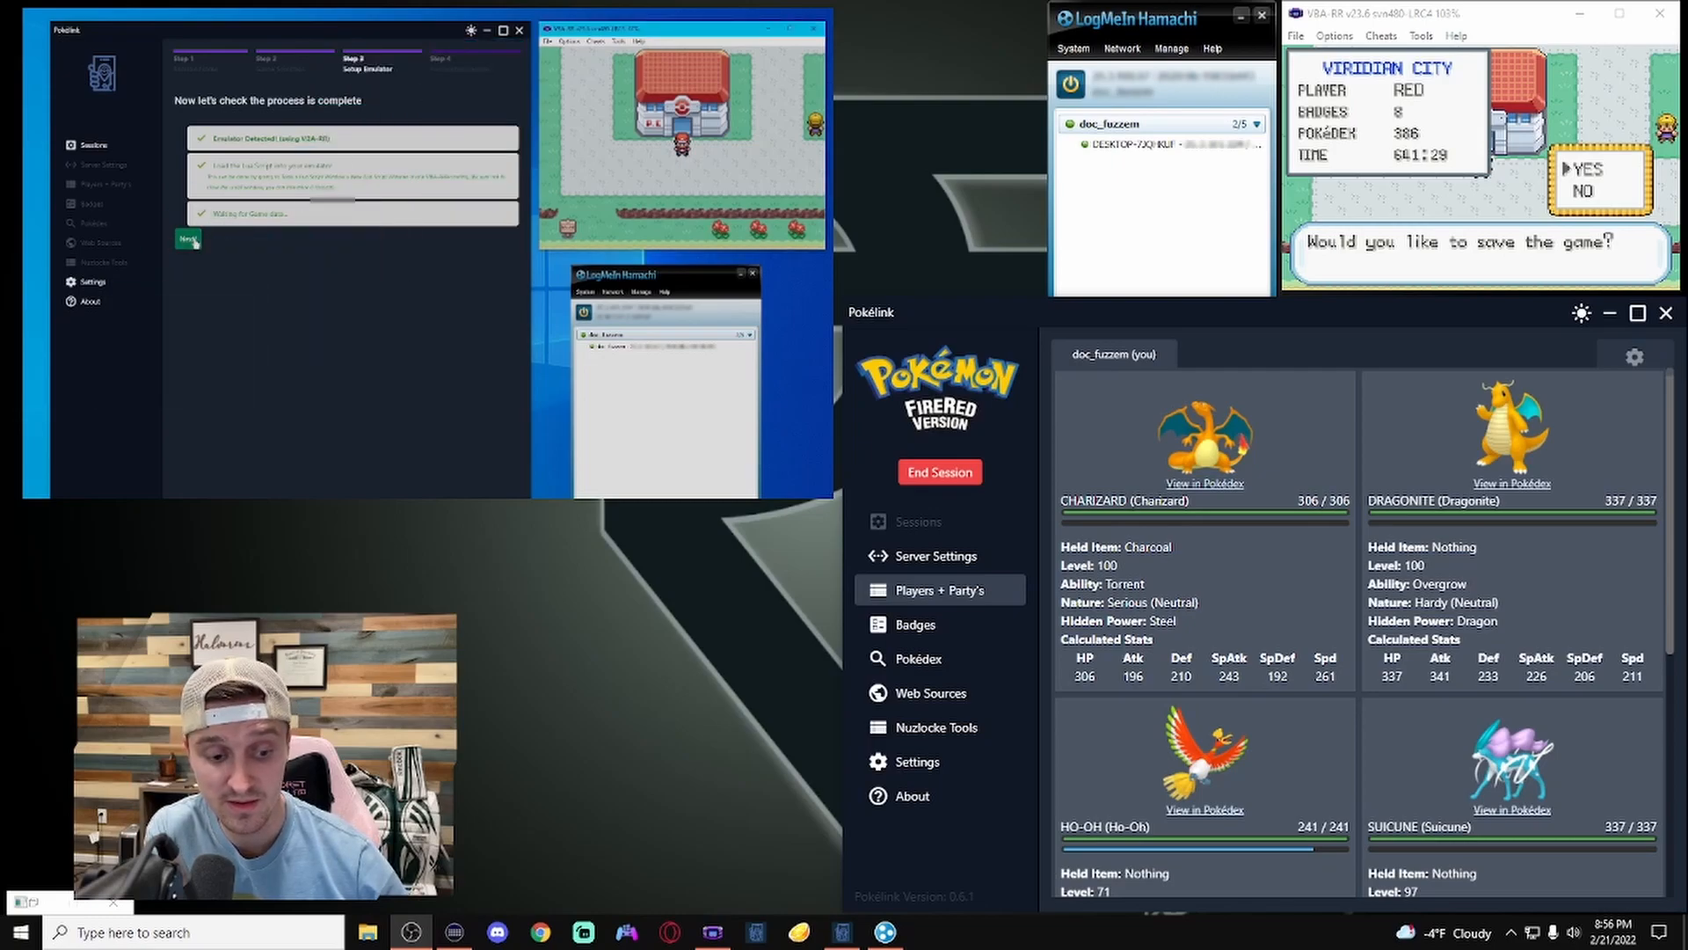
Step: Paste the host's Hamachi IPv4 address into the host field and connect
click(187, 238)
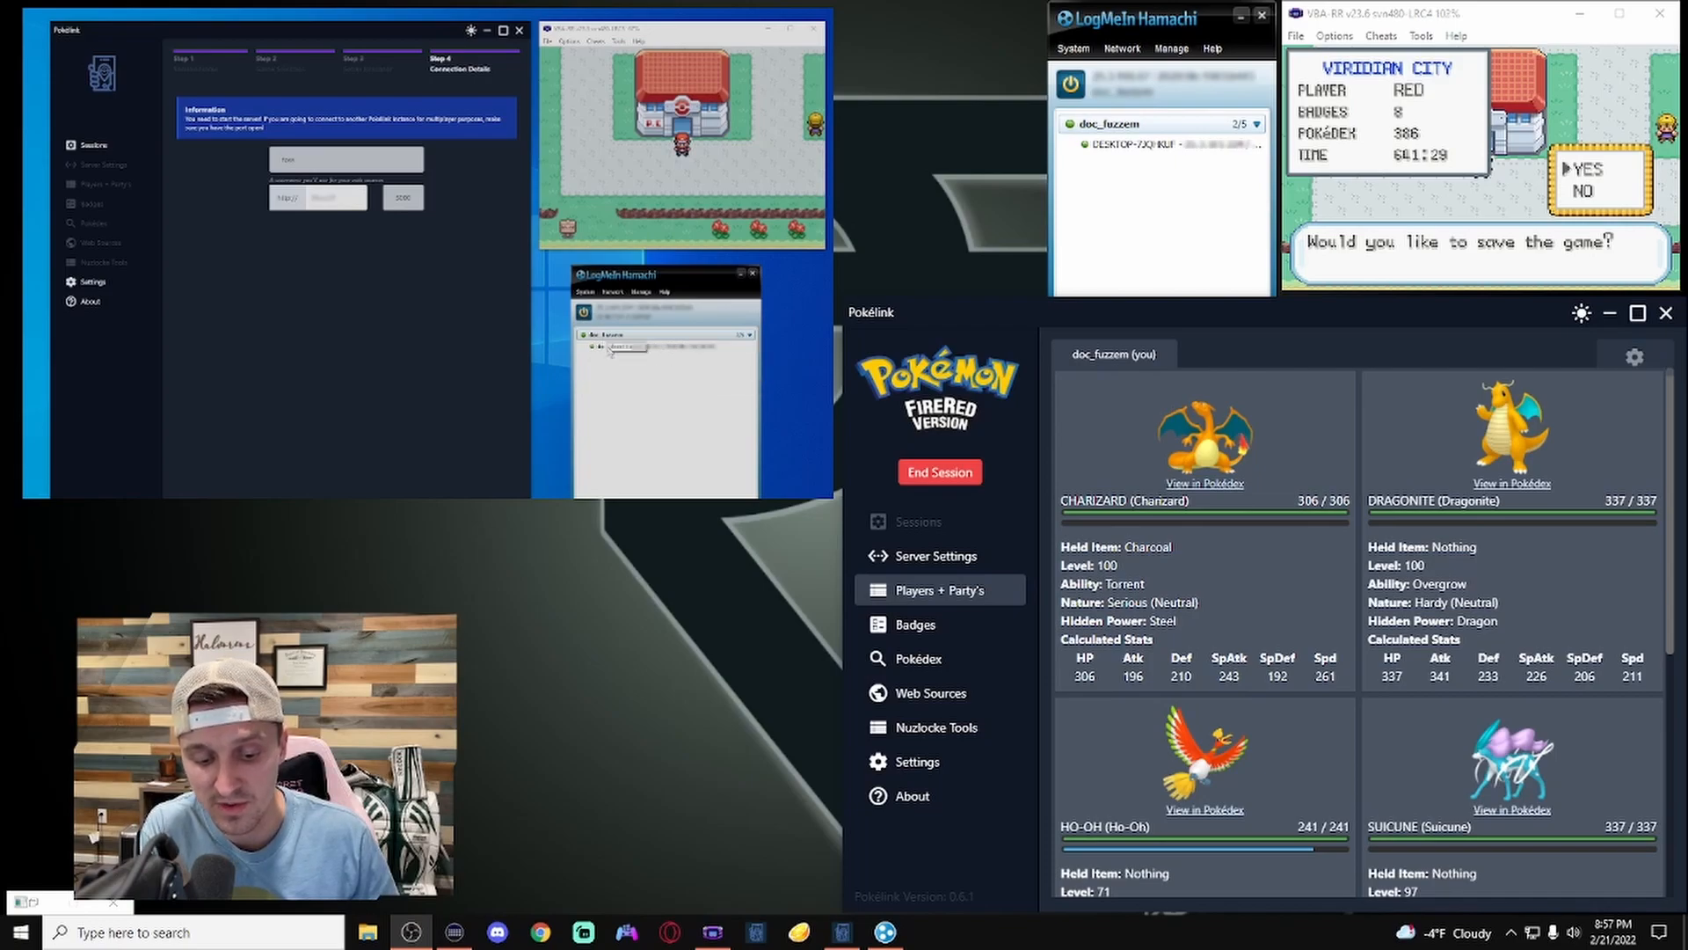
right_click(622, 346)
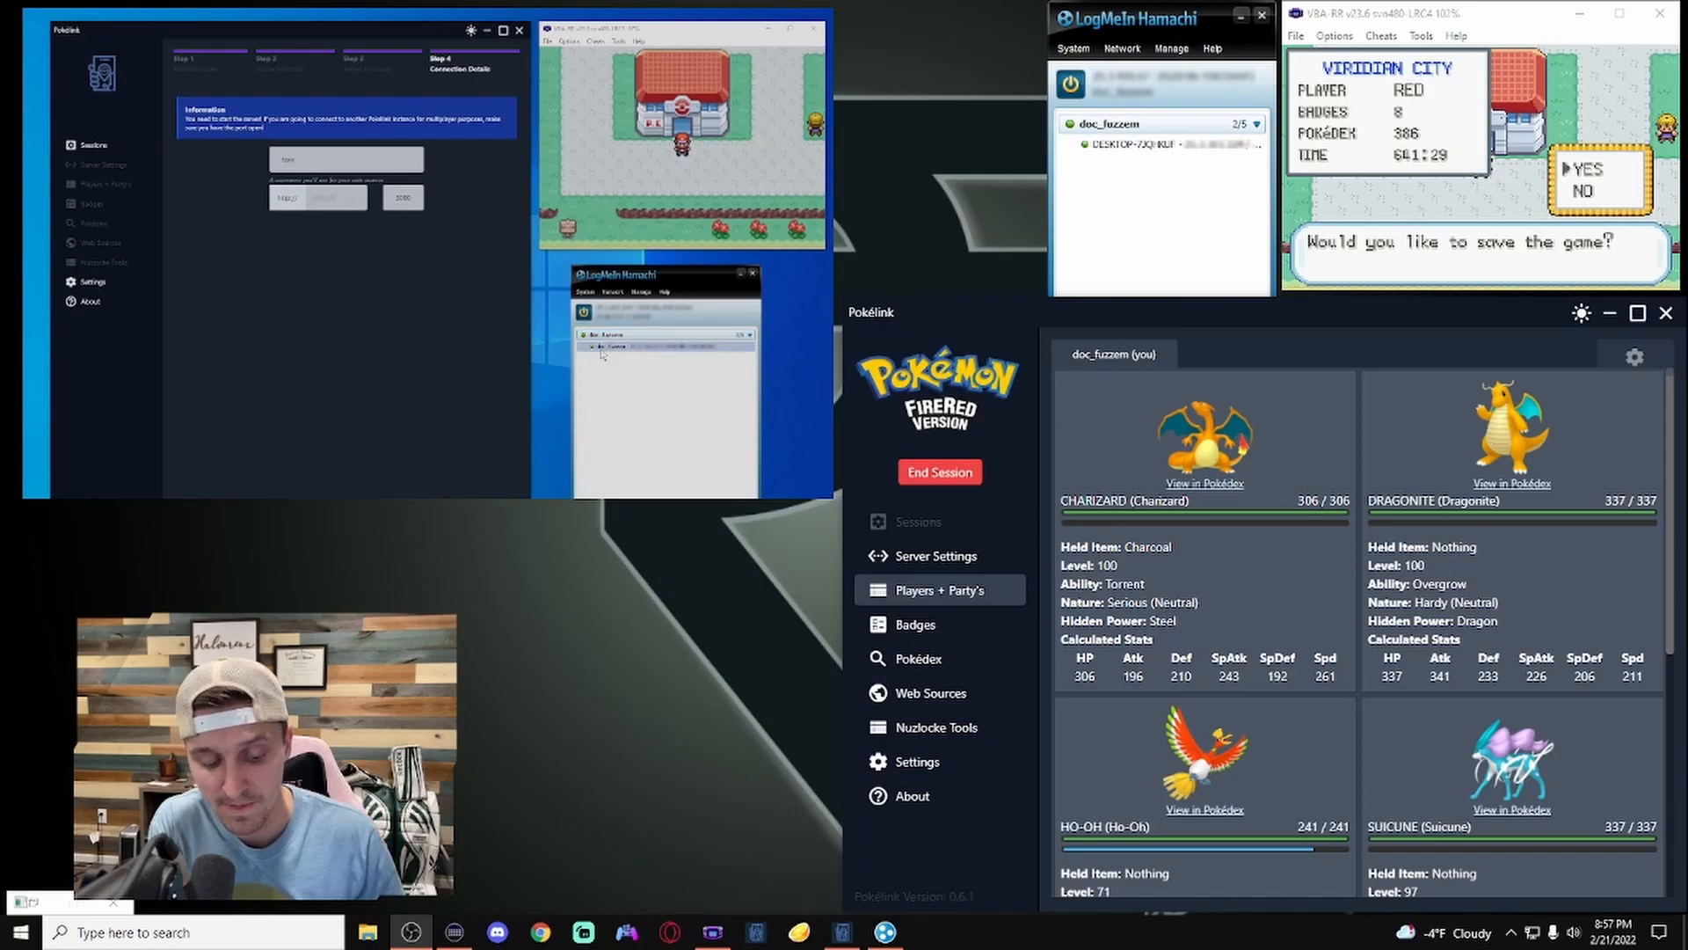
right_click(657, 348)
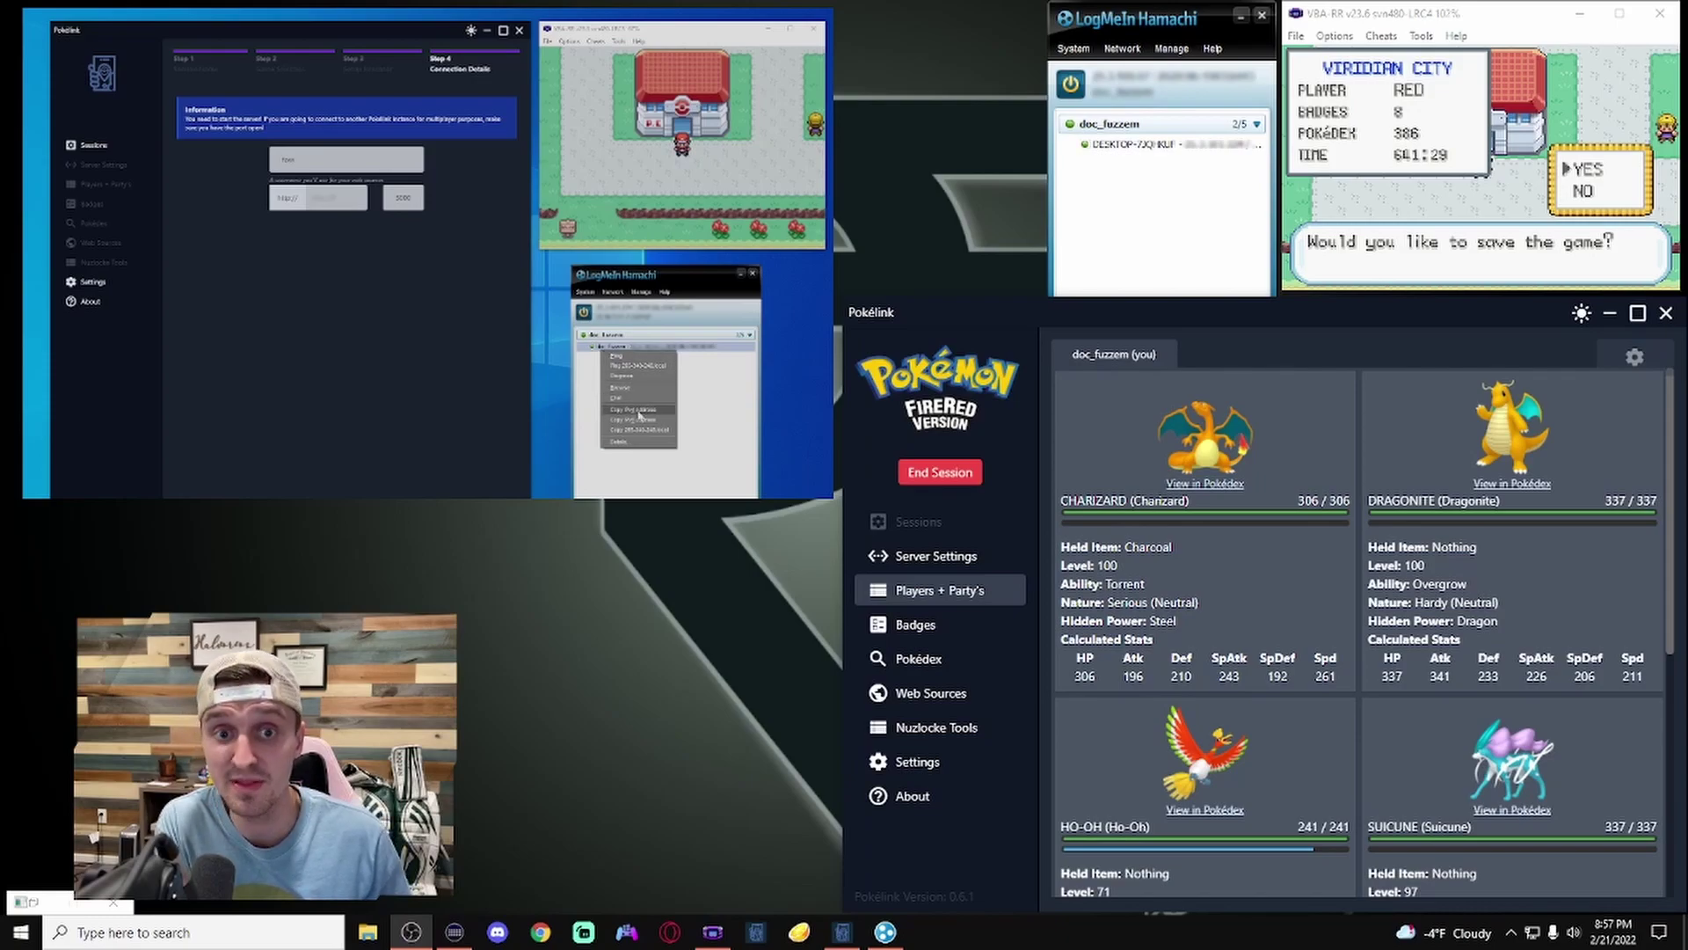
click(638, 416)
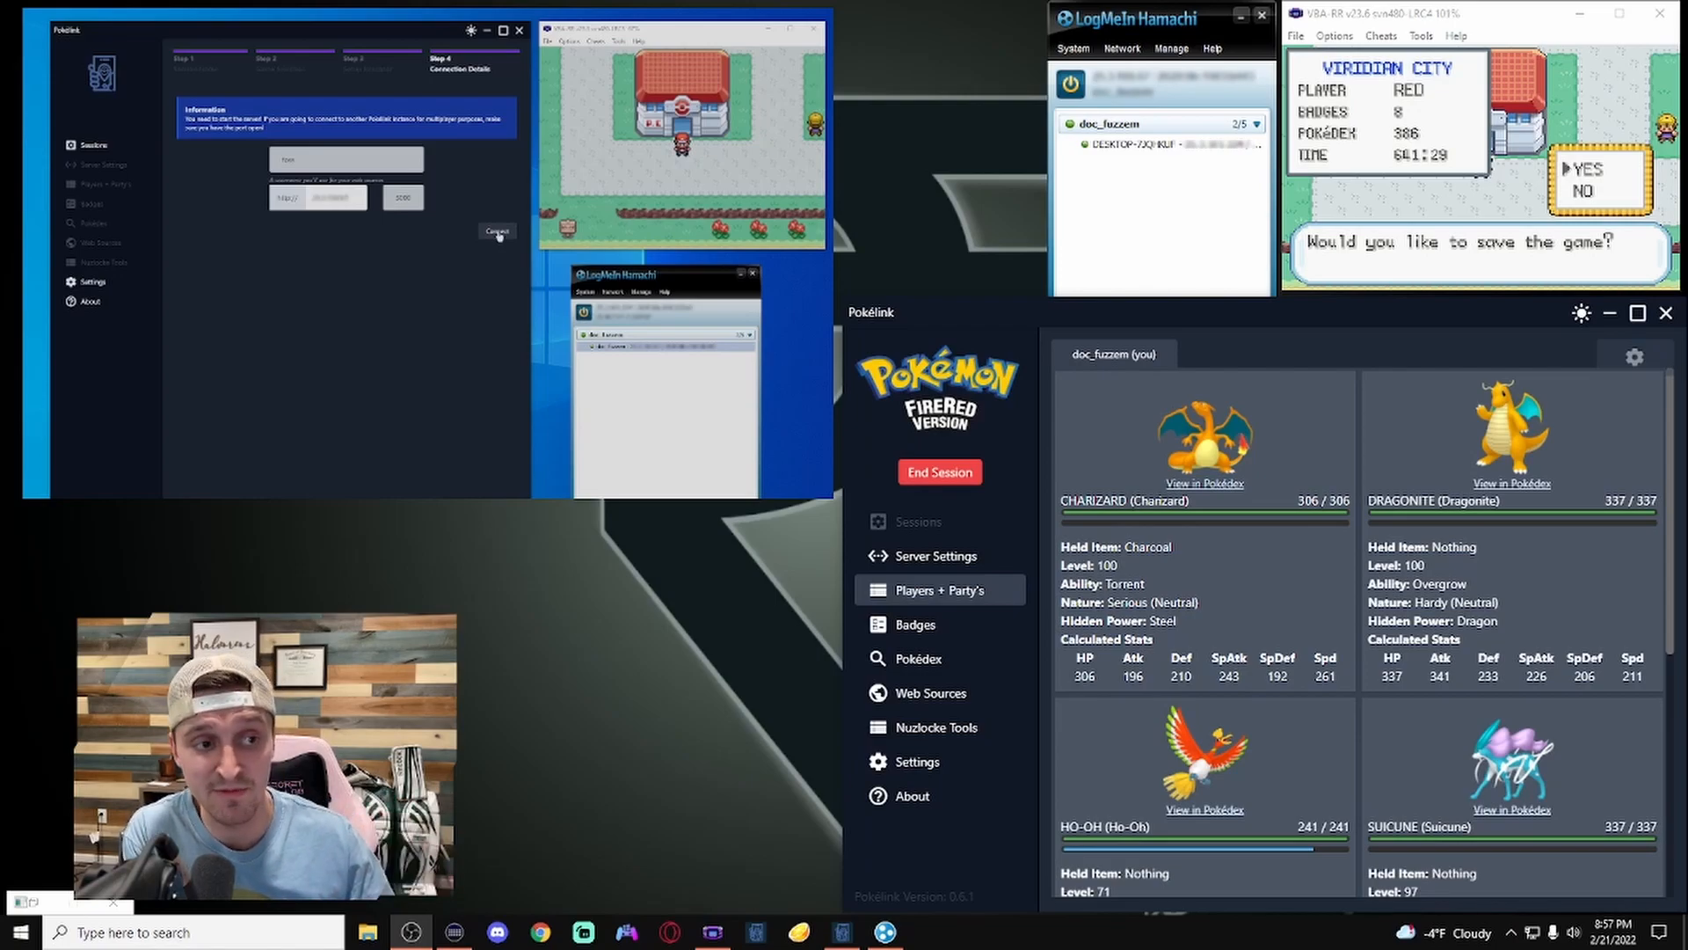
click(496, 232)
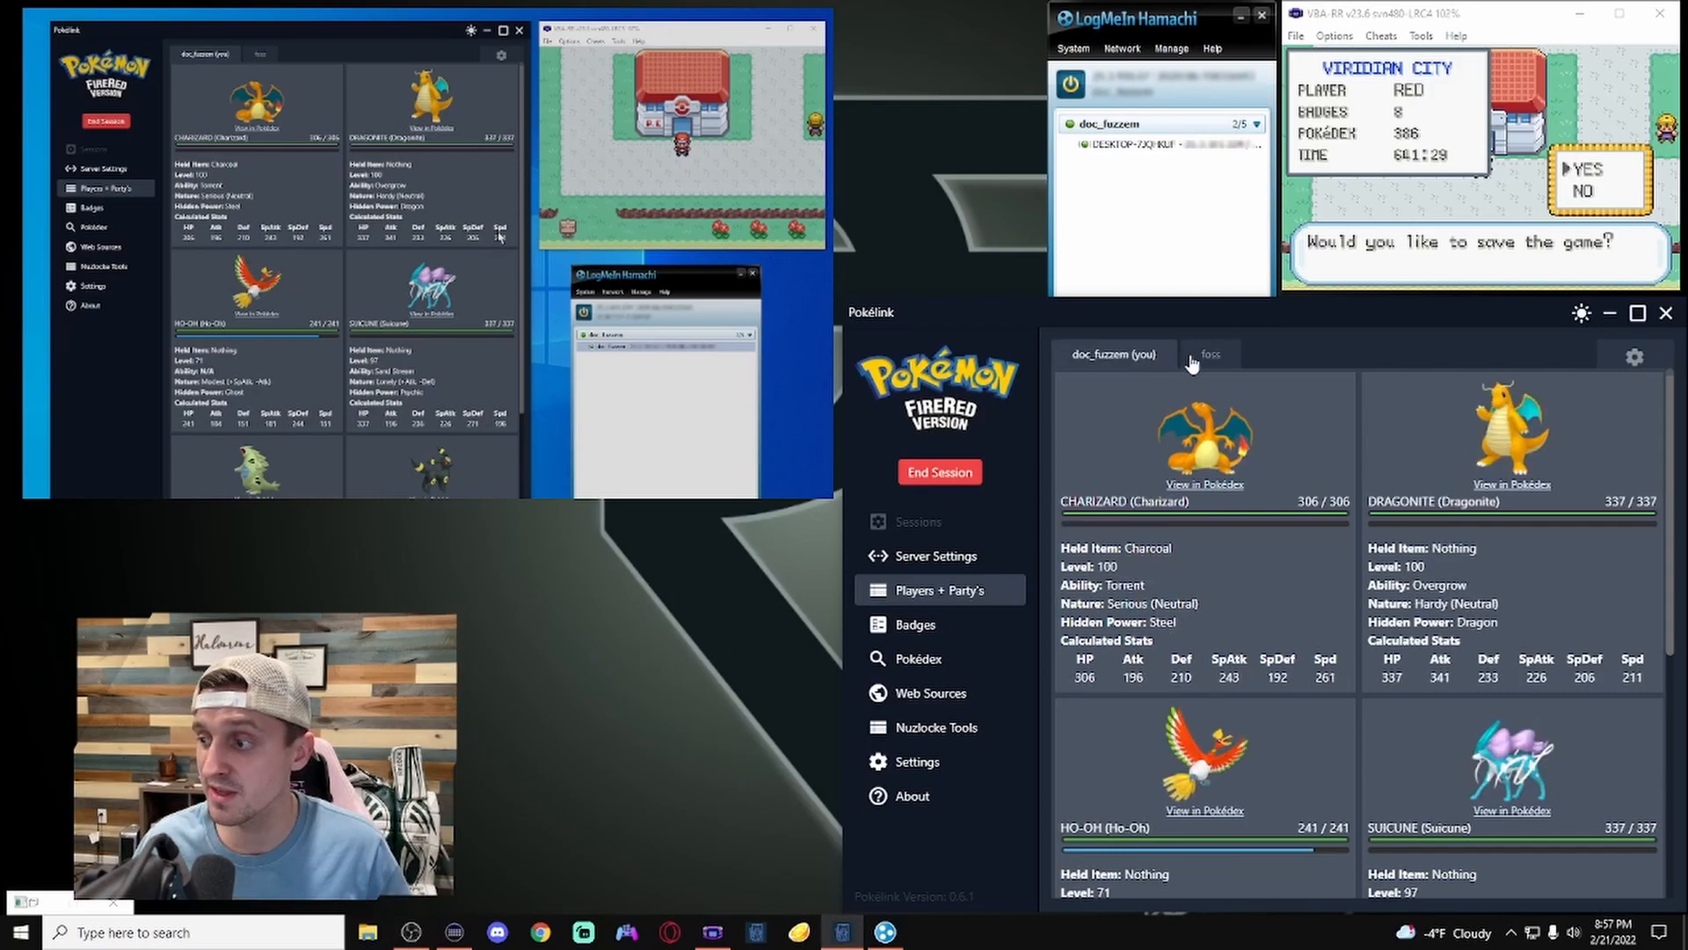
mouse_move(1103, 421)
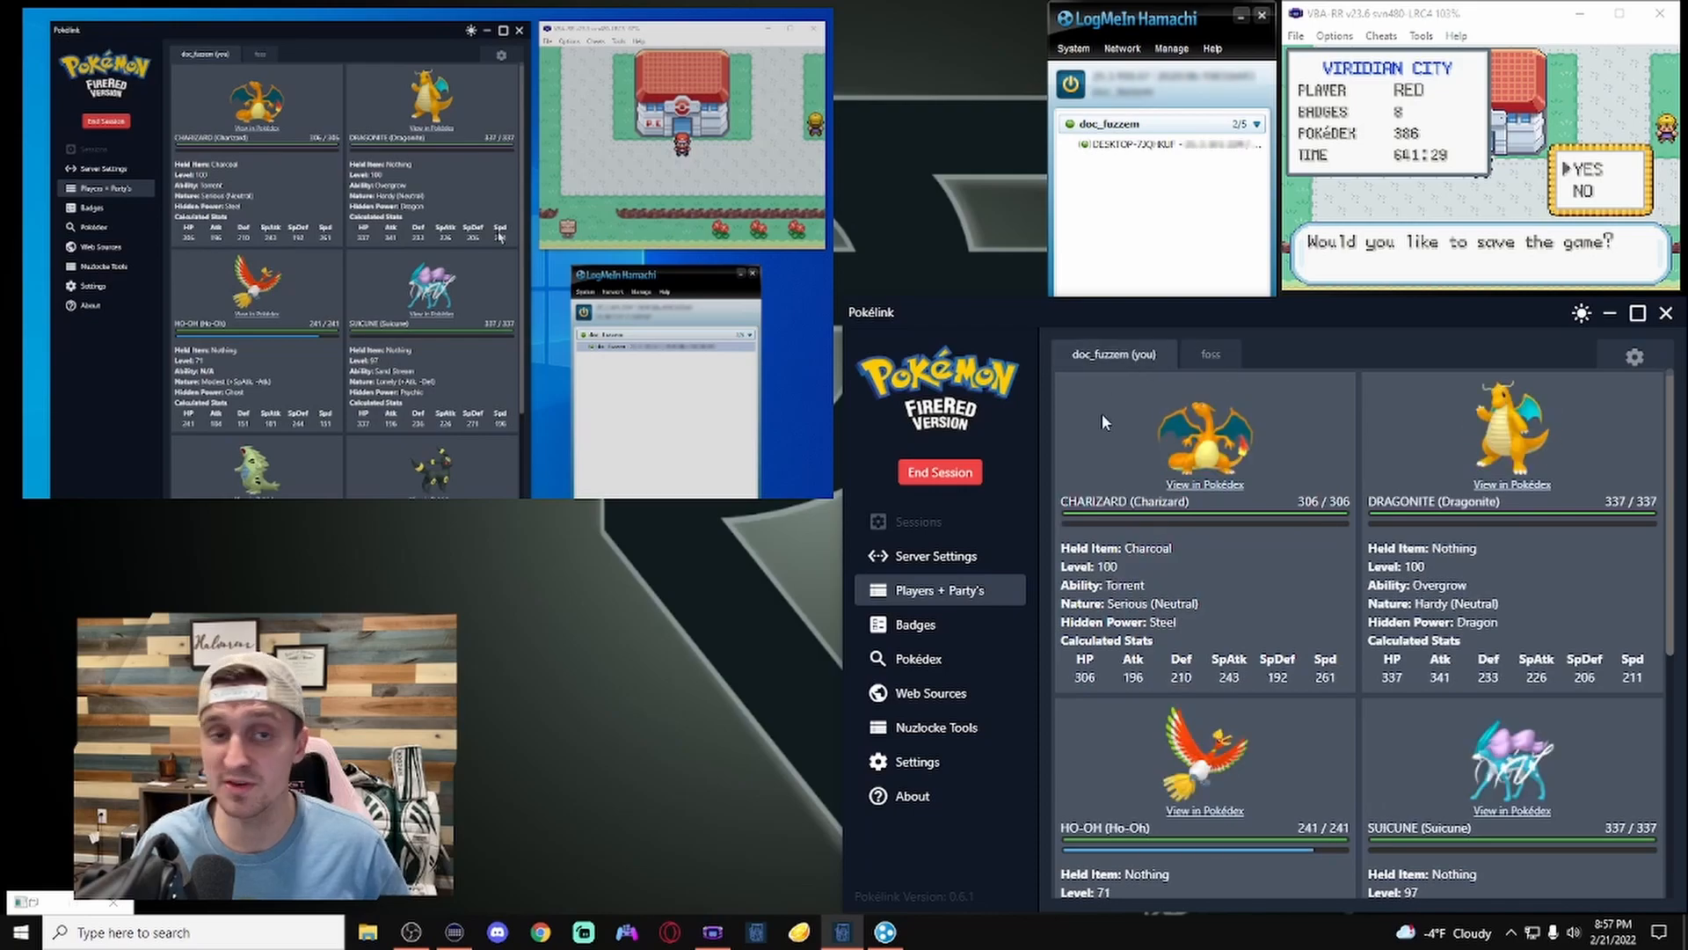
mouse_move(1267, 359)
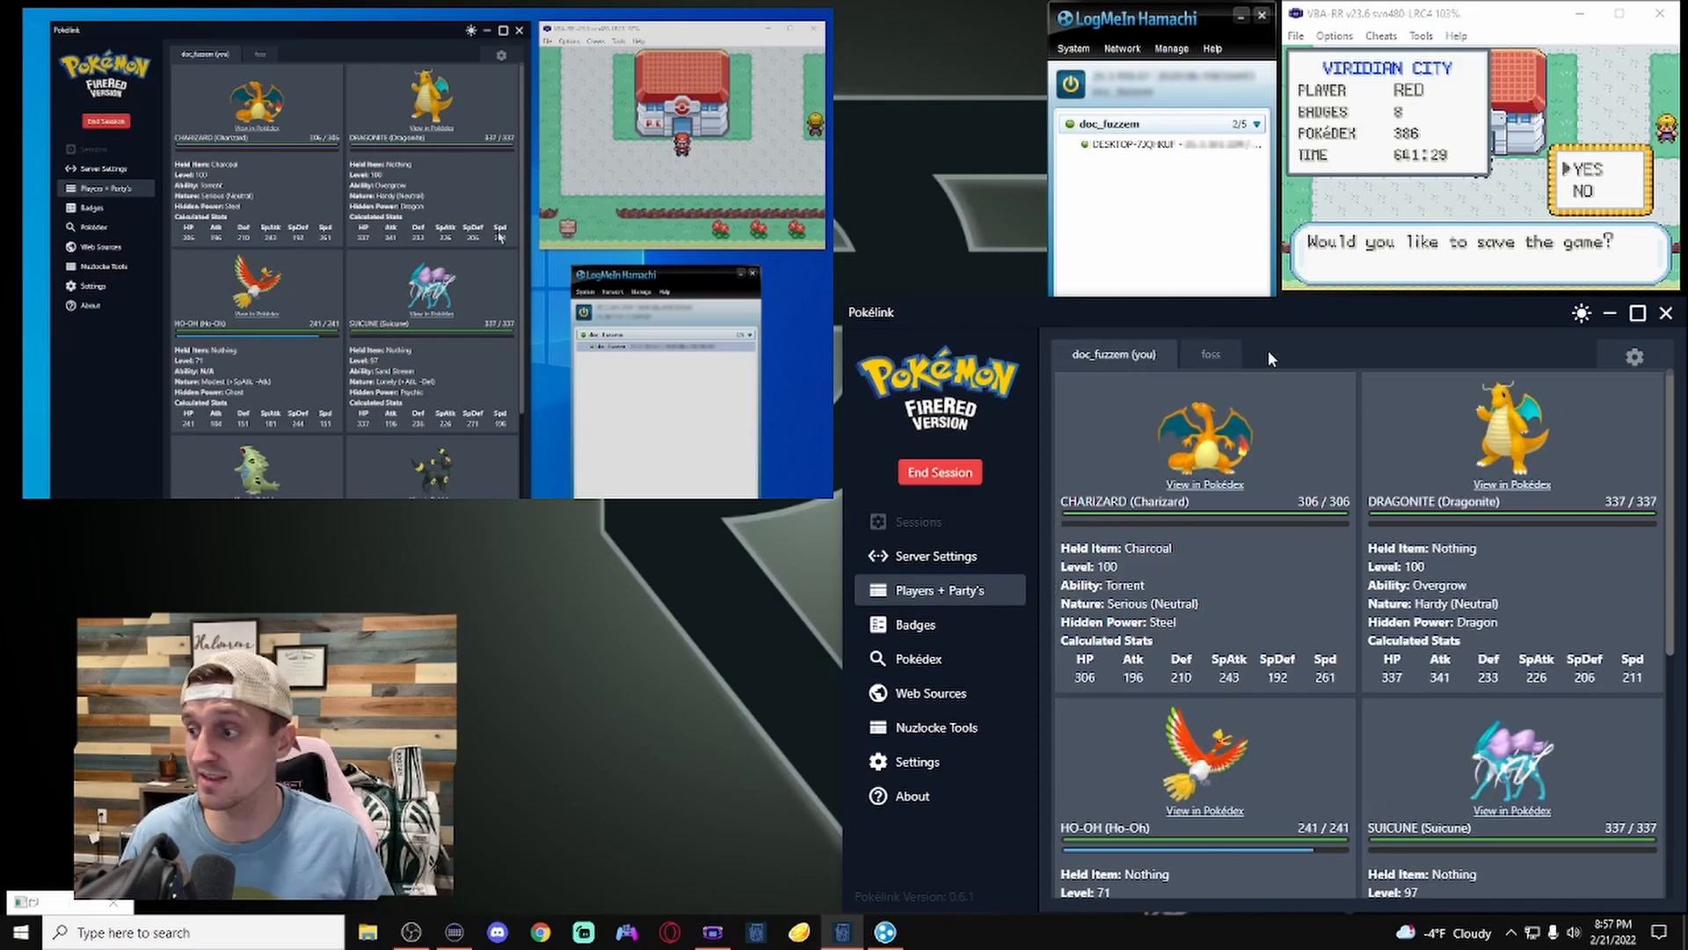
Step: View the second player's party tab, then open the Web Sources page
click(1208, 354)
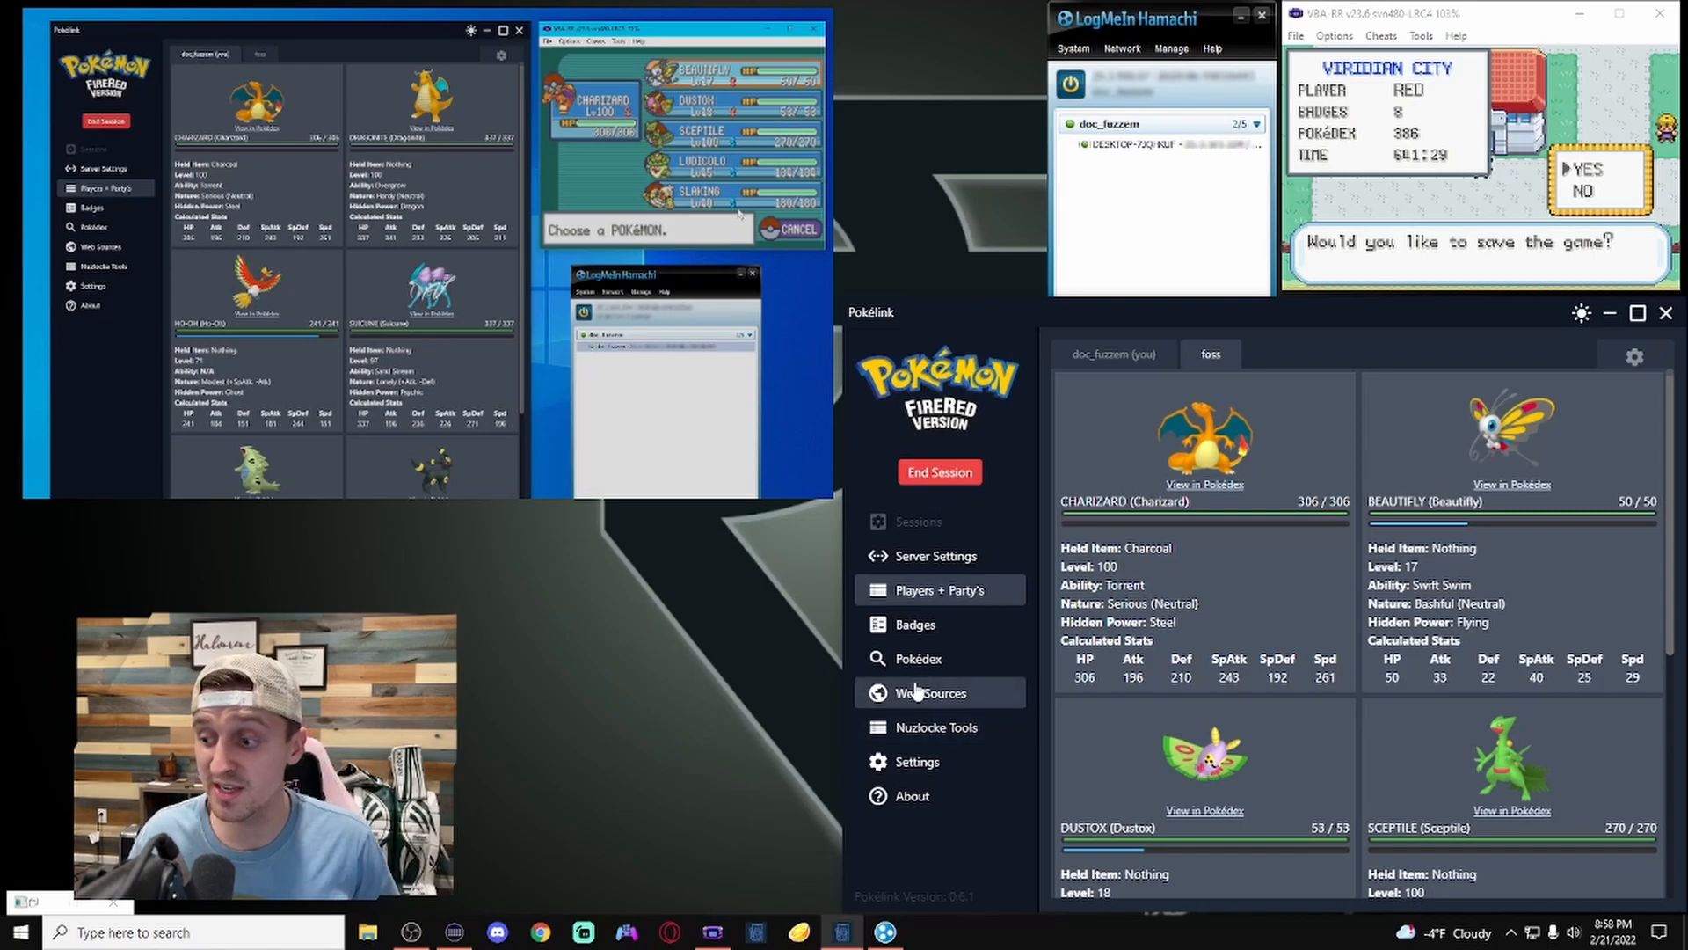
click(930, 692)
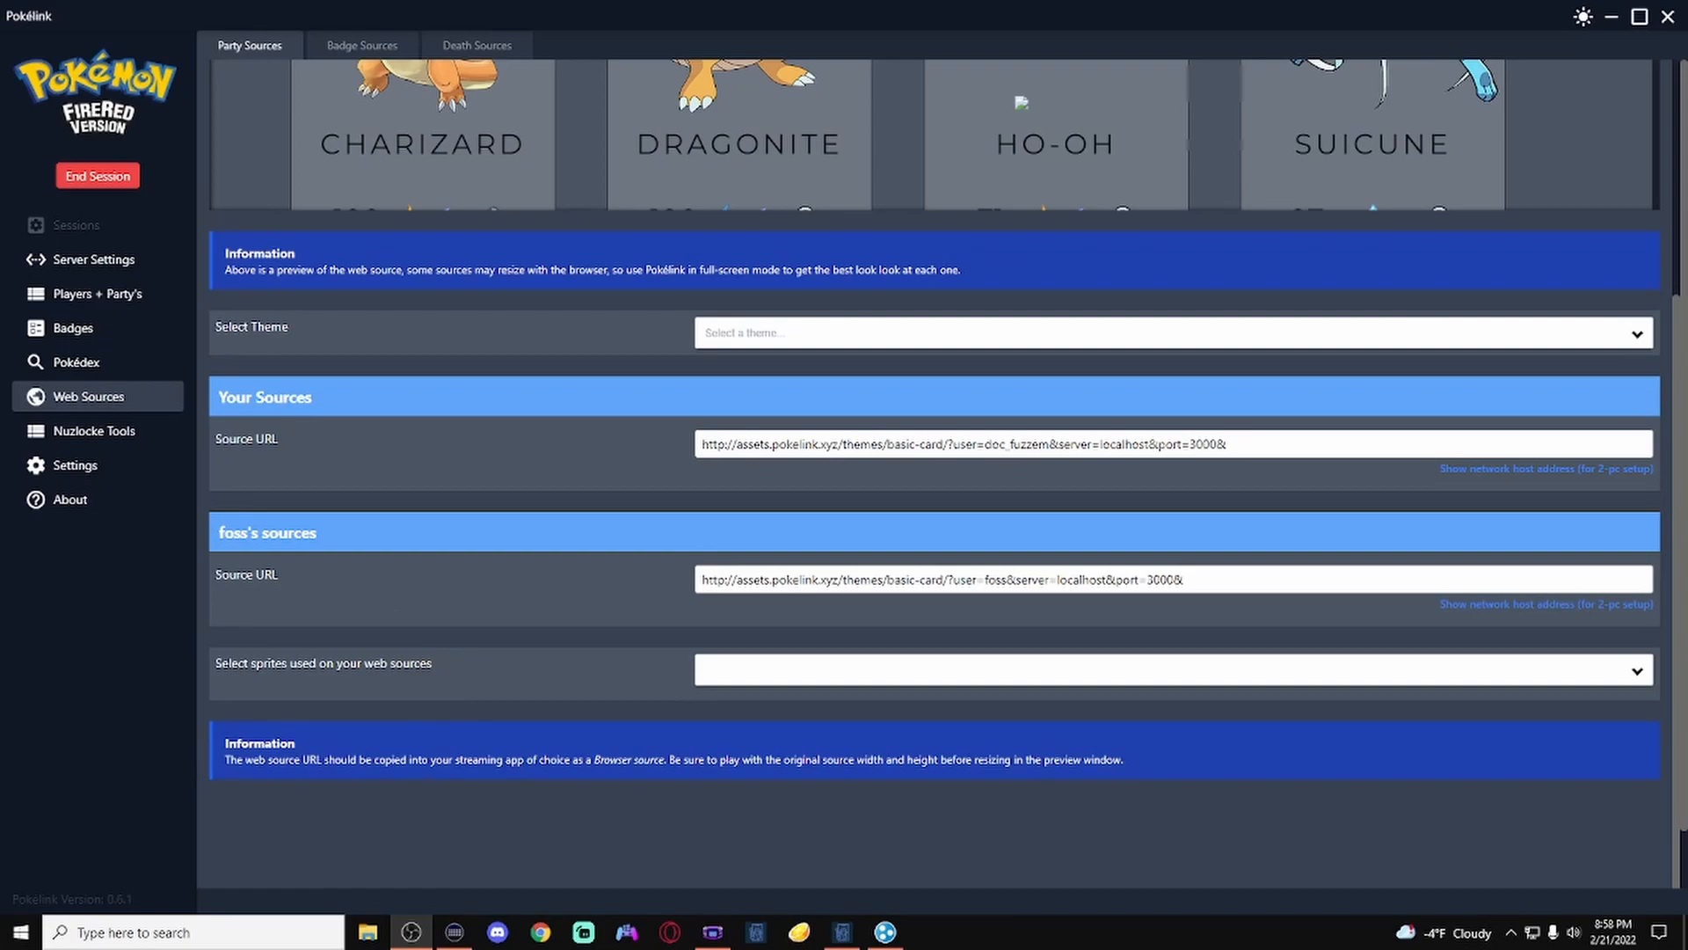
mouse_move(474, 441)
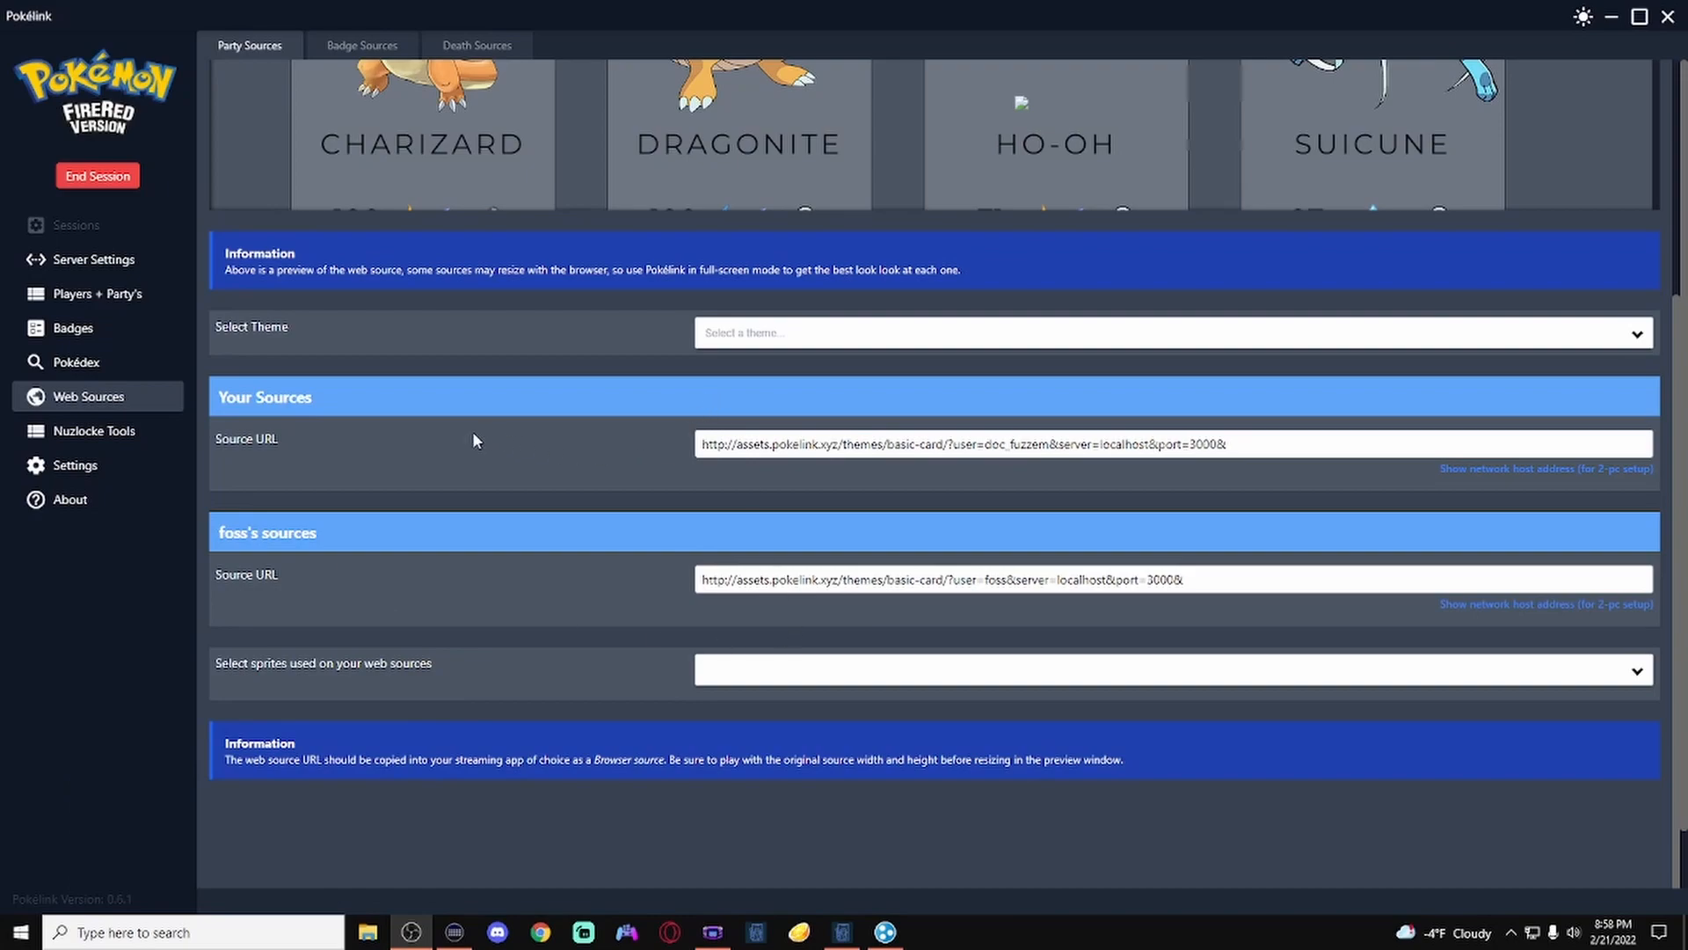
mouse_move(312, 383)
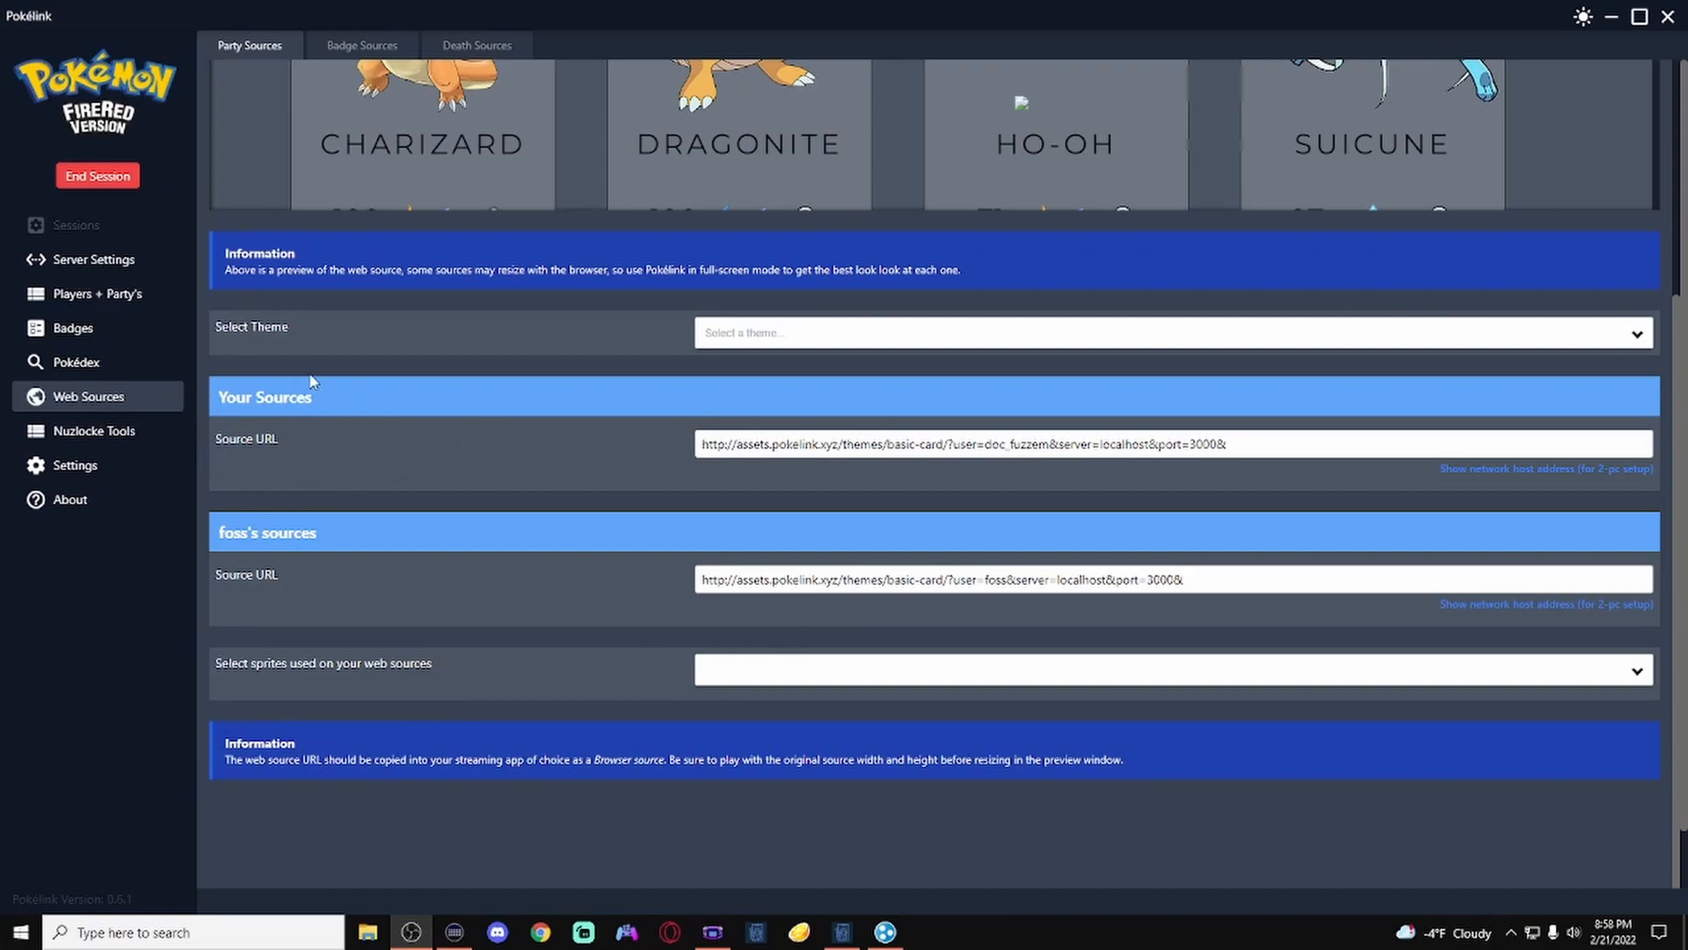
mouse_move(237, 436)
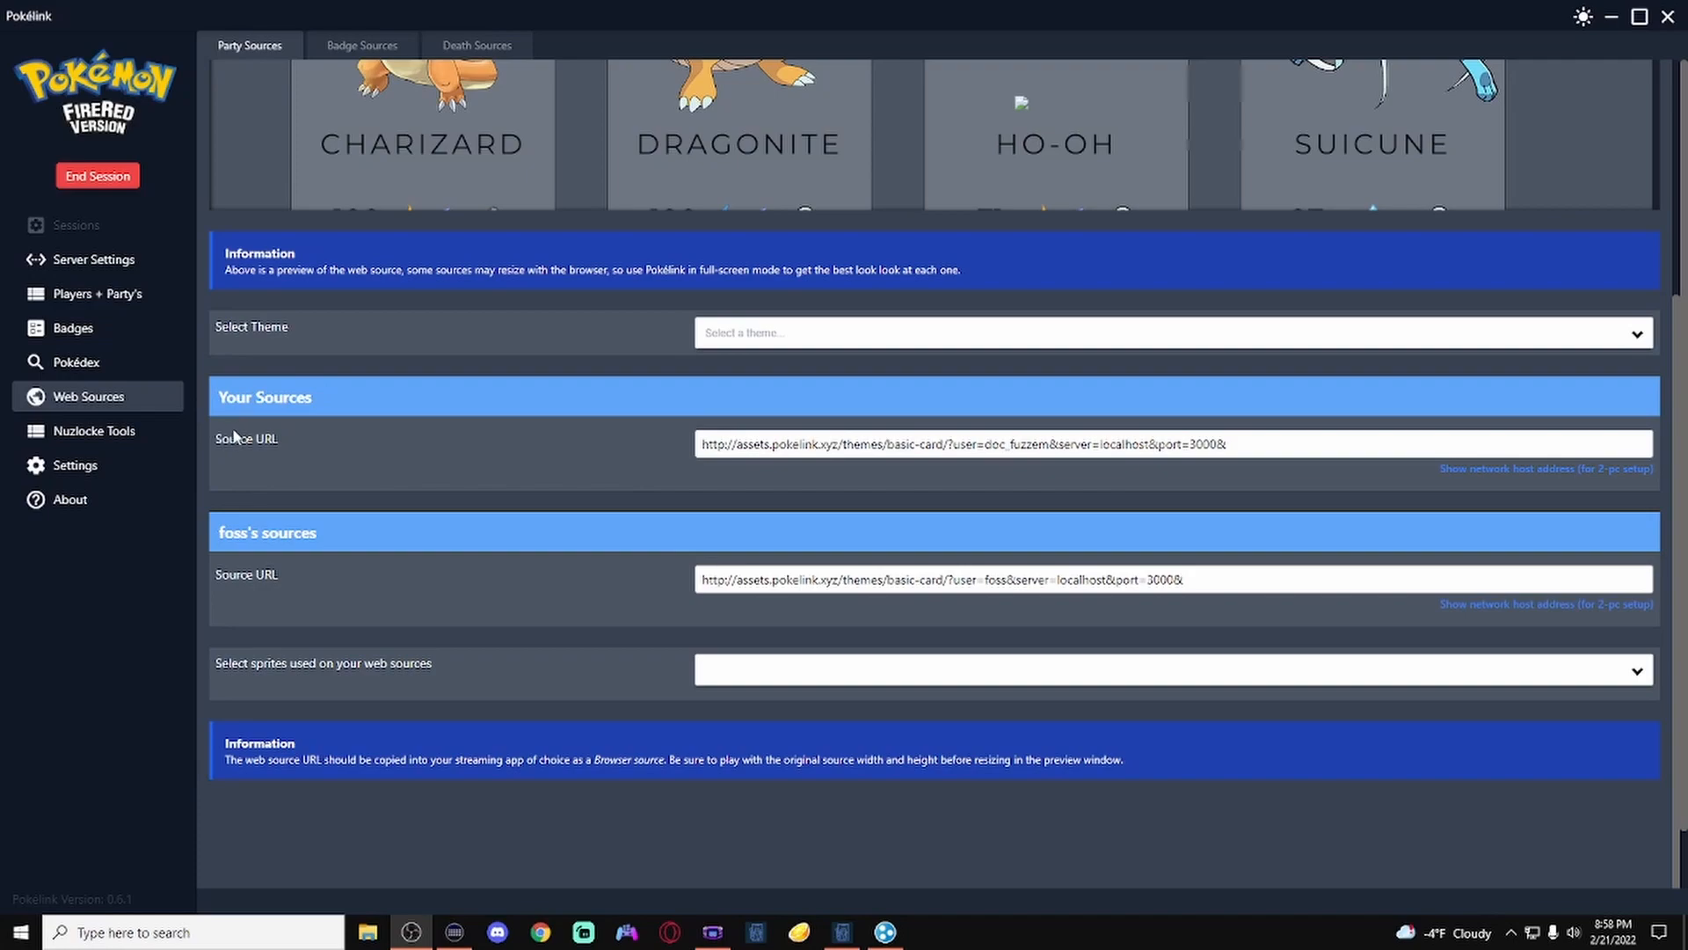
mouse_move(211, 536)
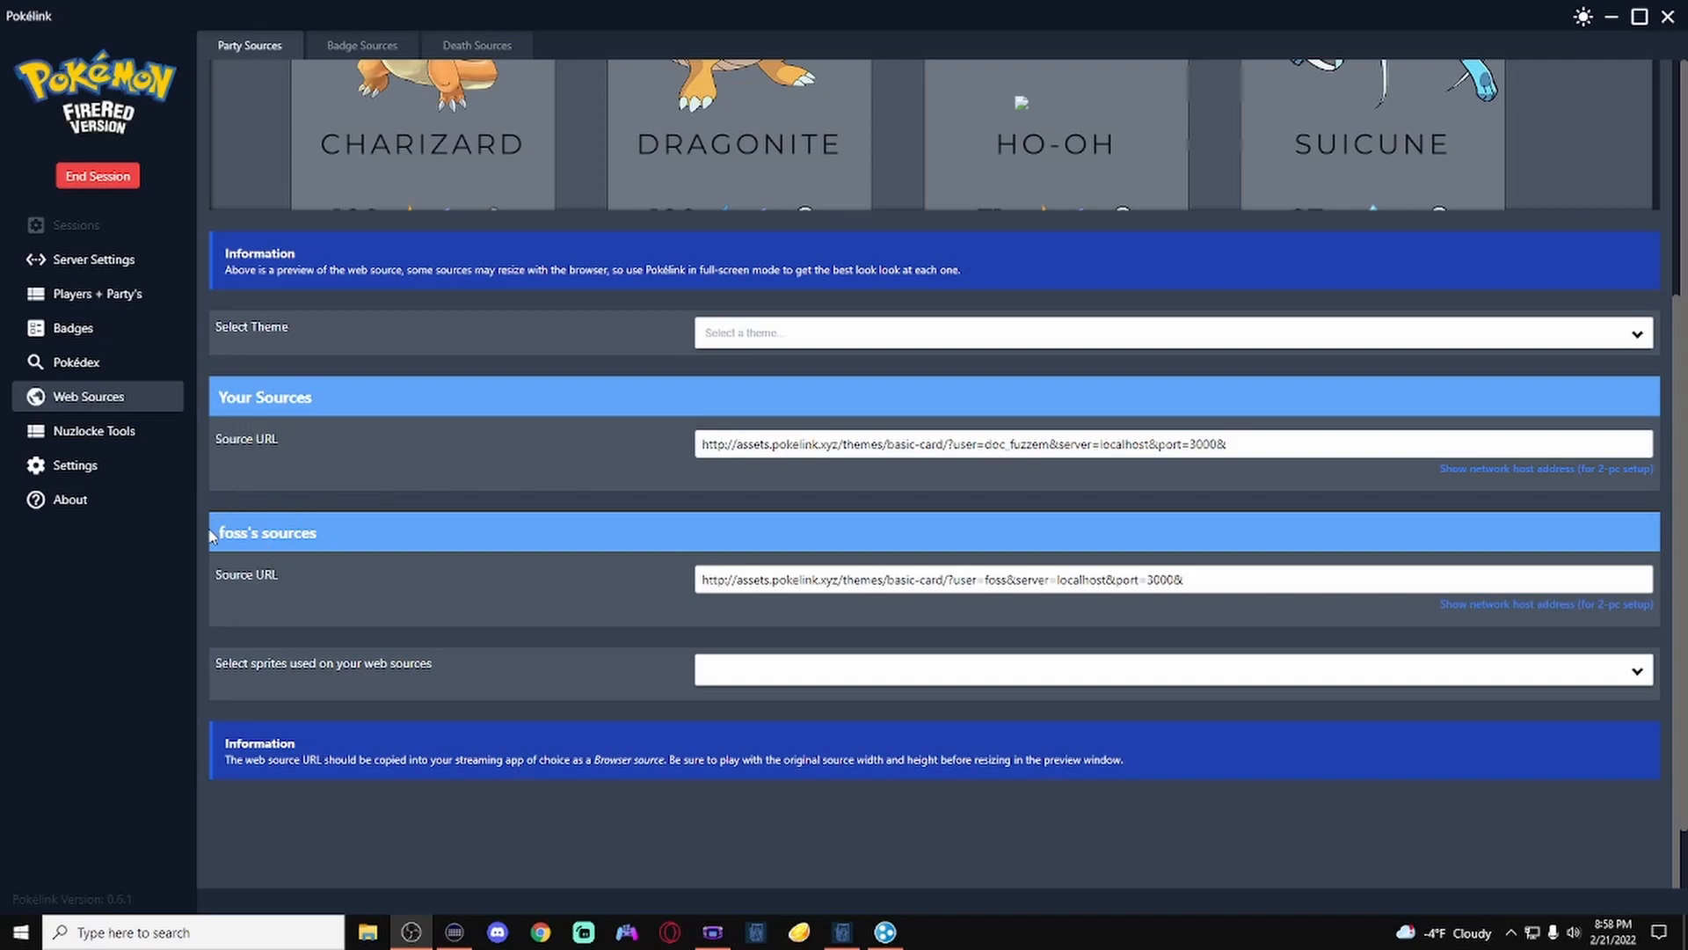
mouse_move(235, 574)
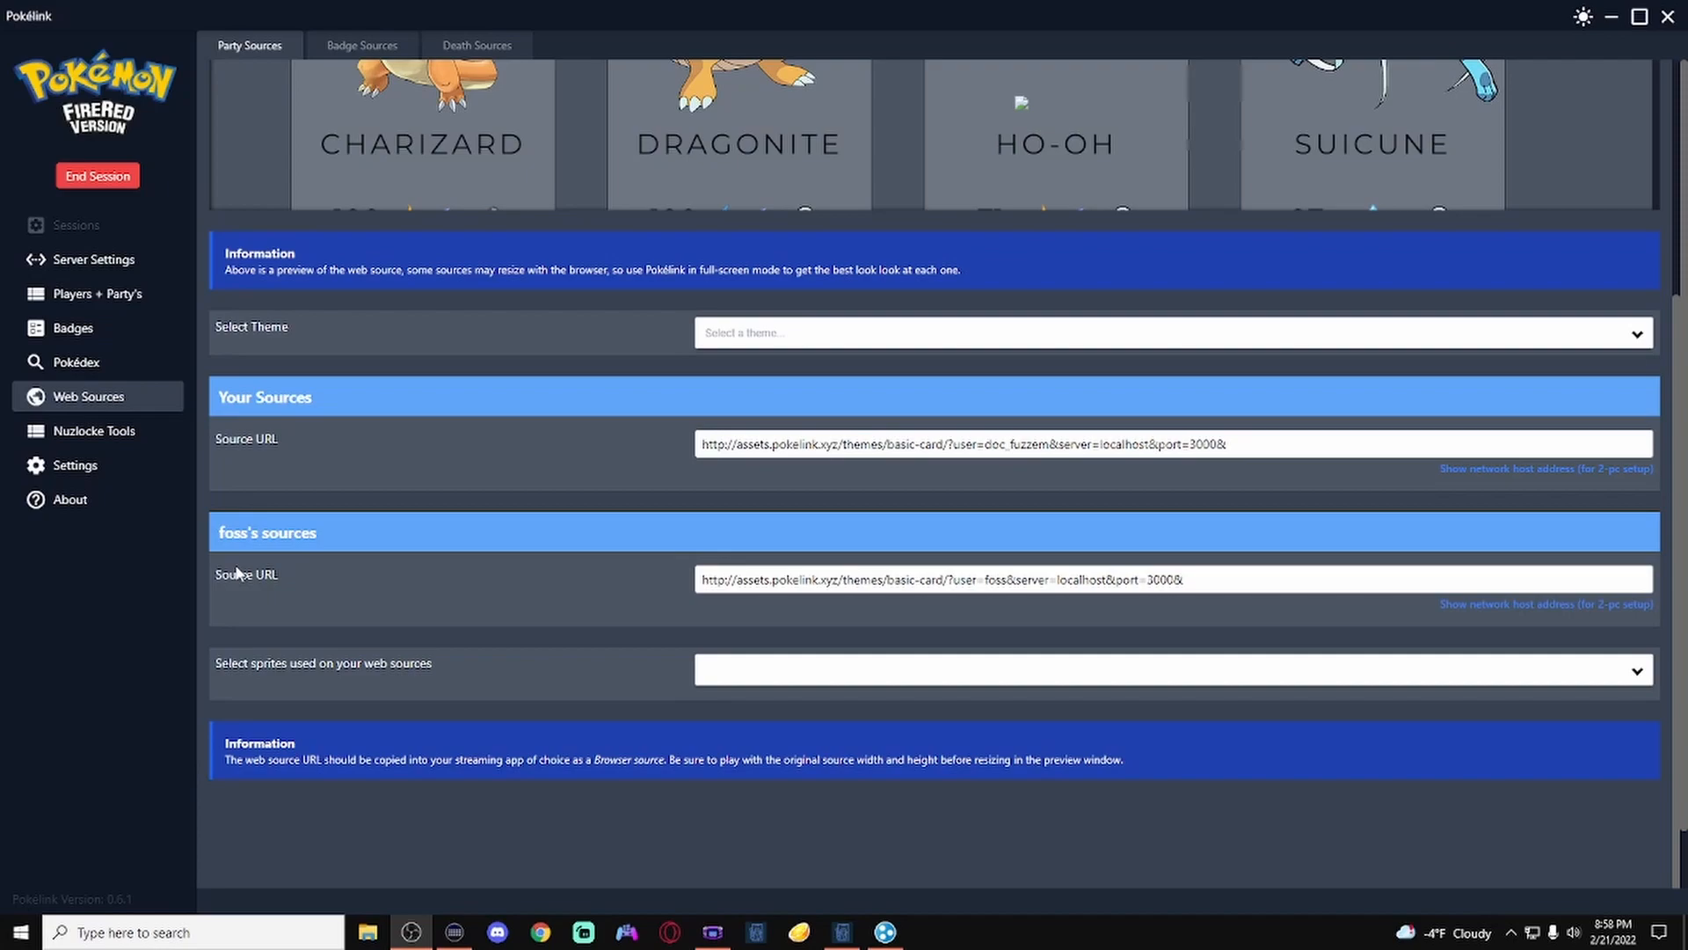
mouse_move(956, 443)
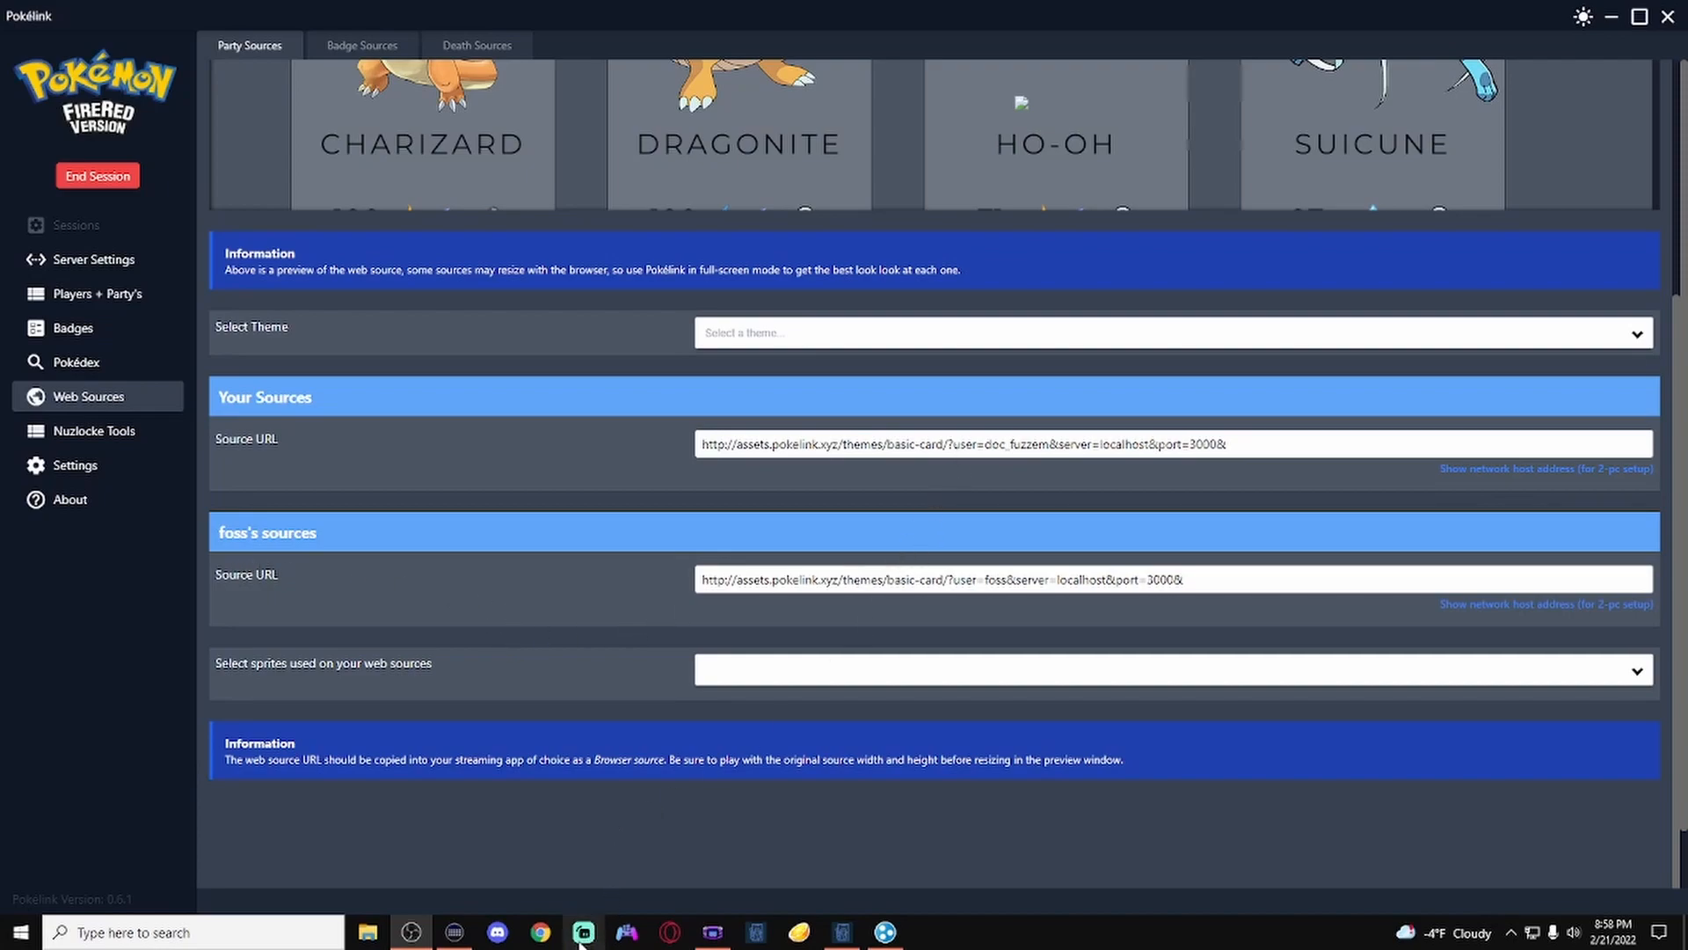
mouse_move(646, 631)
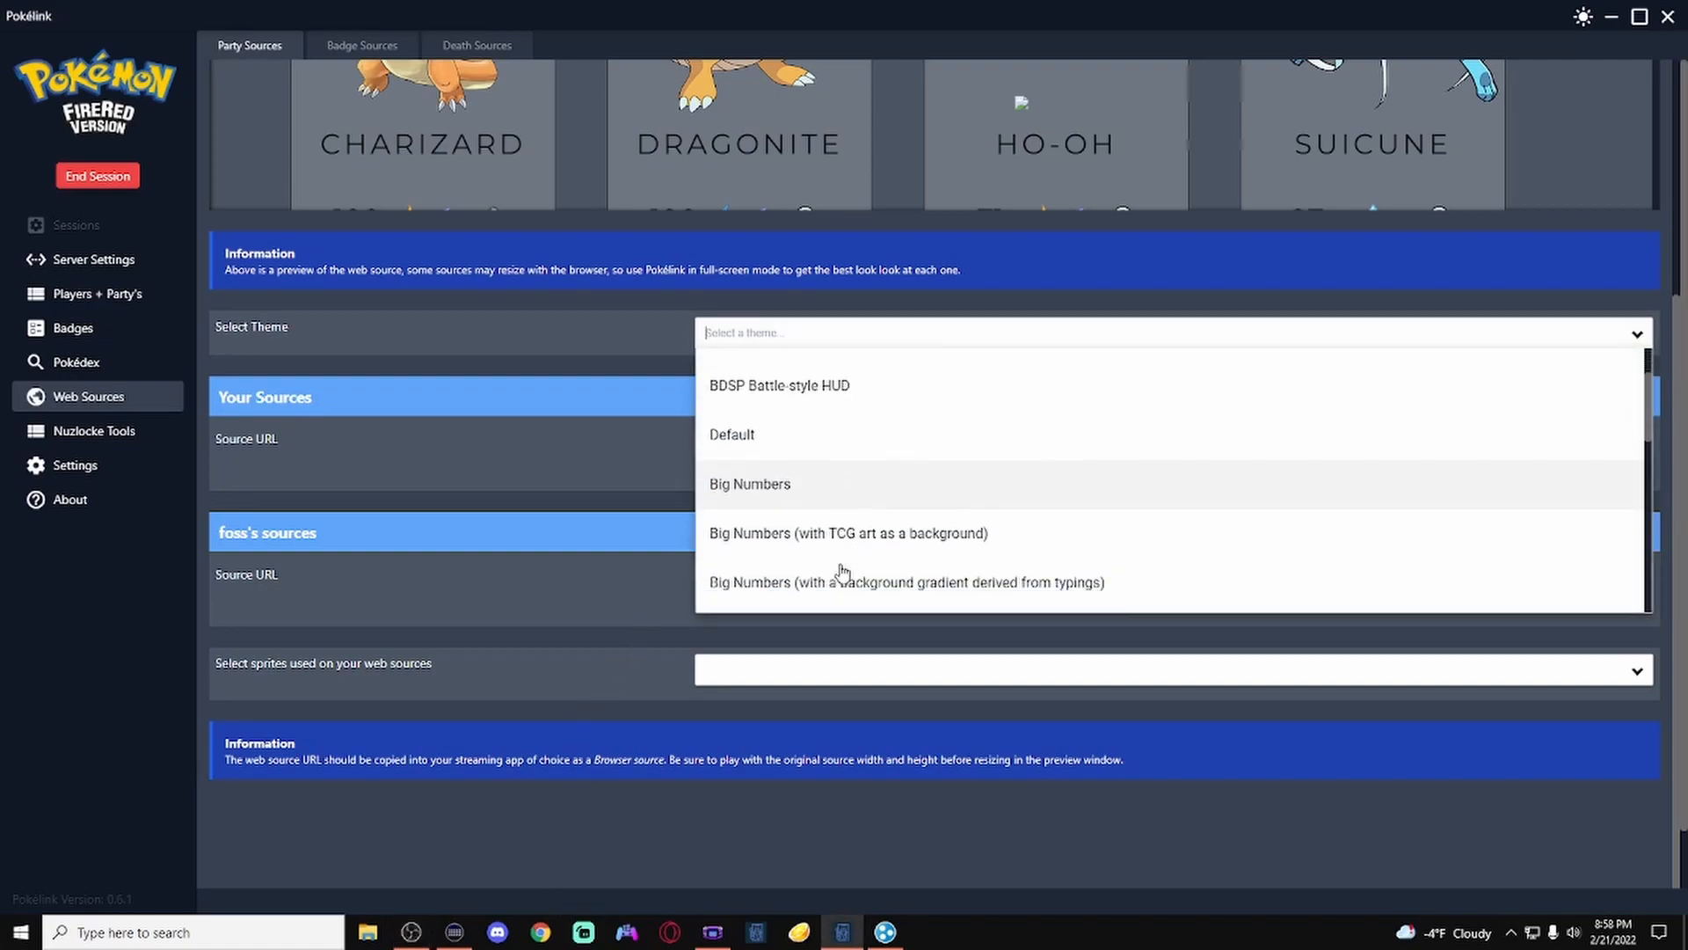
Step: Set the web sources theme to Rescue Team DX (Supports up to Sinnoh)
scroll(down, 3)
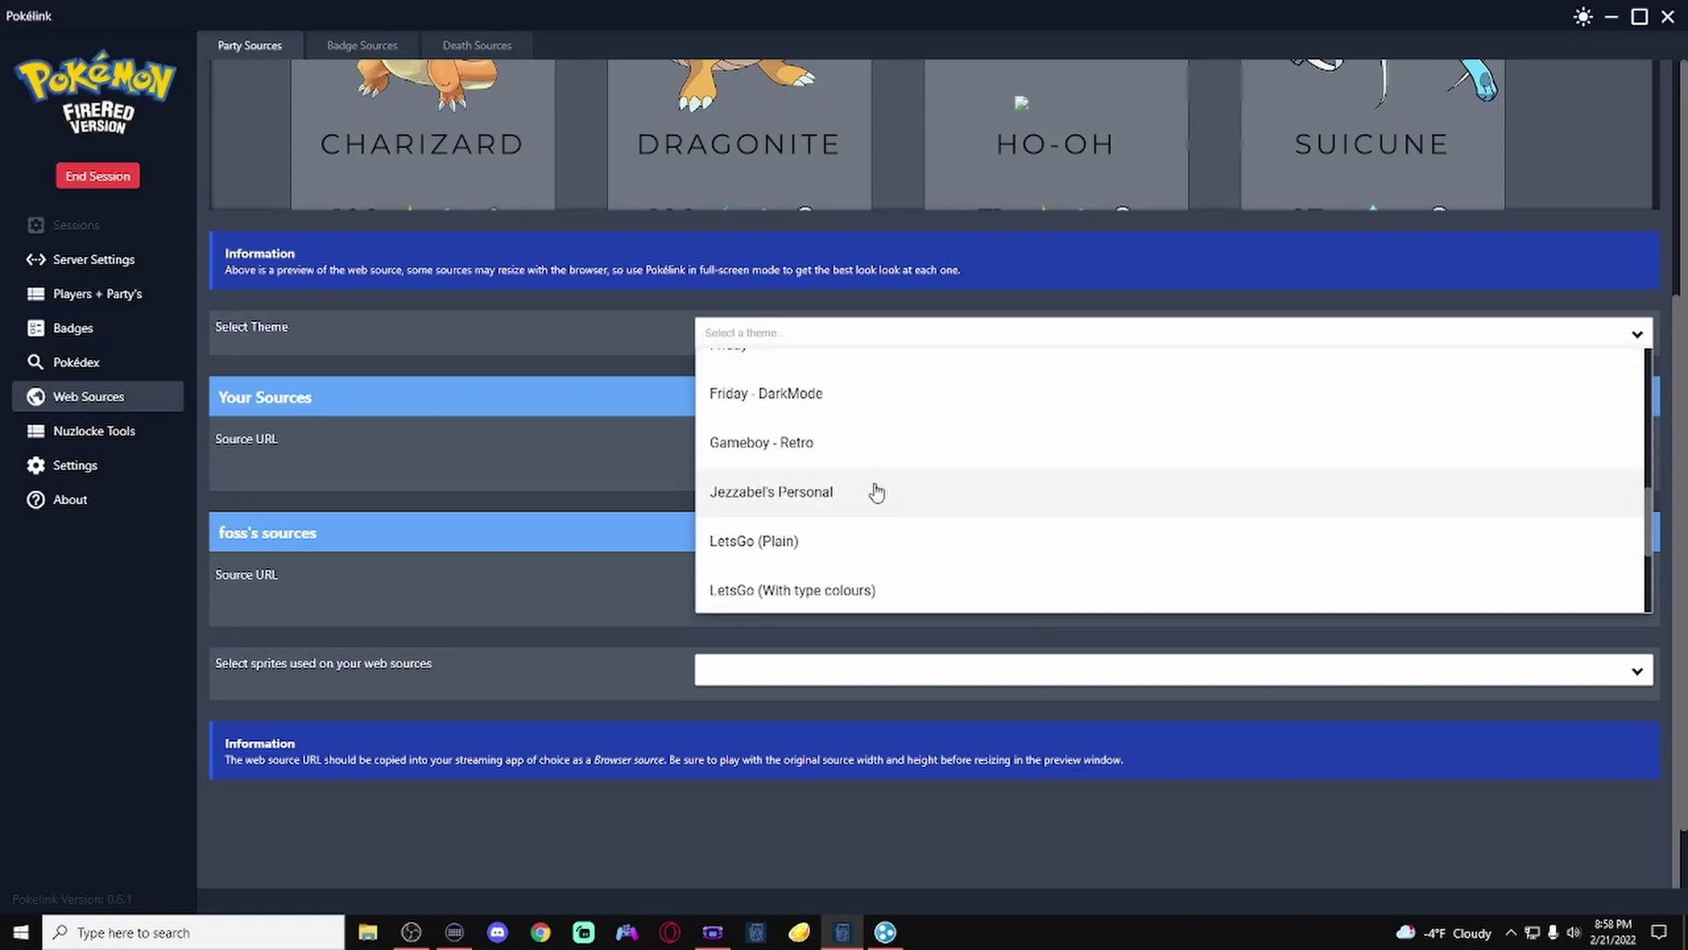
scroll(down, 3)
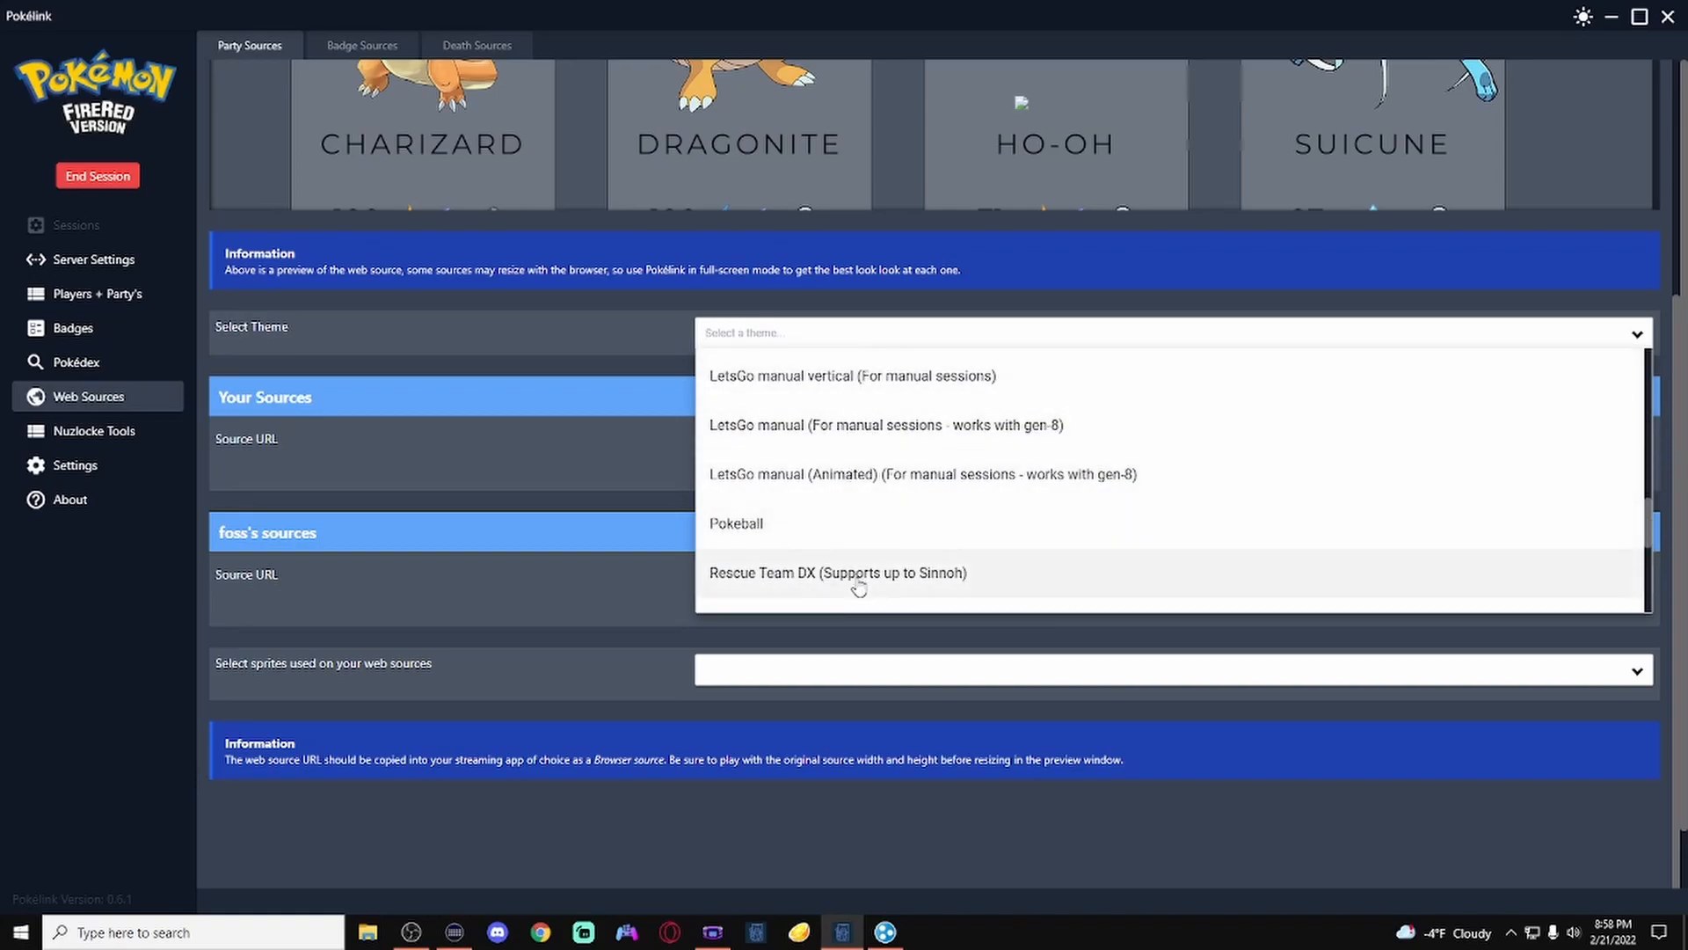
click(838, 572)
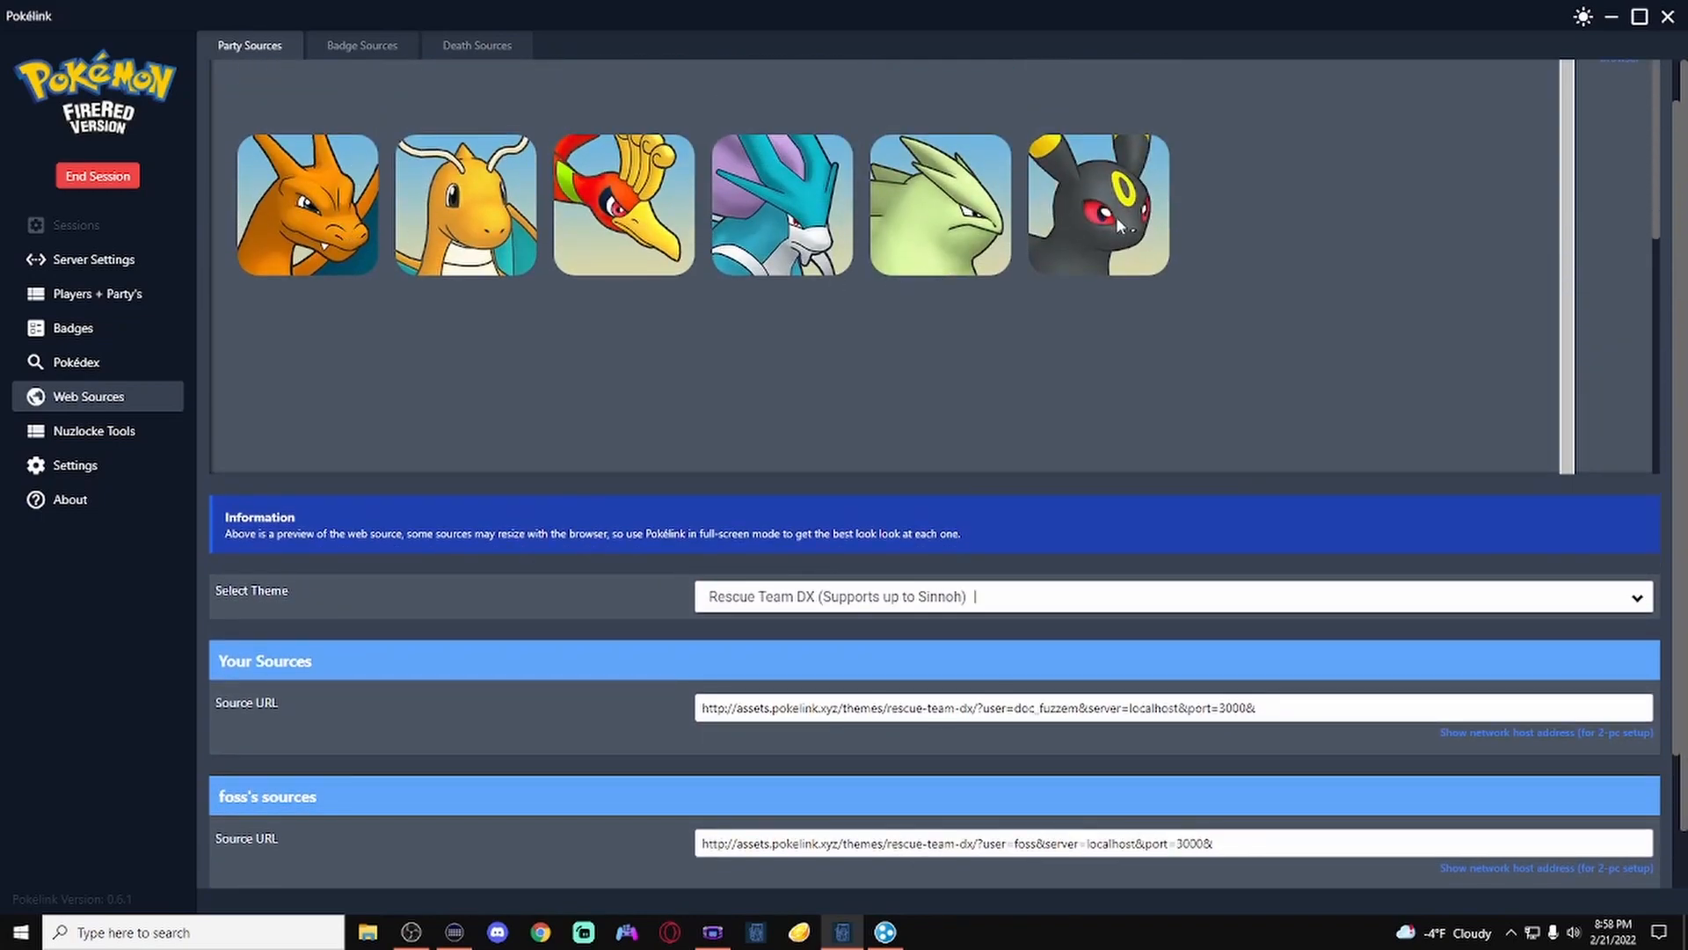
mouse_move(1641, 18)
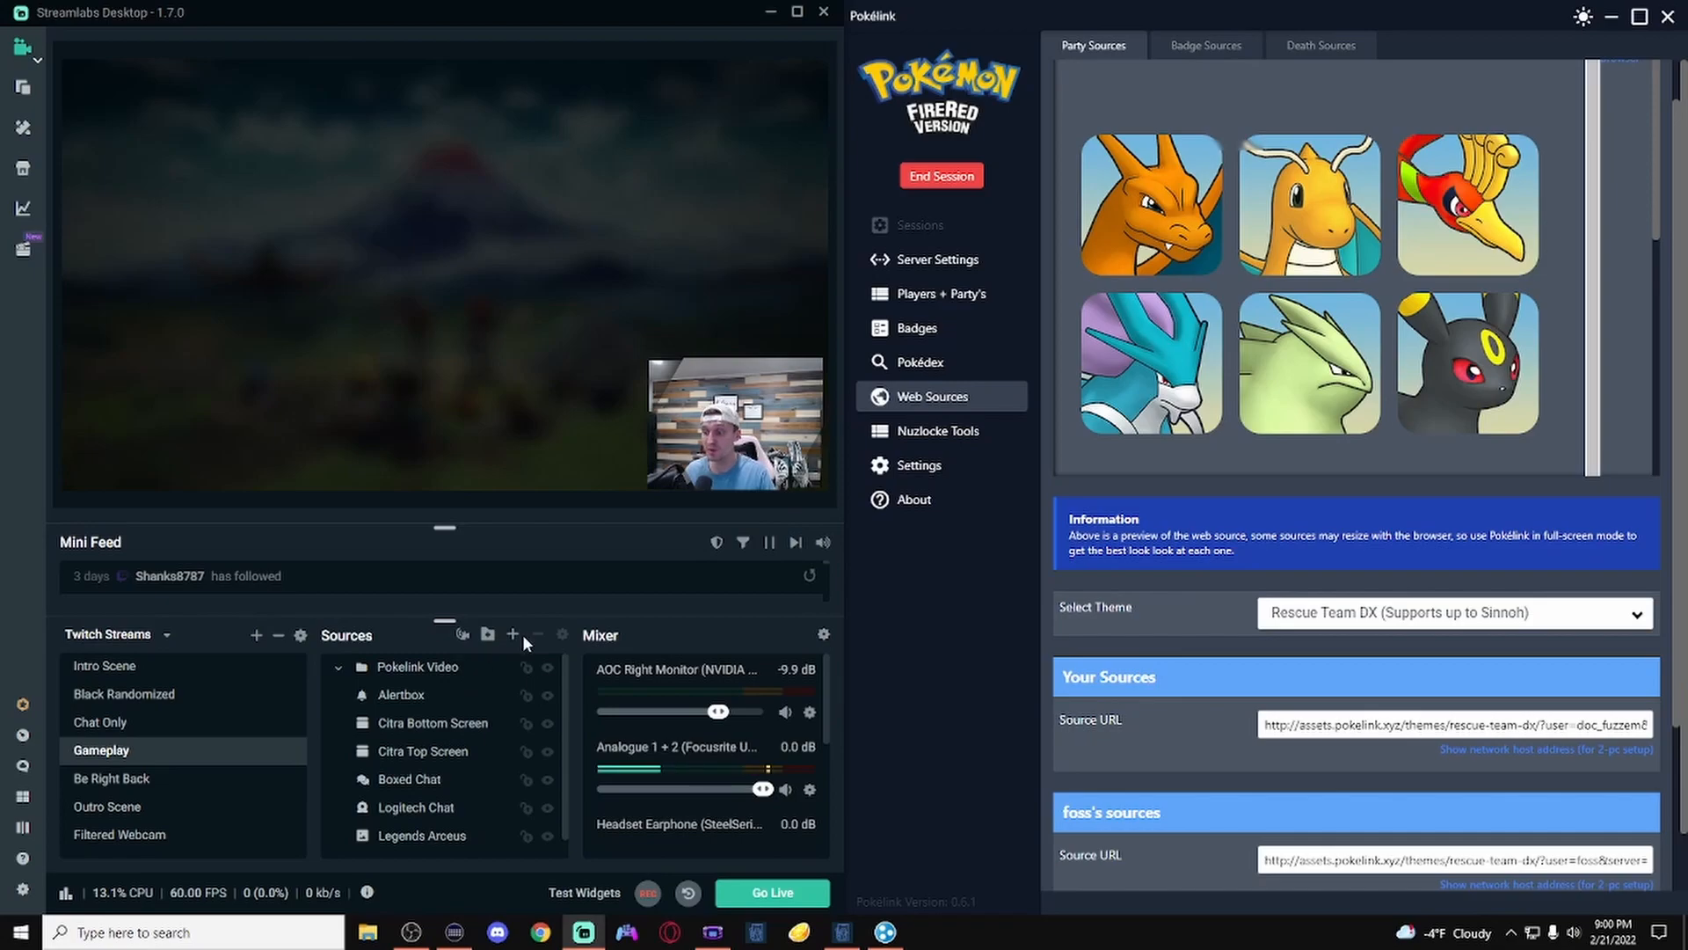
Step: Create a new browser source named 'Pokelink Player 1' in the Gameplay scene
click(513, 634)
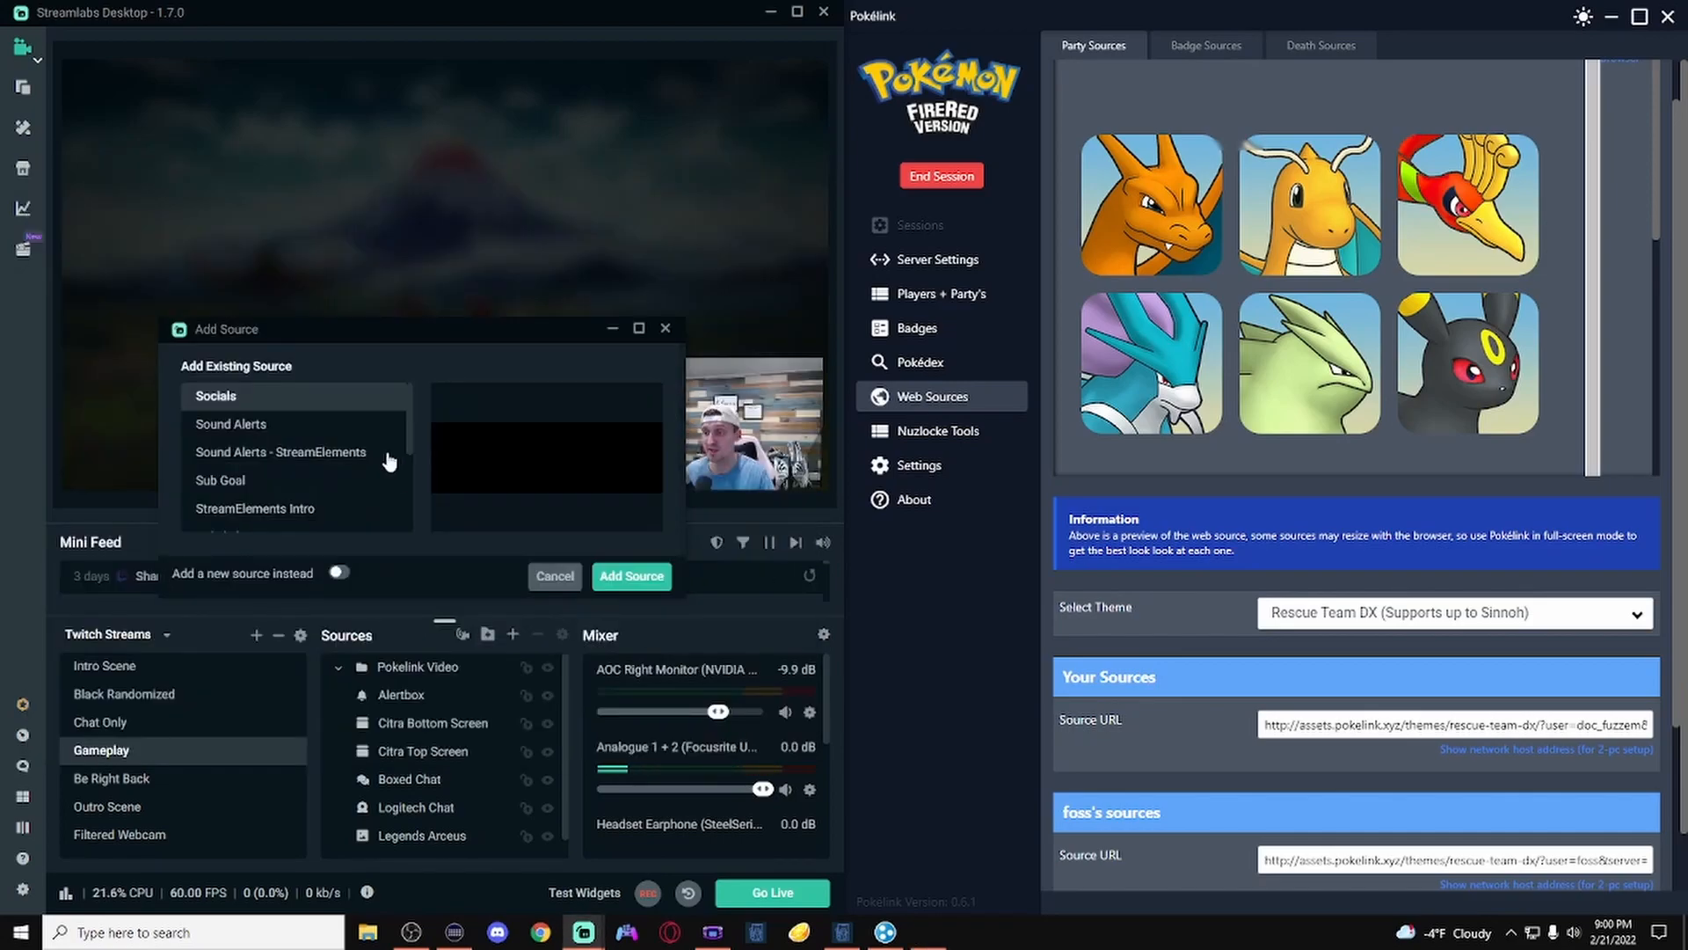
click(338, 572)
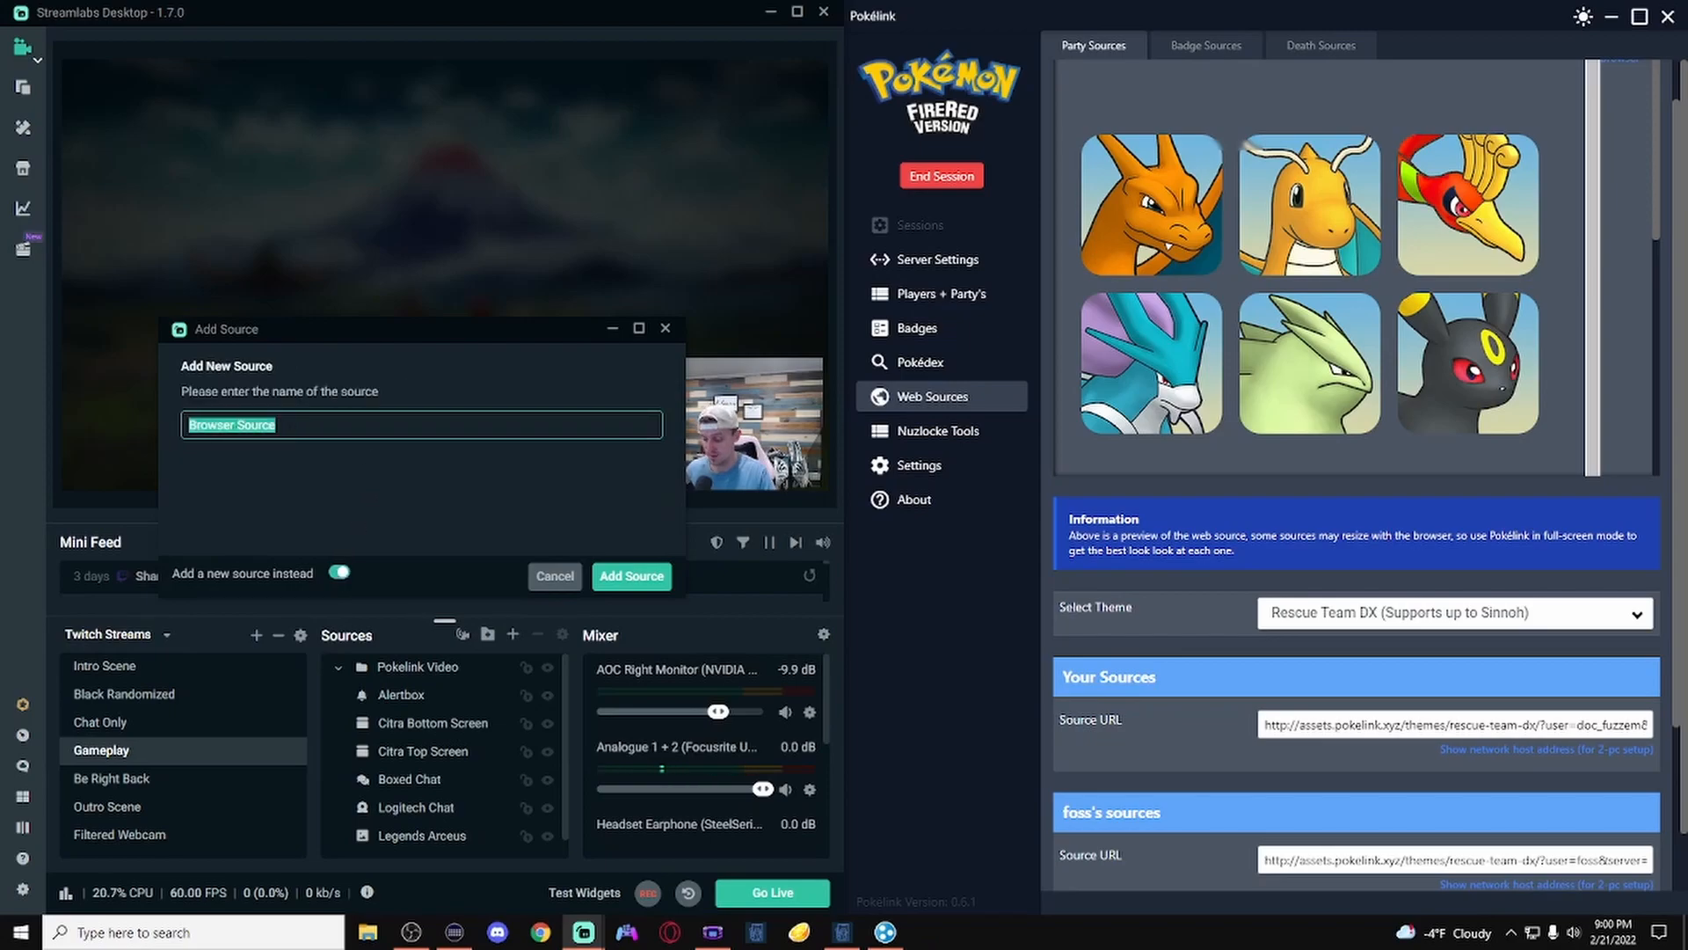
text(Pokelink)
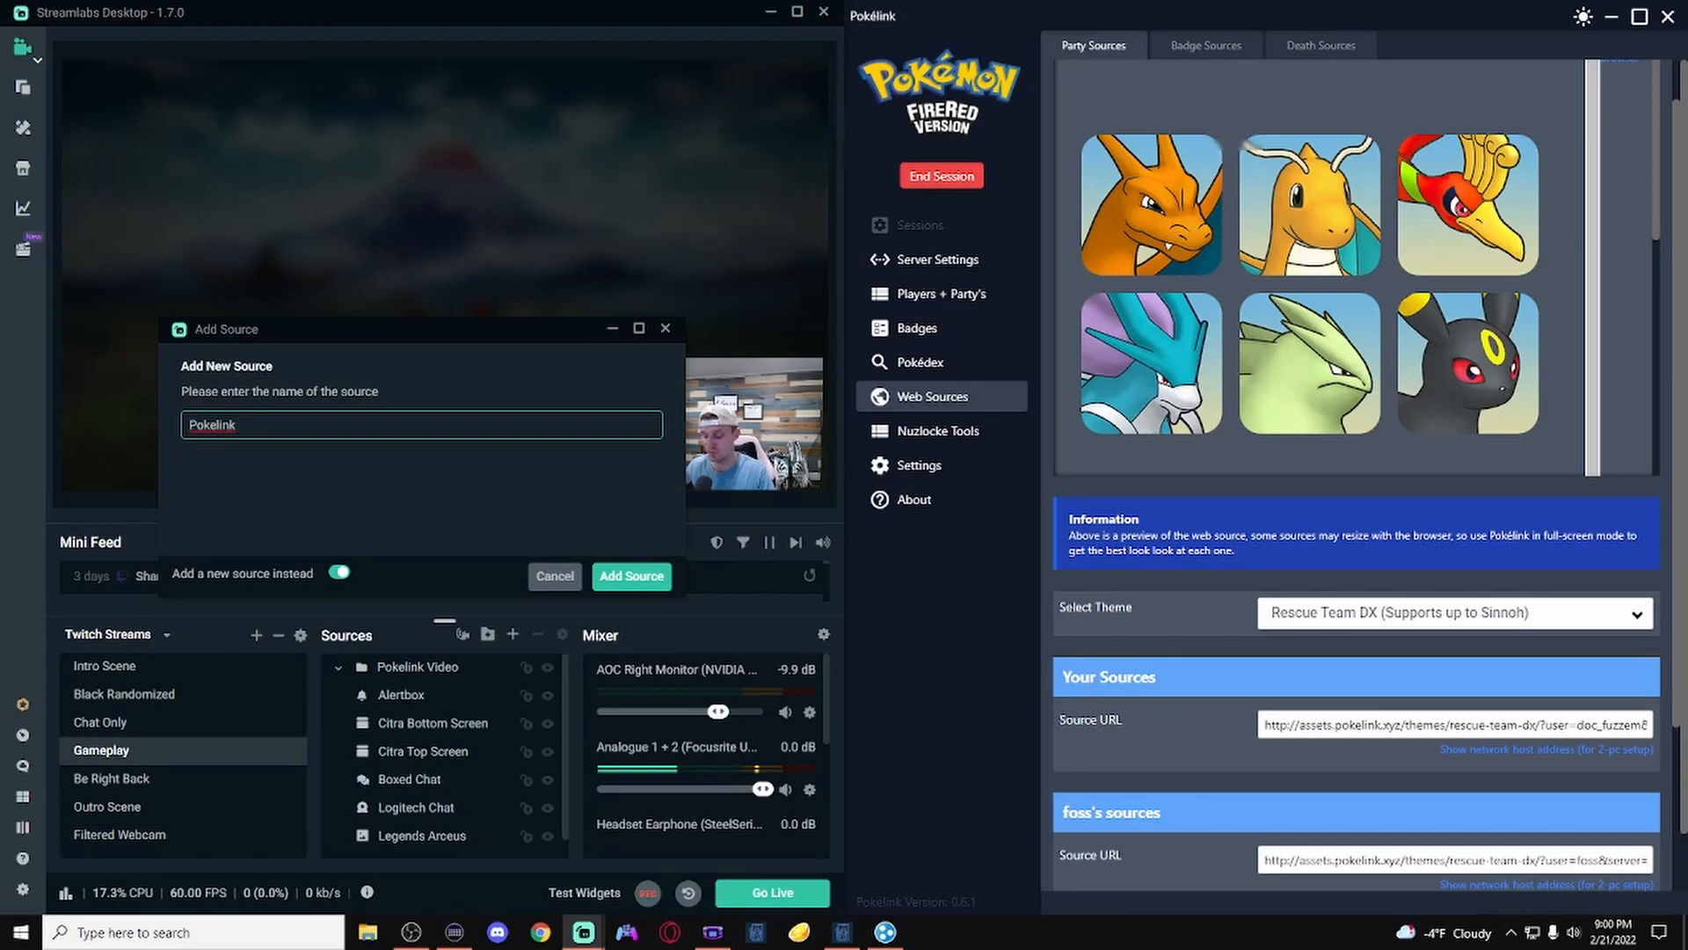
text(Player 1)
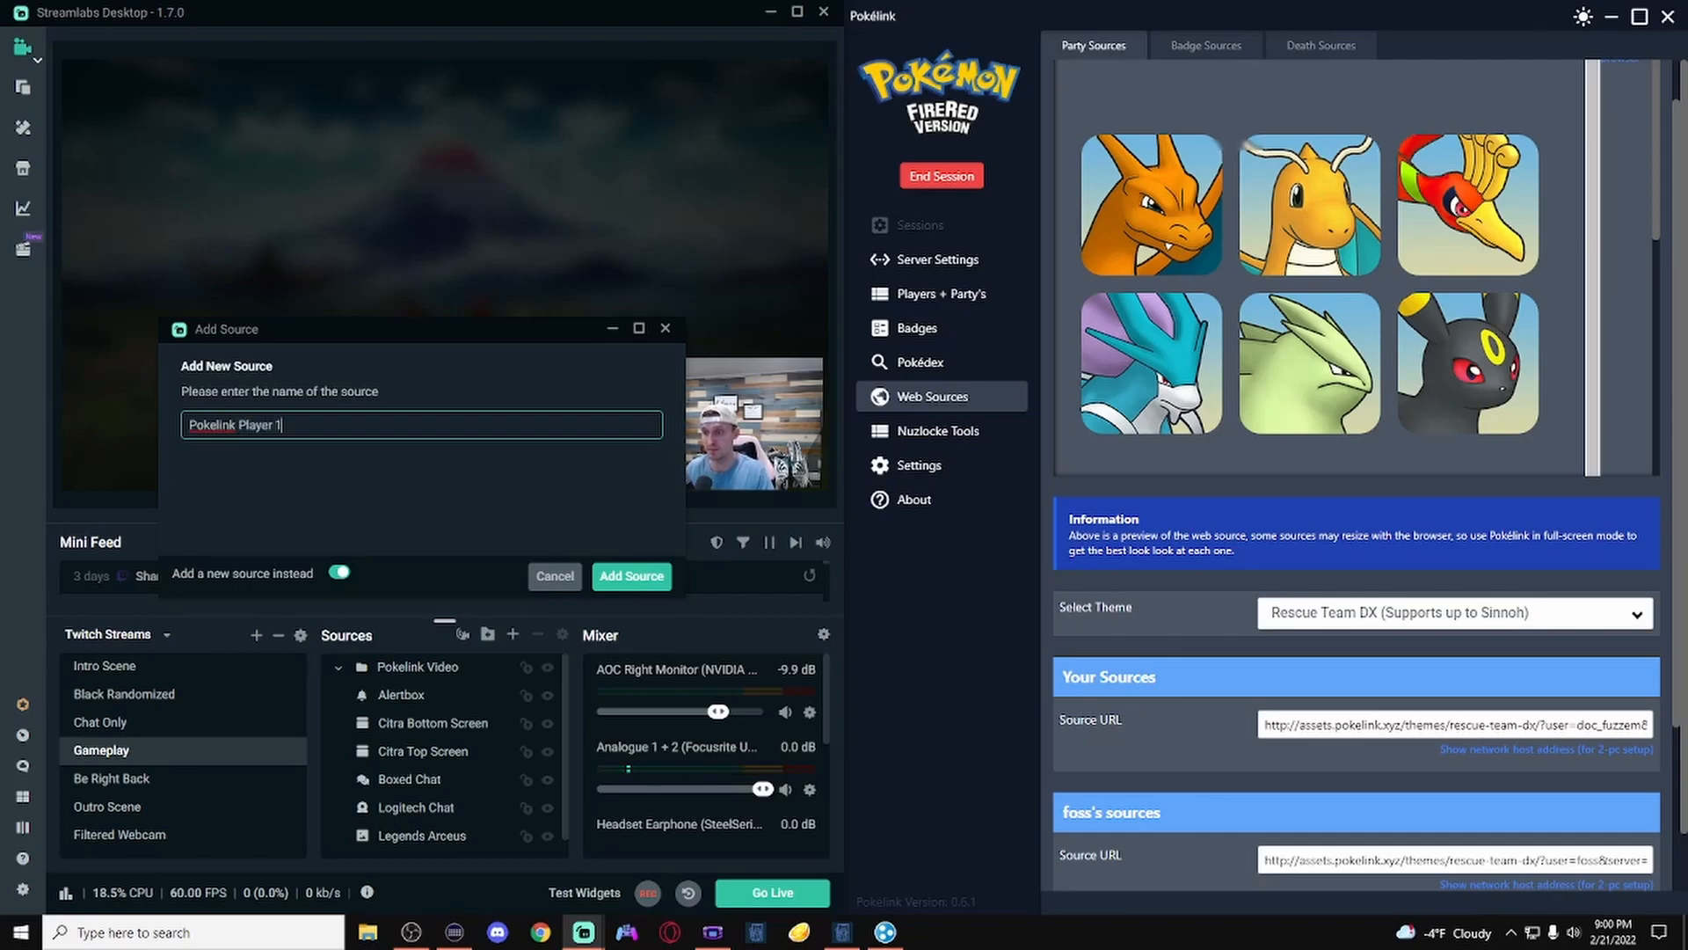
click(629, 576)
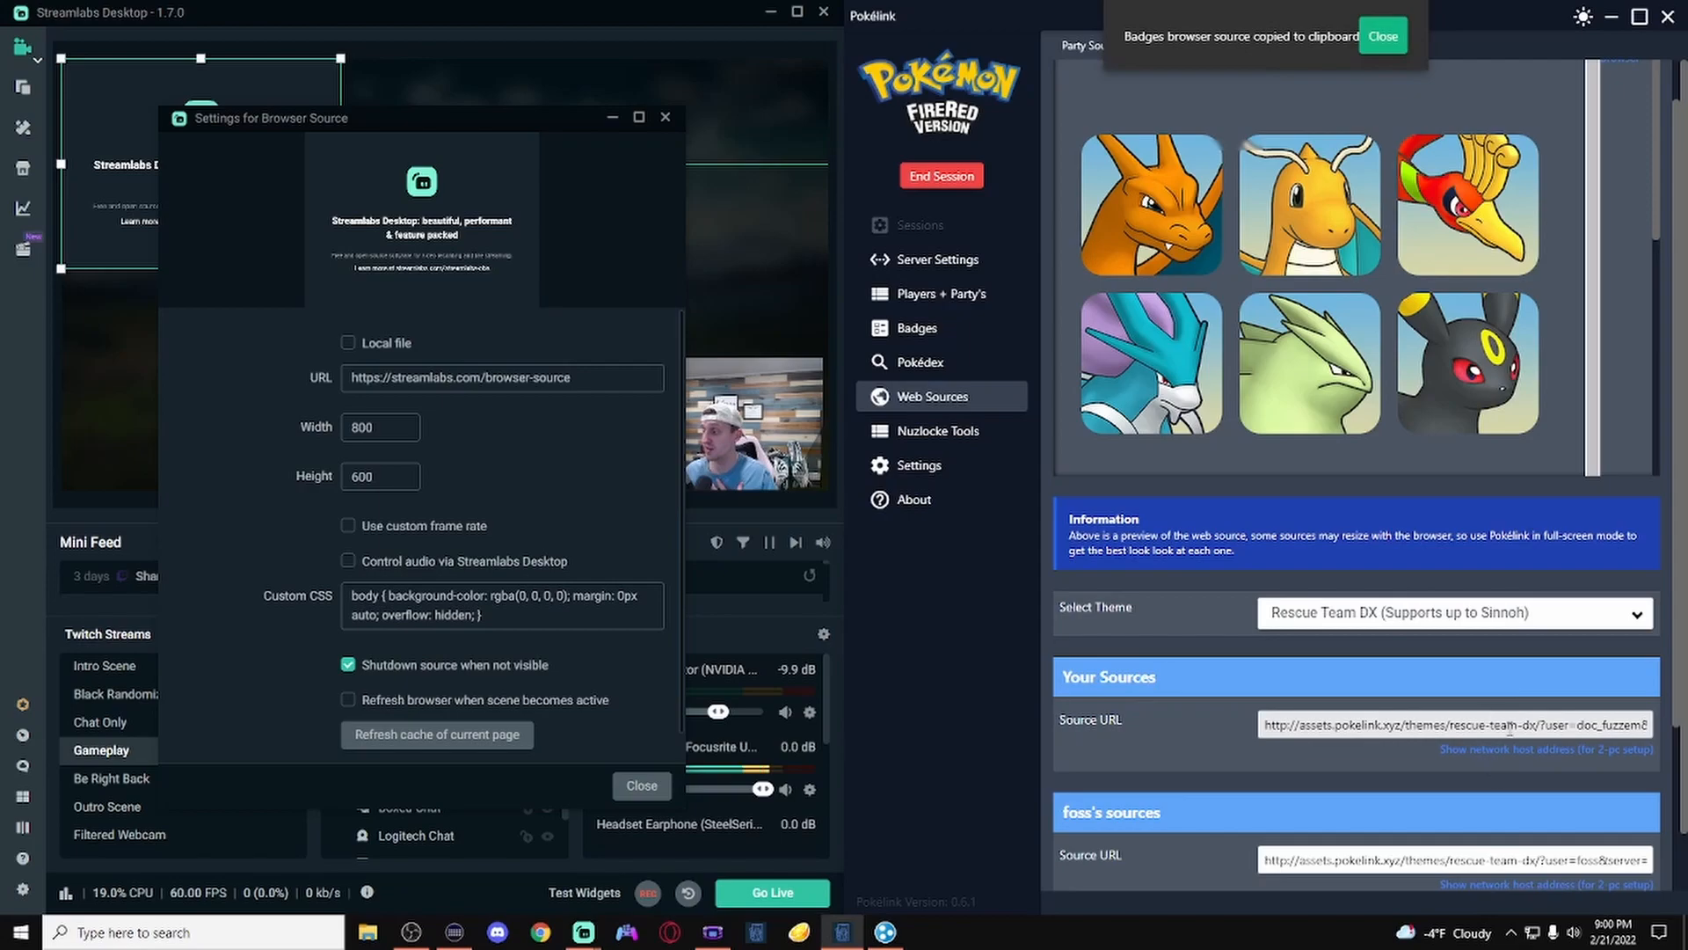
Step: Replace its page address with the Pokélink party URL and set the width to 1200
click(502, 378)
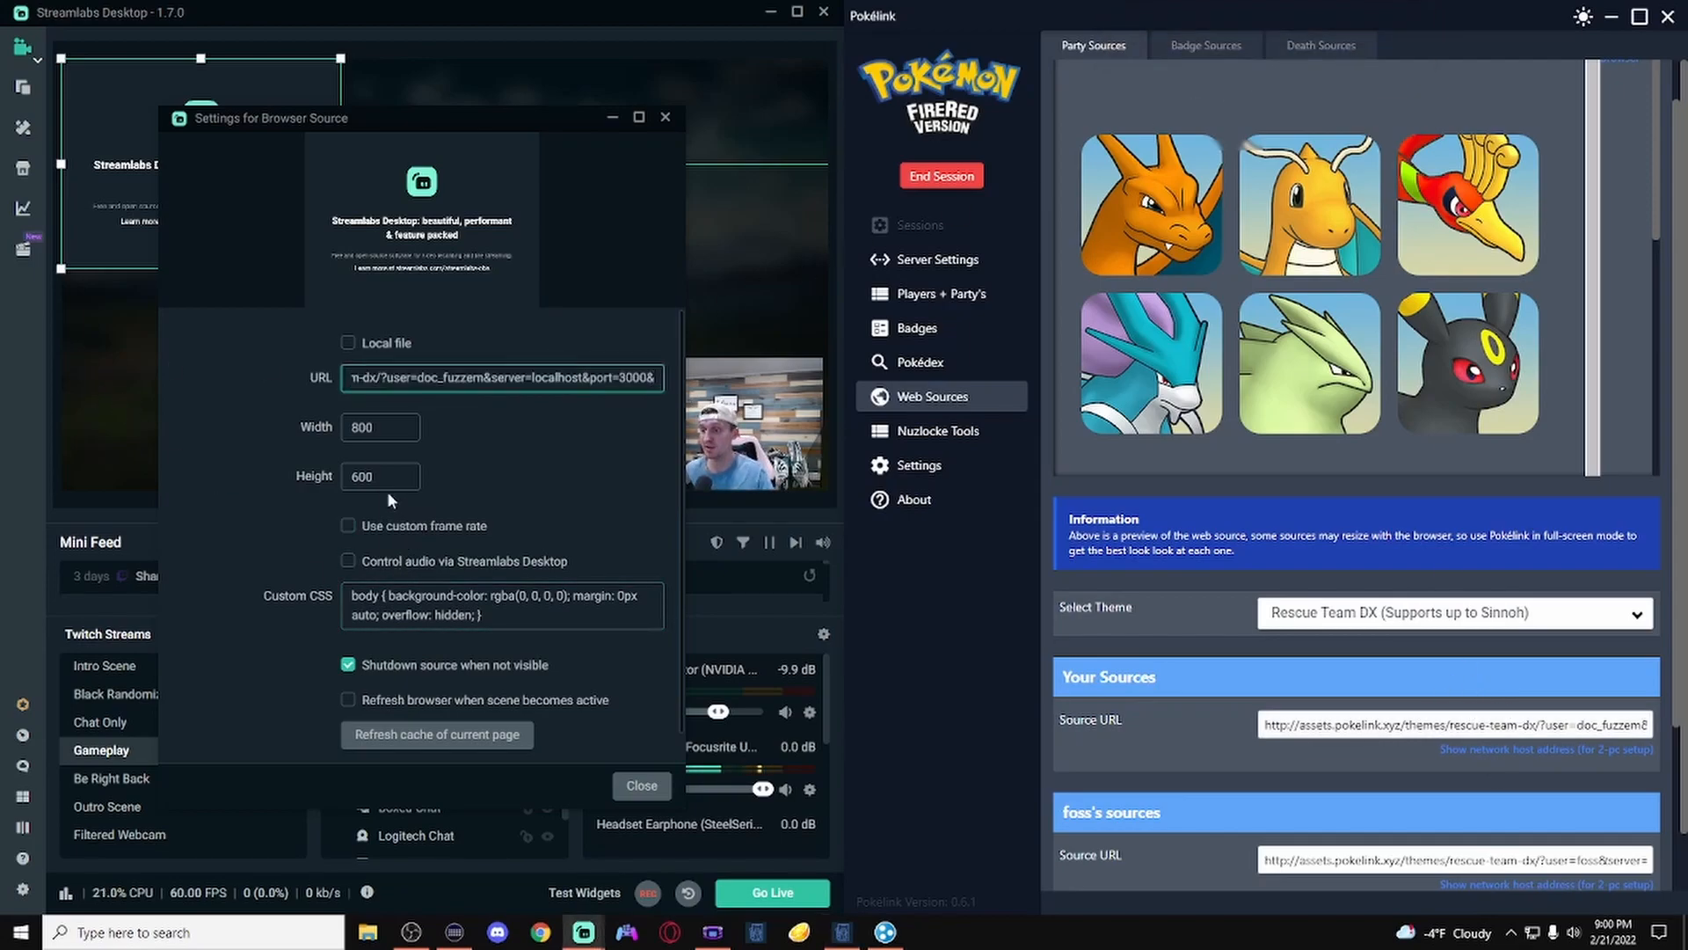
click(378, 426)
text(1000)
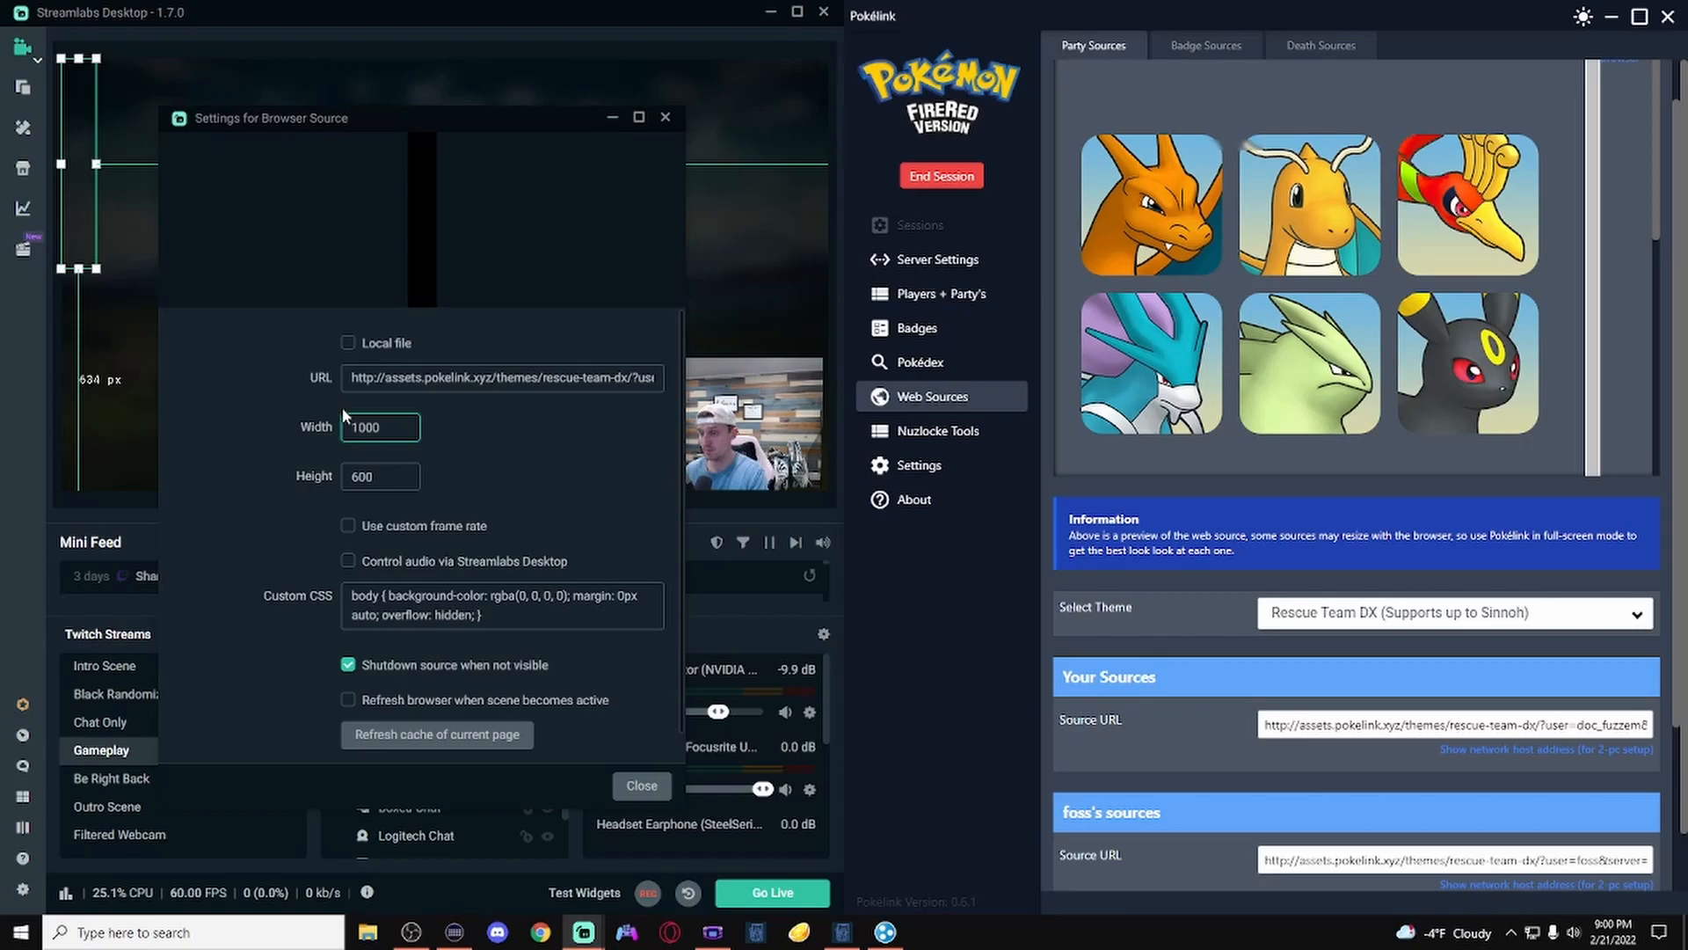
text(1200)
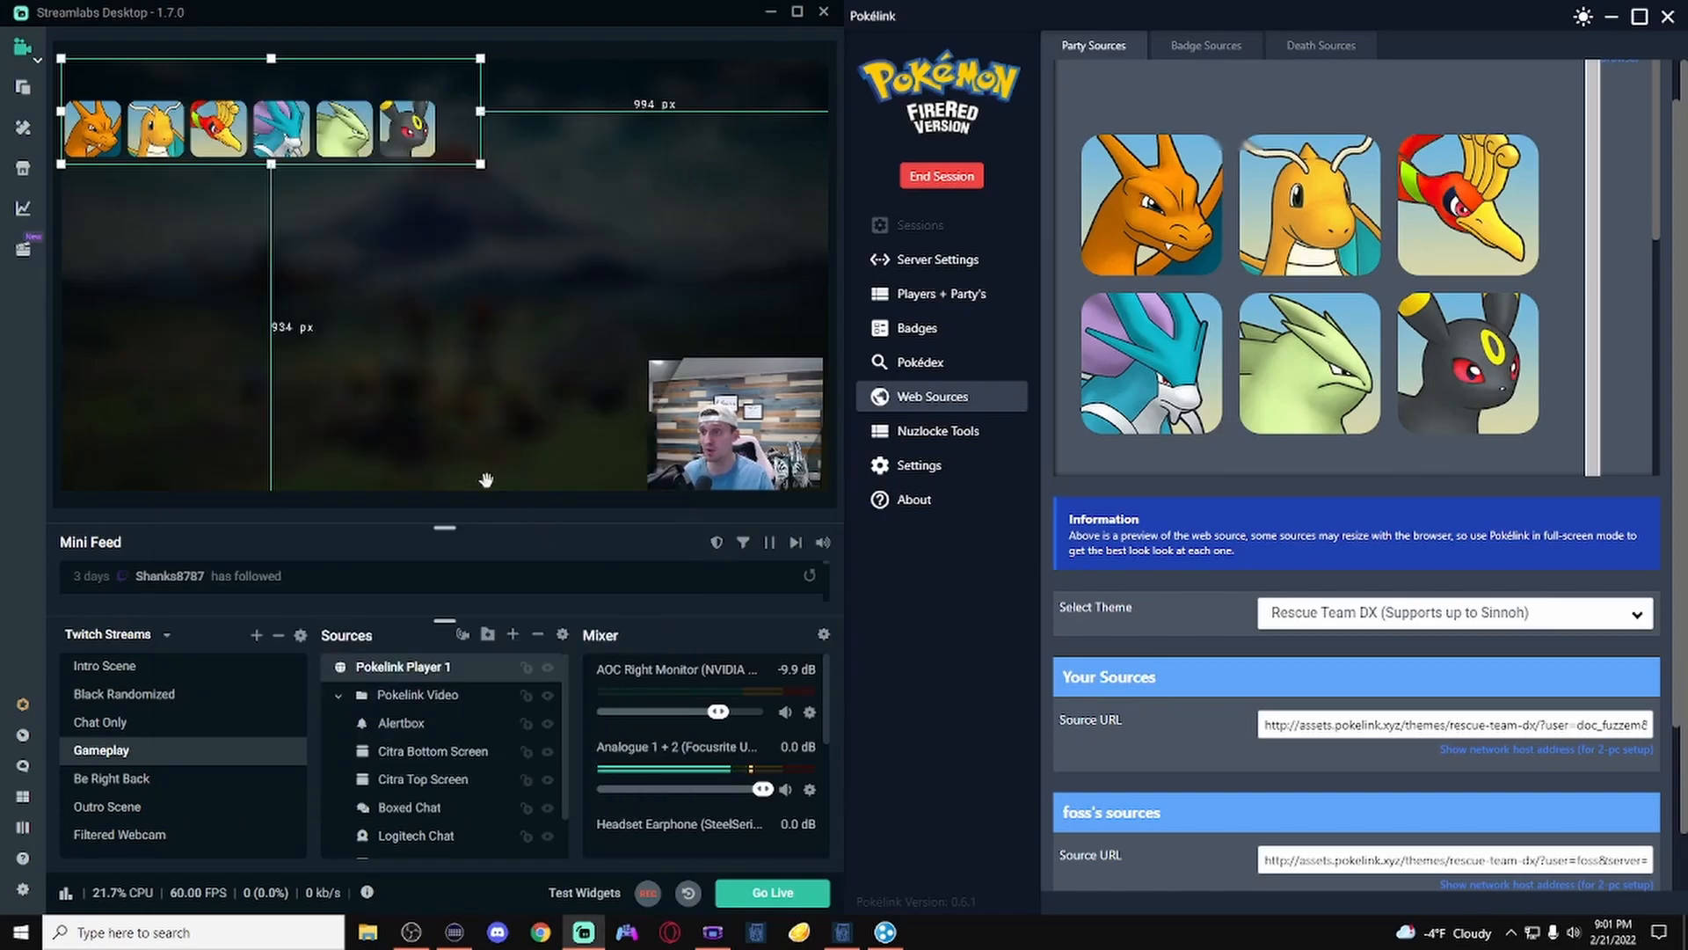
mouse_move(420, 334)
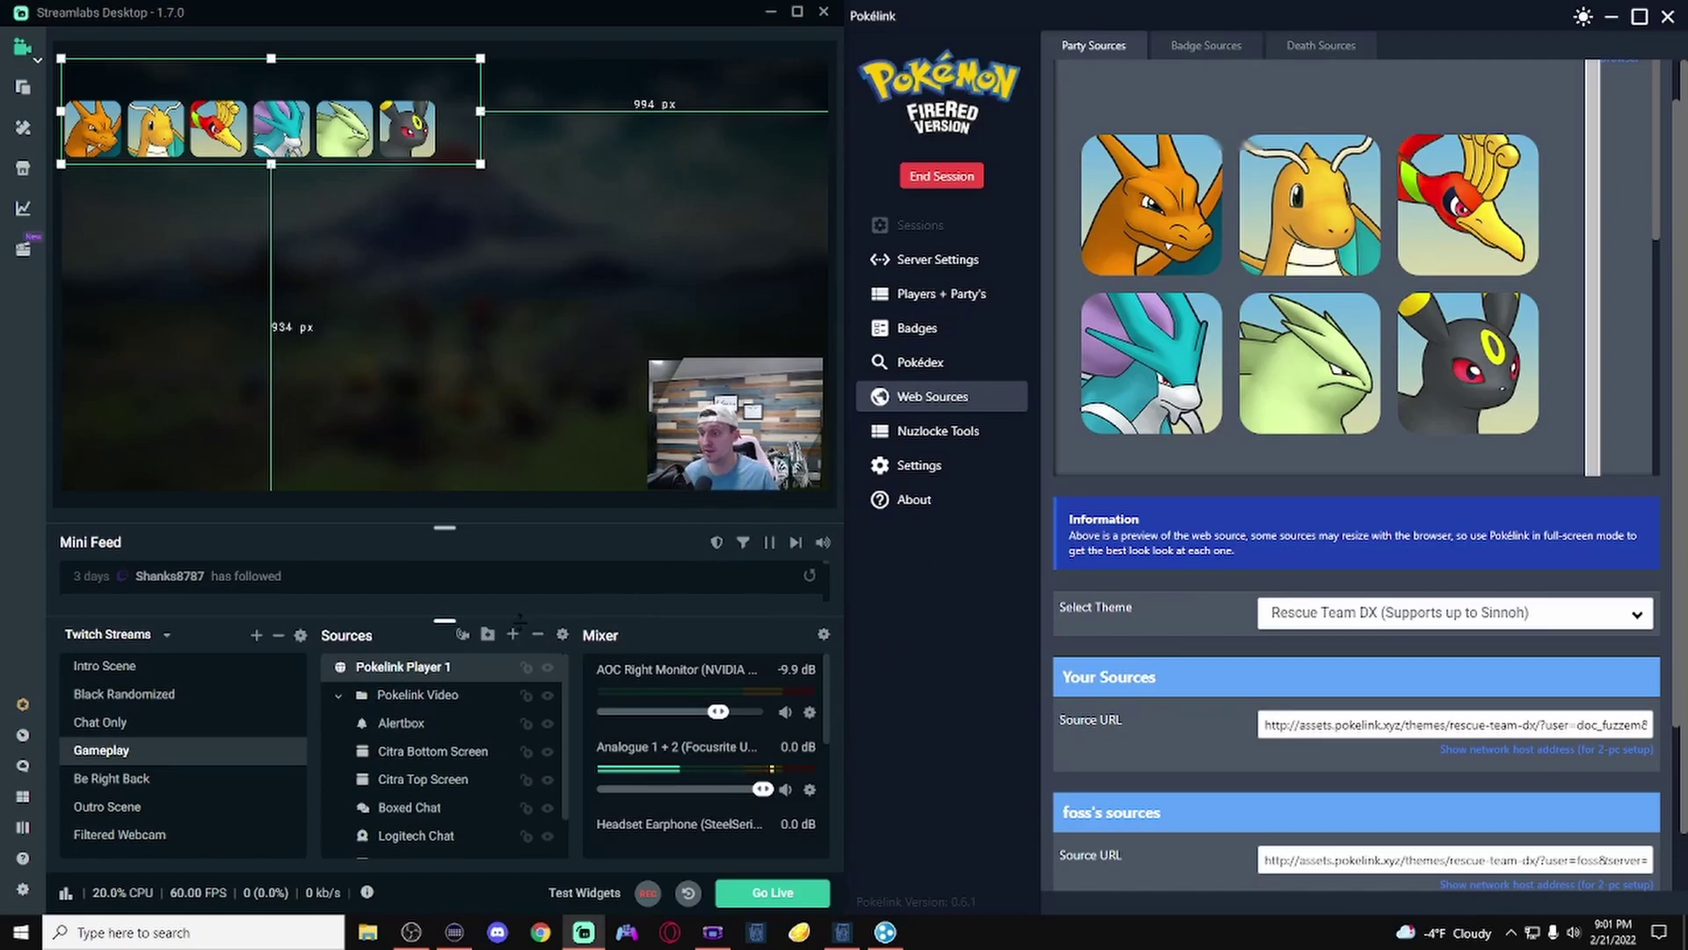
Step: Add a new browser source named 'Pokelink Player 2' and copy the second player's Pokélink URL
click(514, 634)
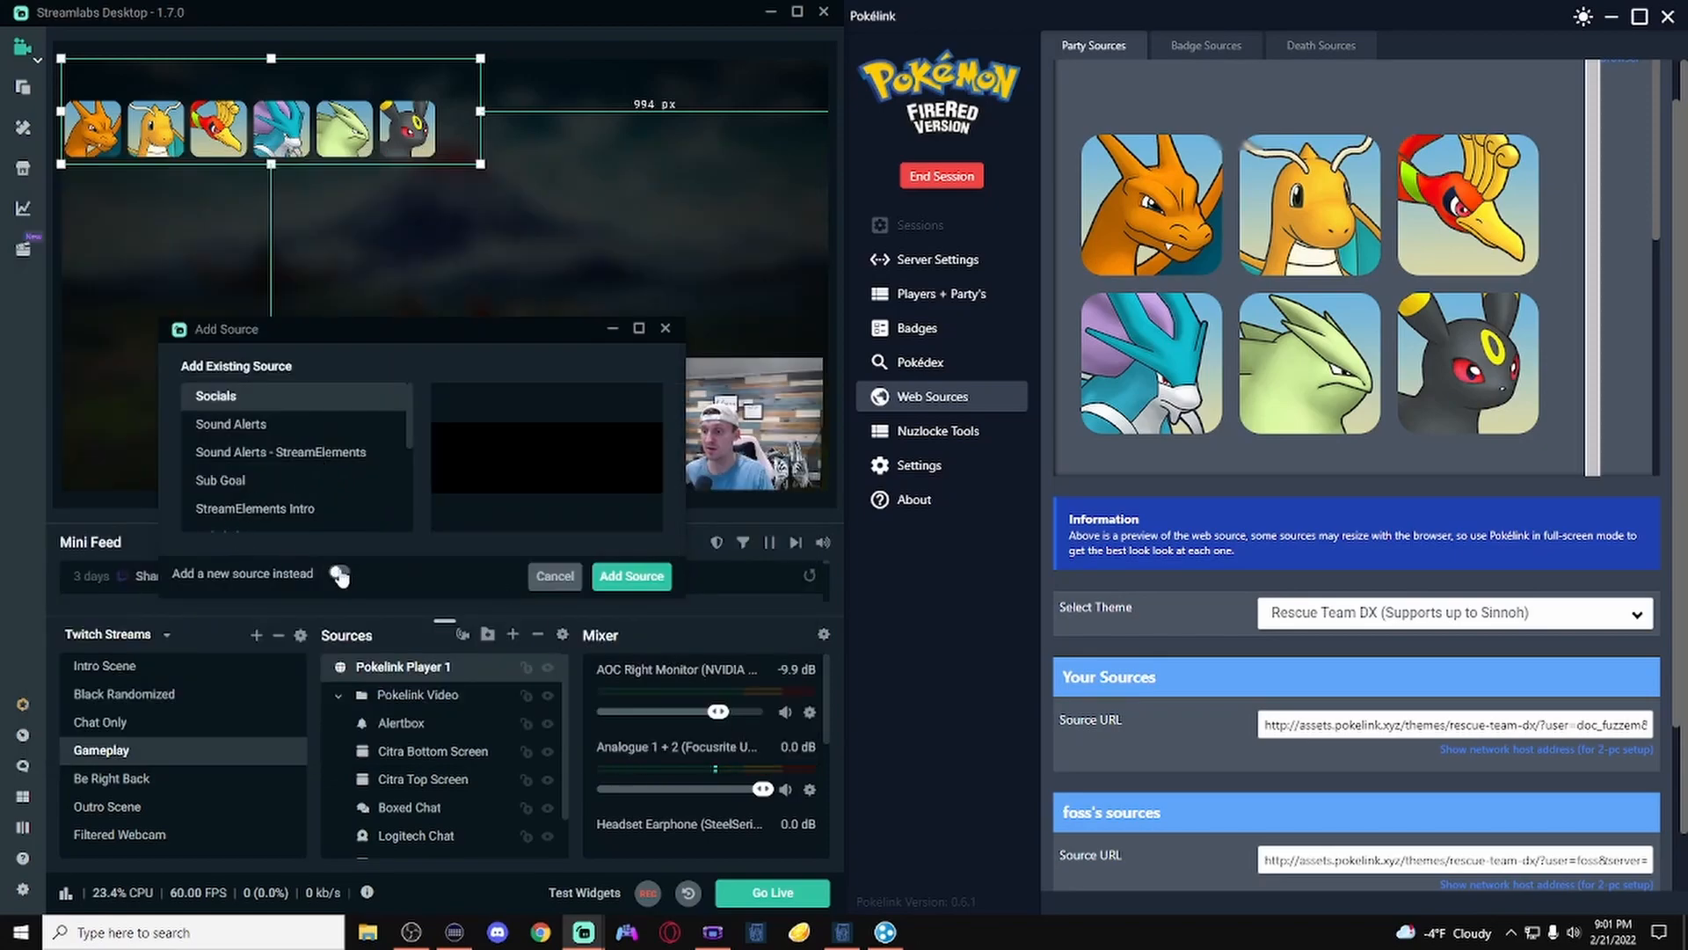
click(339, 572)
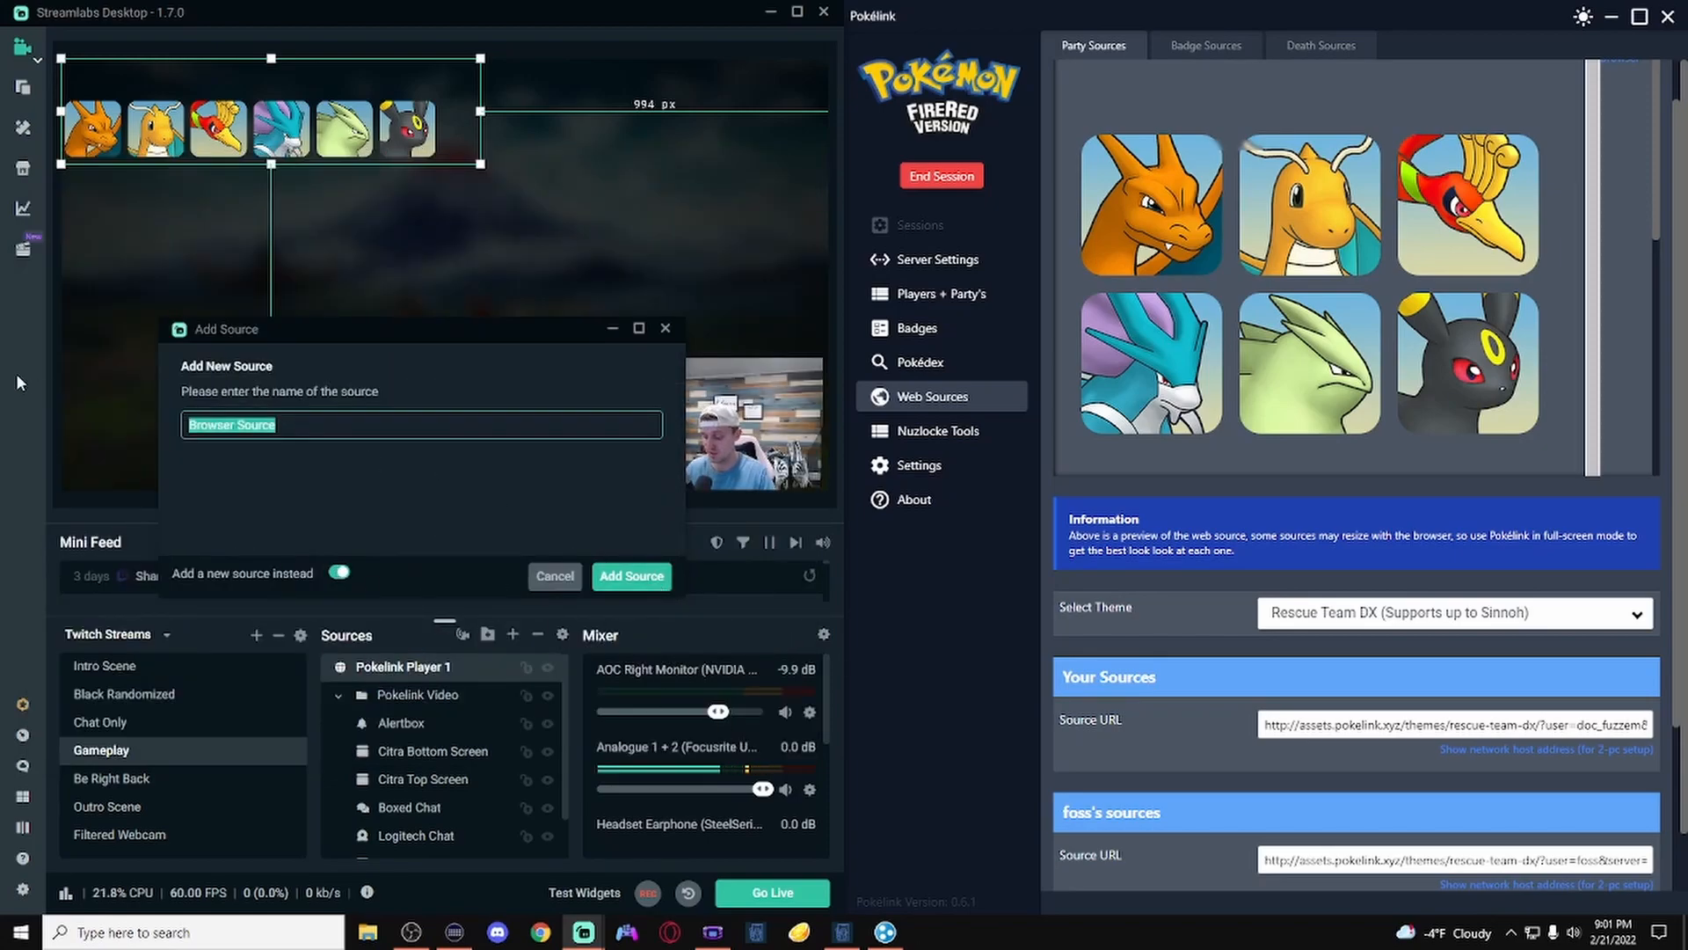
text(Pokelink PLayer 2)
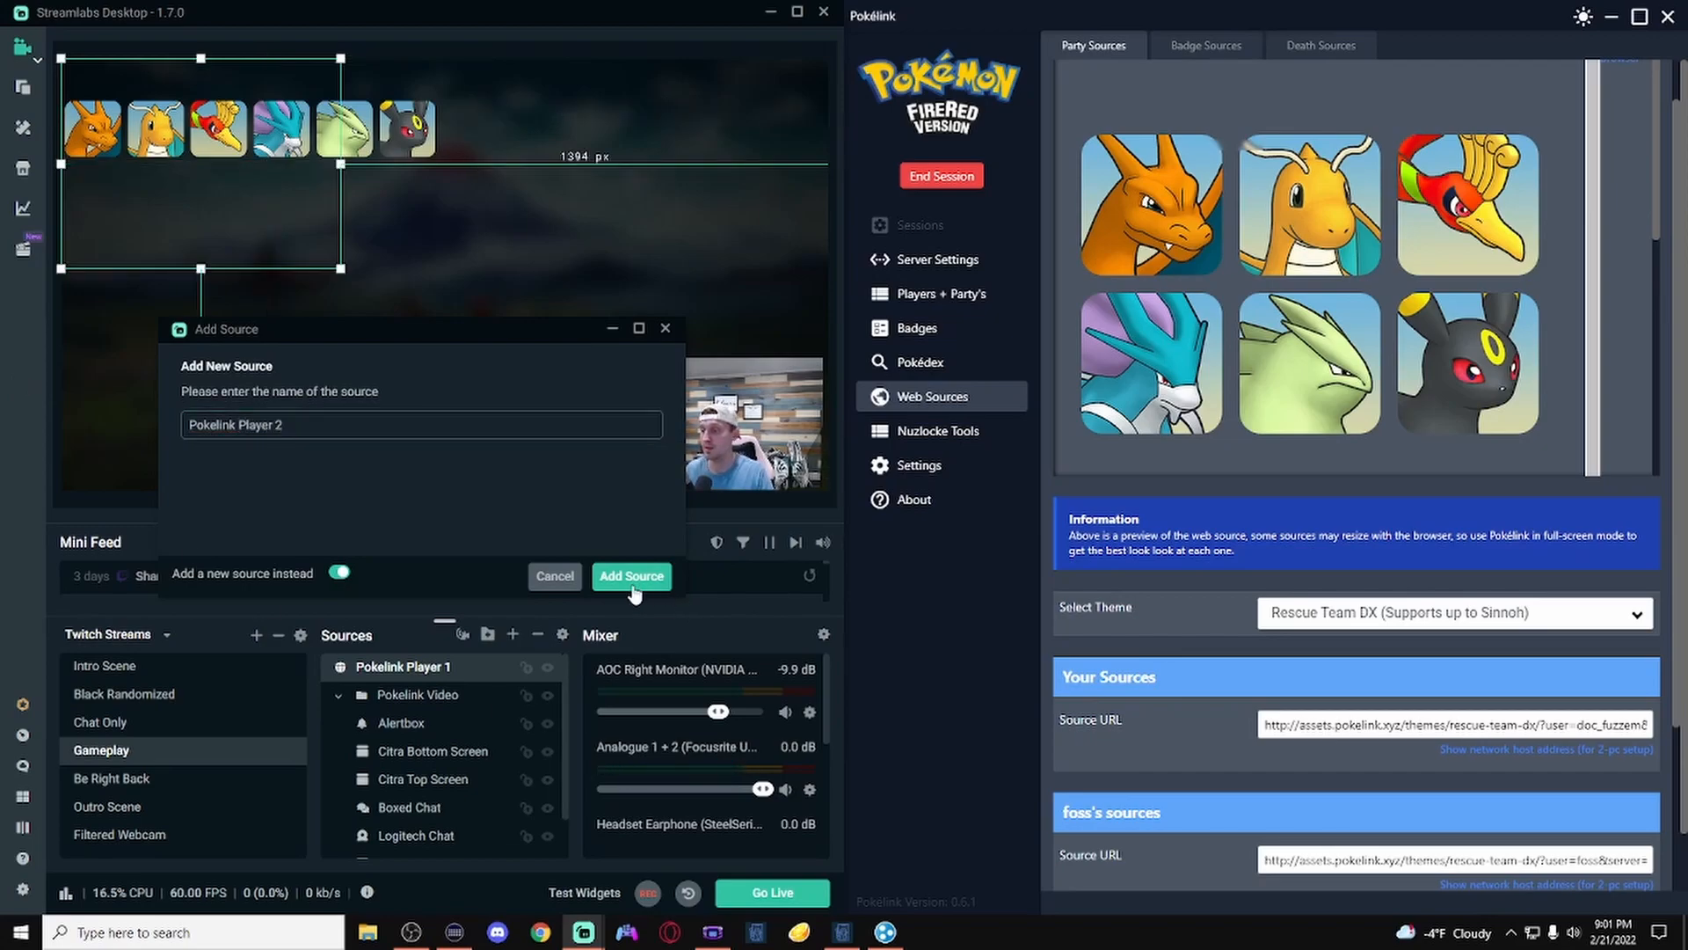
click(629, 575)
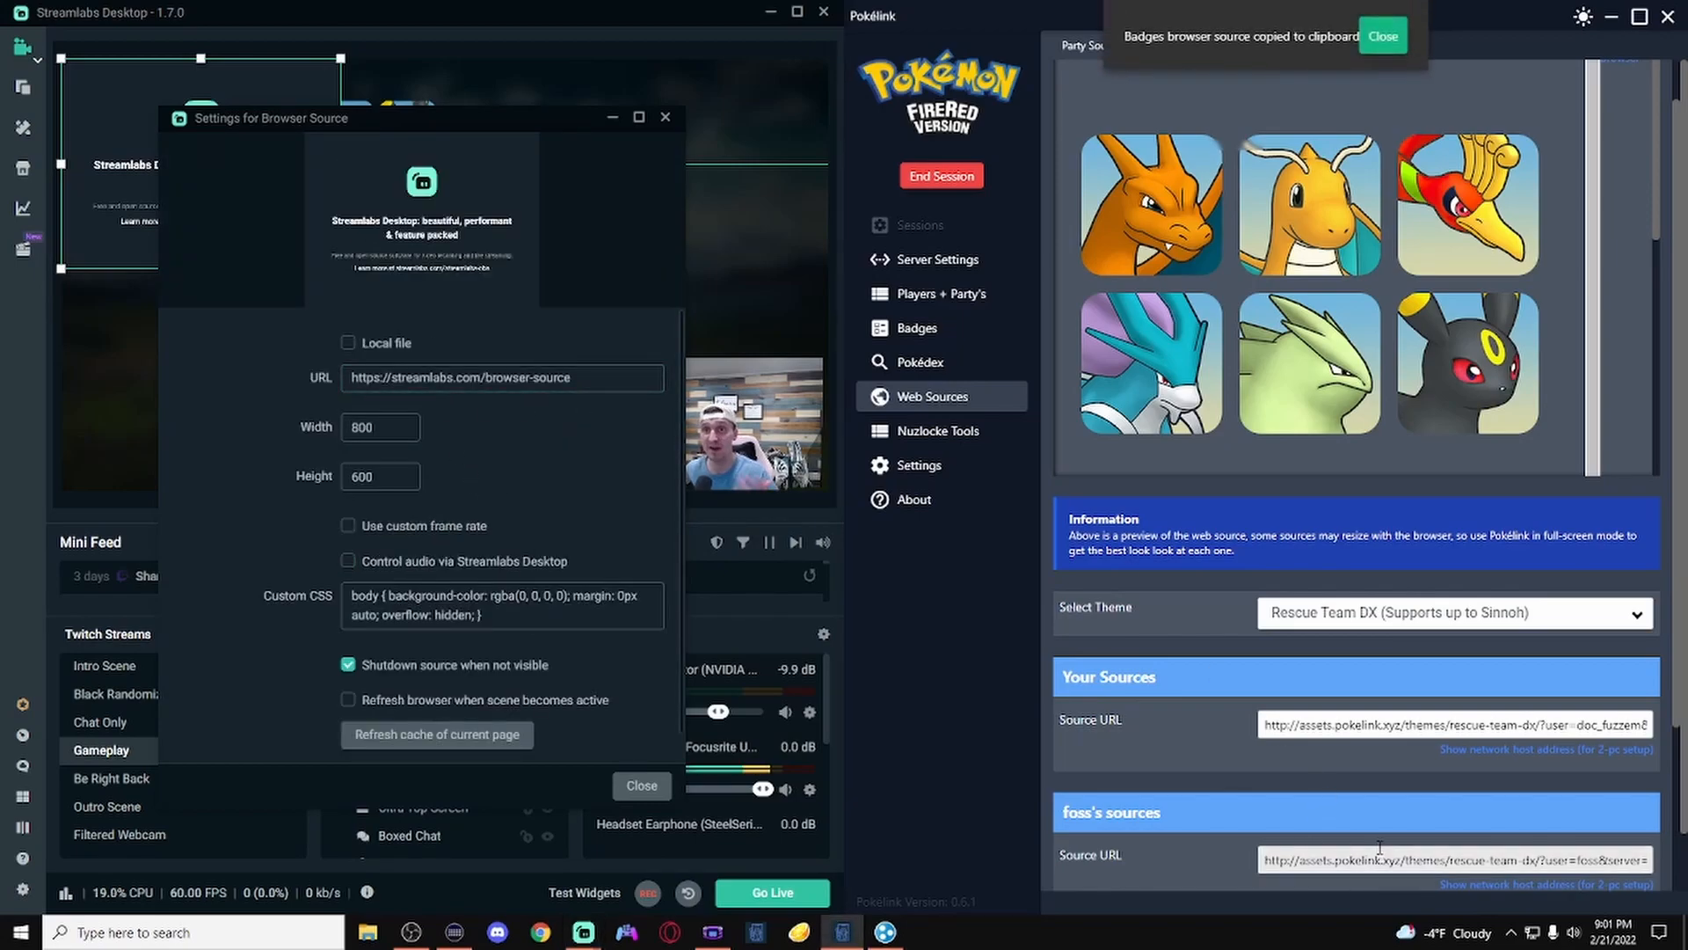
triple_click(500, 378)
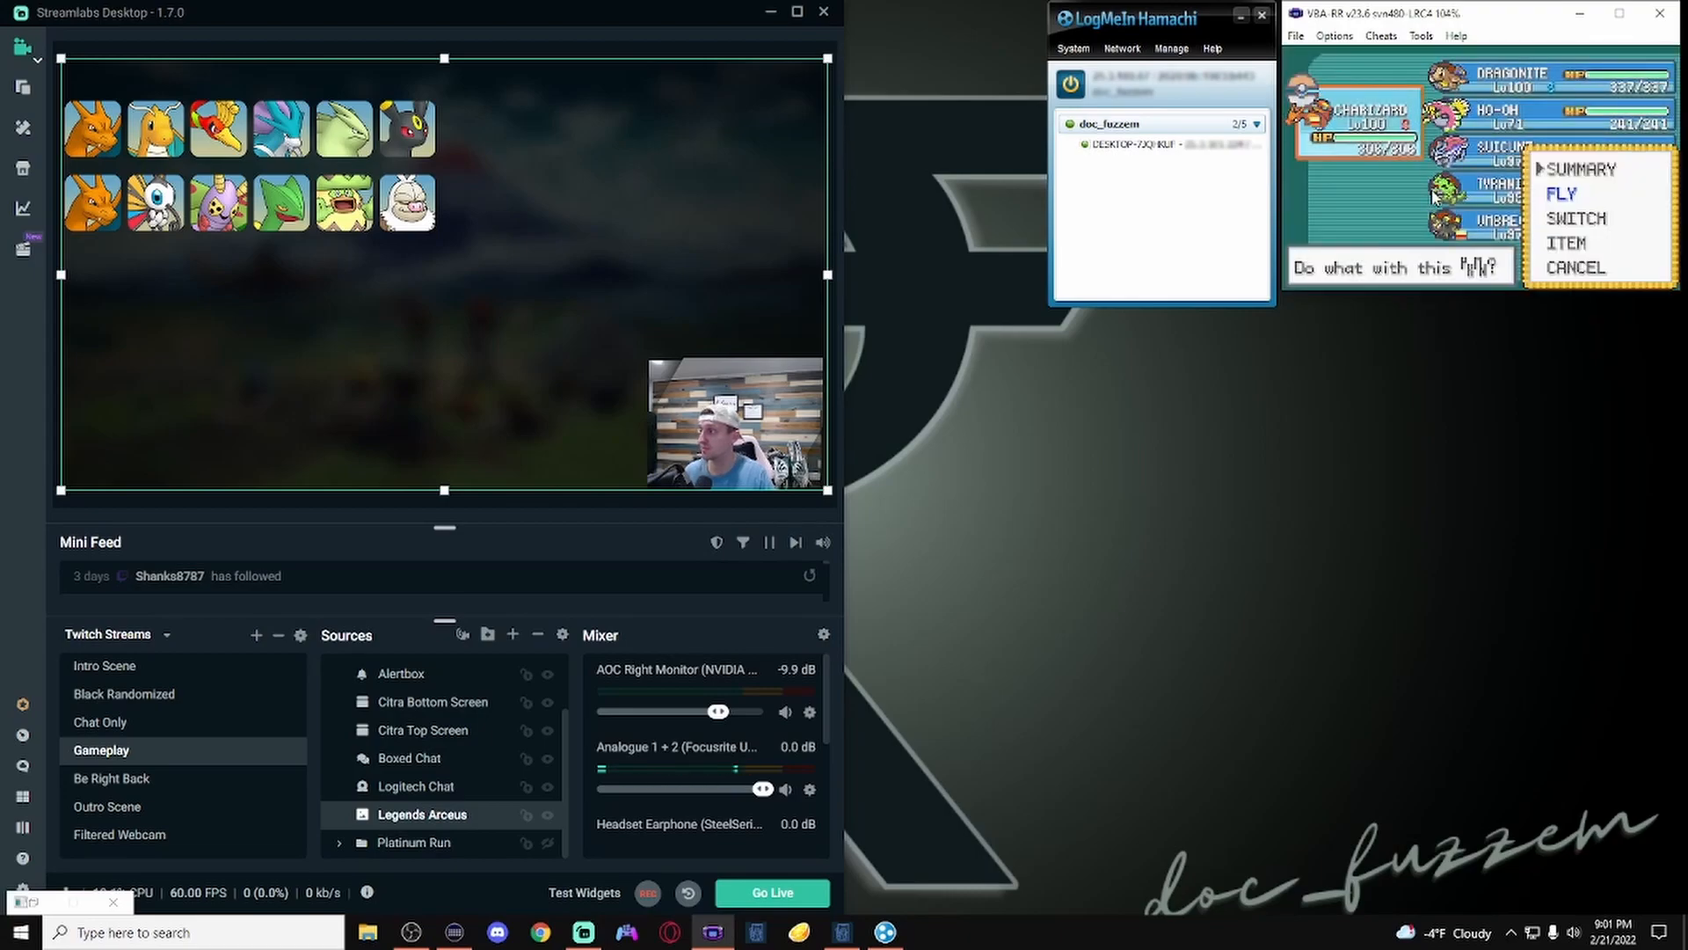
Step: Close Pokelink Player 2's settings and place its party row beneath Player 1's
click(1575, 219)
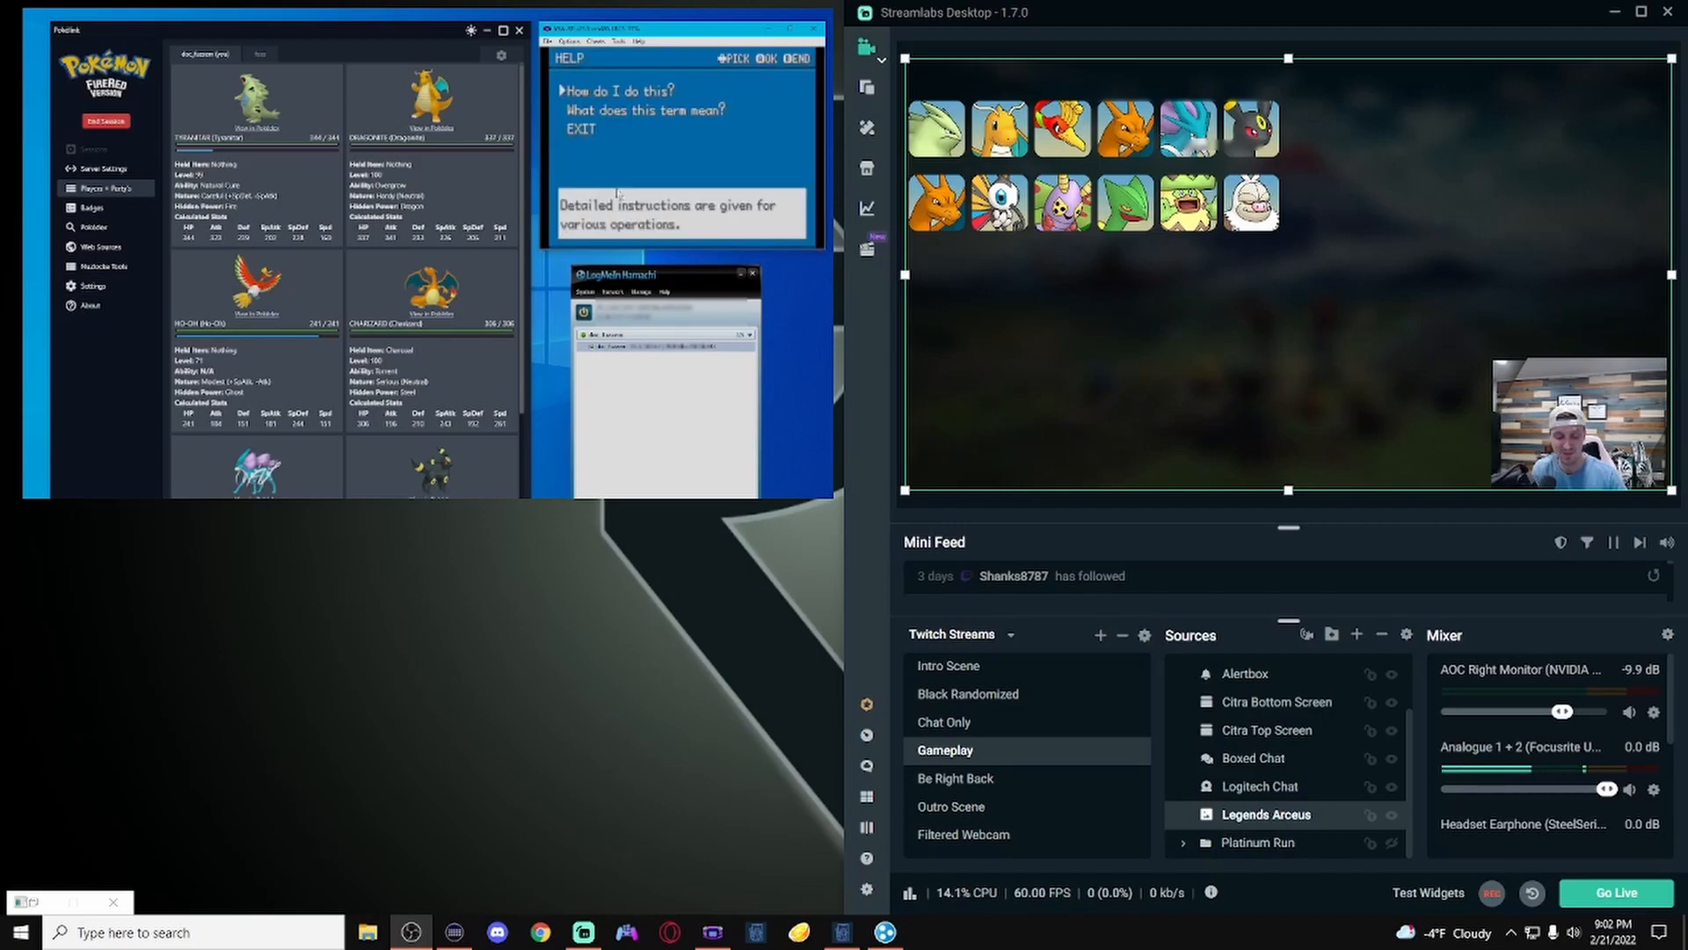
click(580, 130)
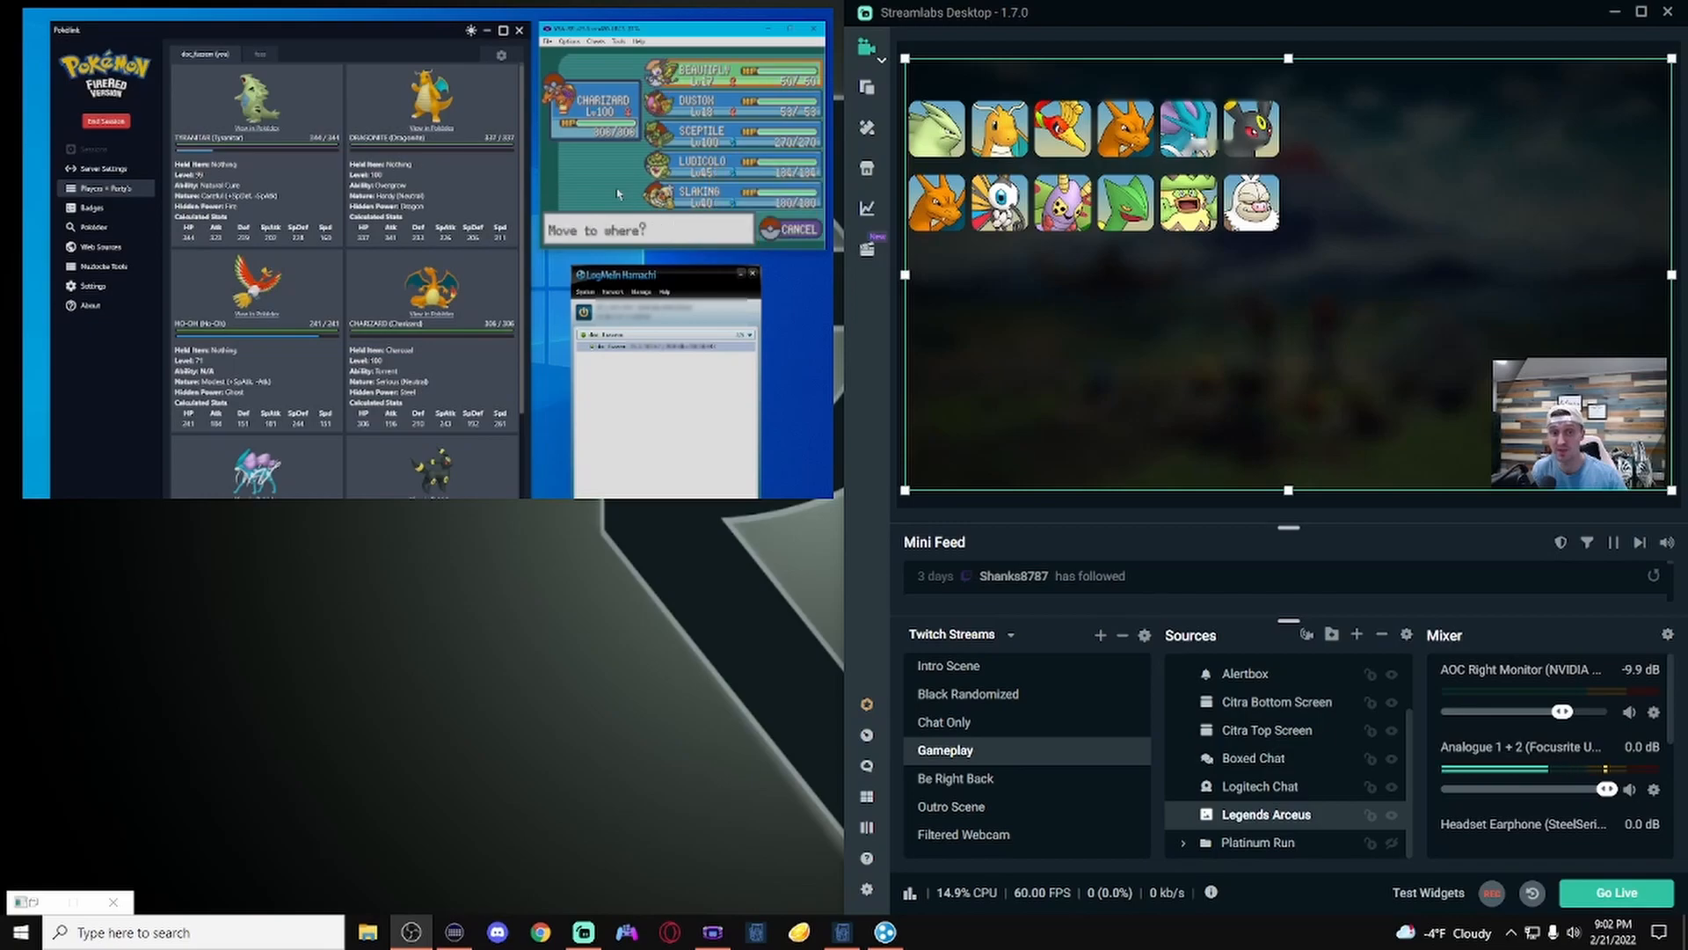